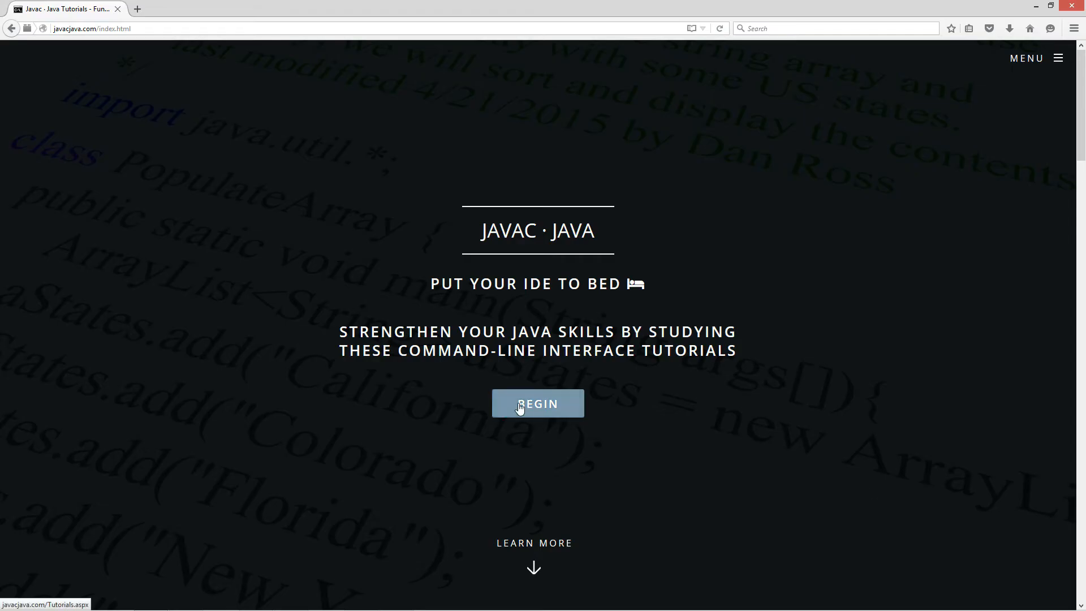
- From the javacjava.com home page, reach the BufferedReader class tutorial via the tutorials list
{"action": "left_click", "coordinate": [539, 402]}
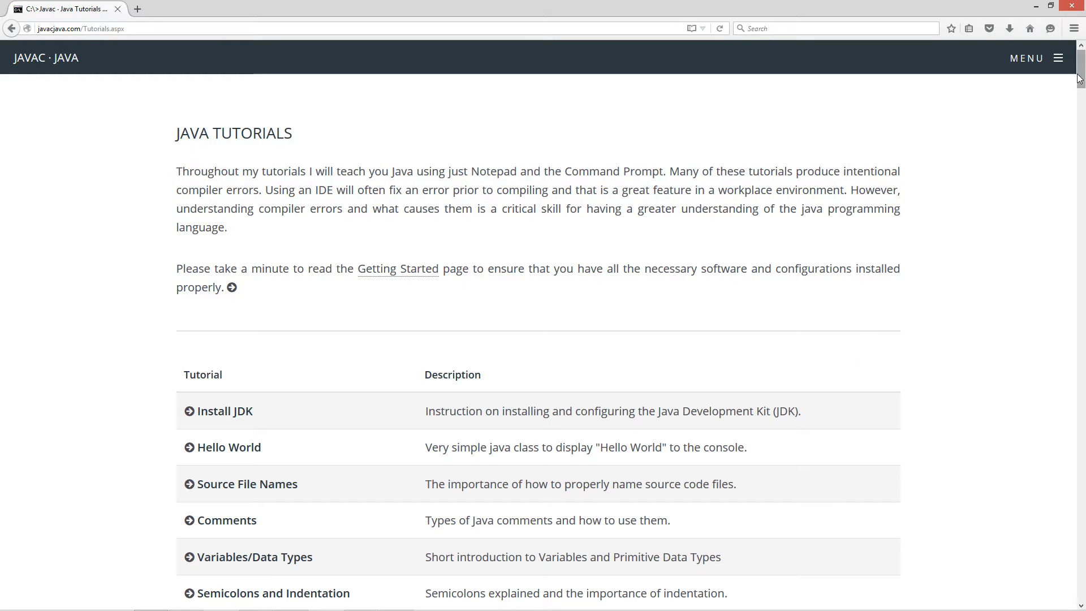
{"action": "scroll", "scroll_direction": "down", "scroll_amount": 3}
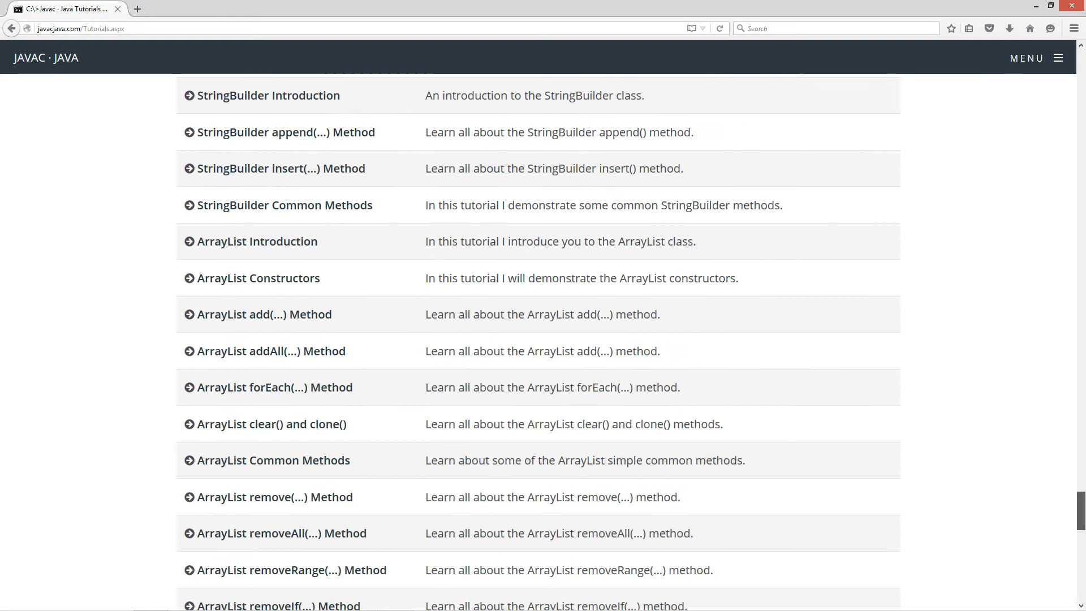
{"action": "scroll", "scroll_direction": "down", "scroll_amount": 3}
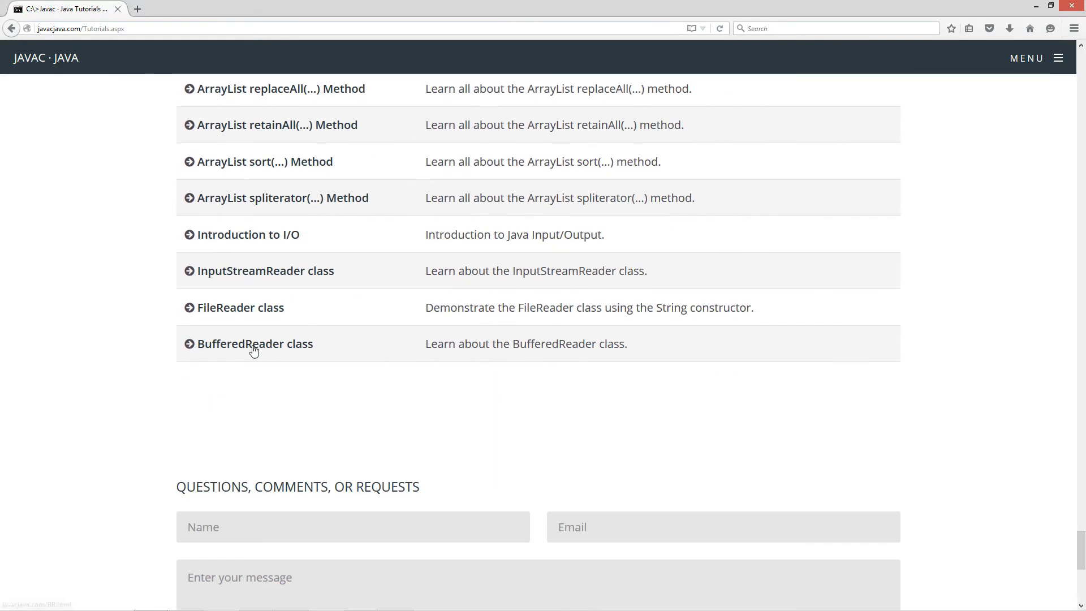
{"action": "left_click", "coordinate": [255, 344]}
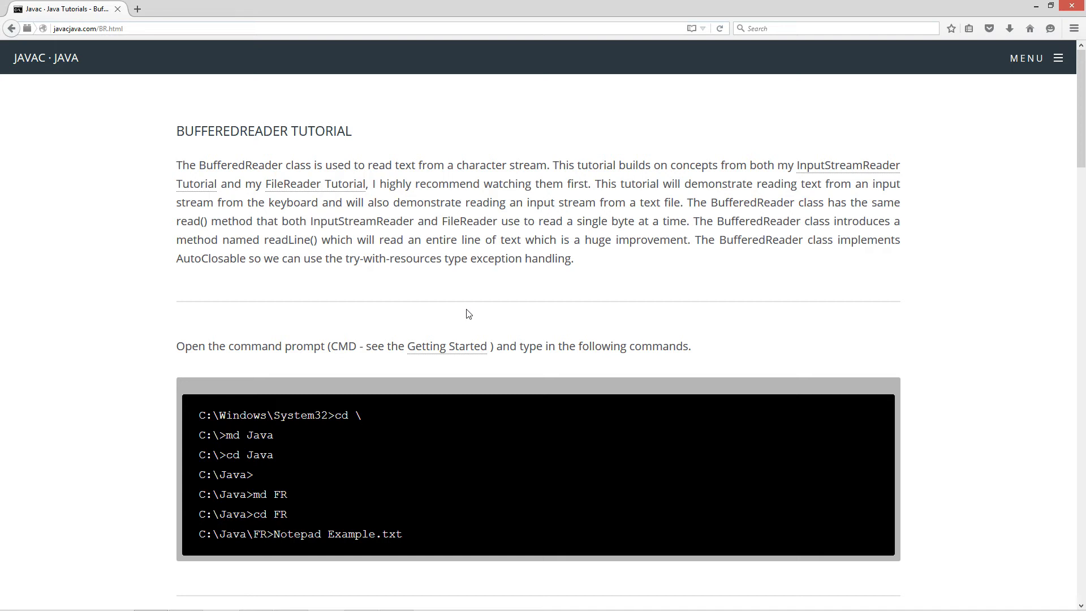
{"action": "mouse_move", "coordinate": [234, 186]}
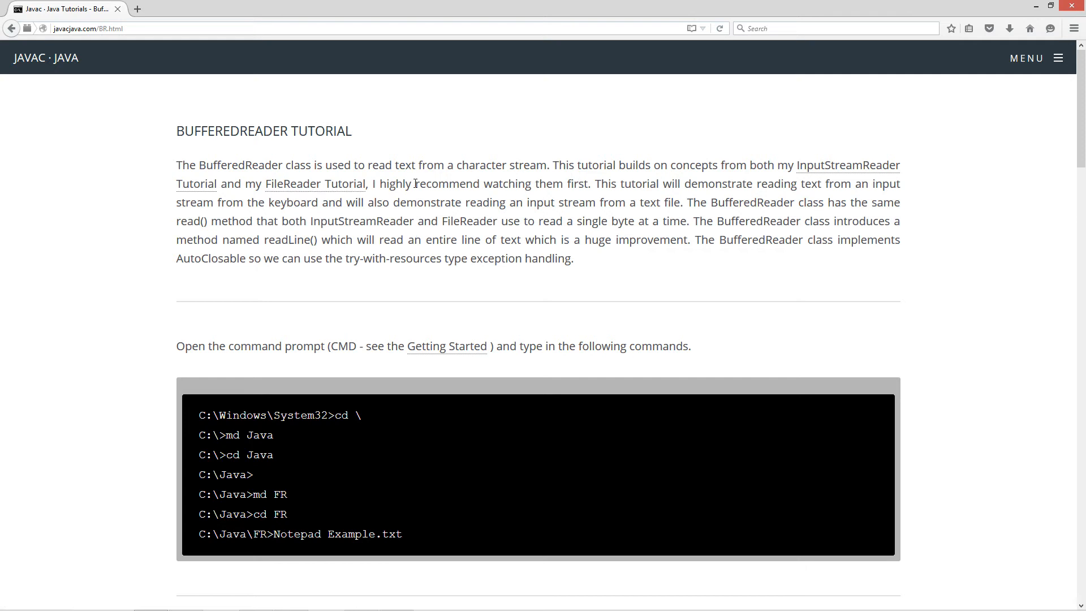
{"action": "mouse_move", "coordinate": [633, 255]}
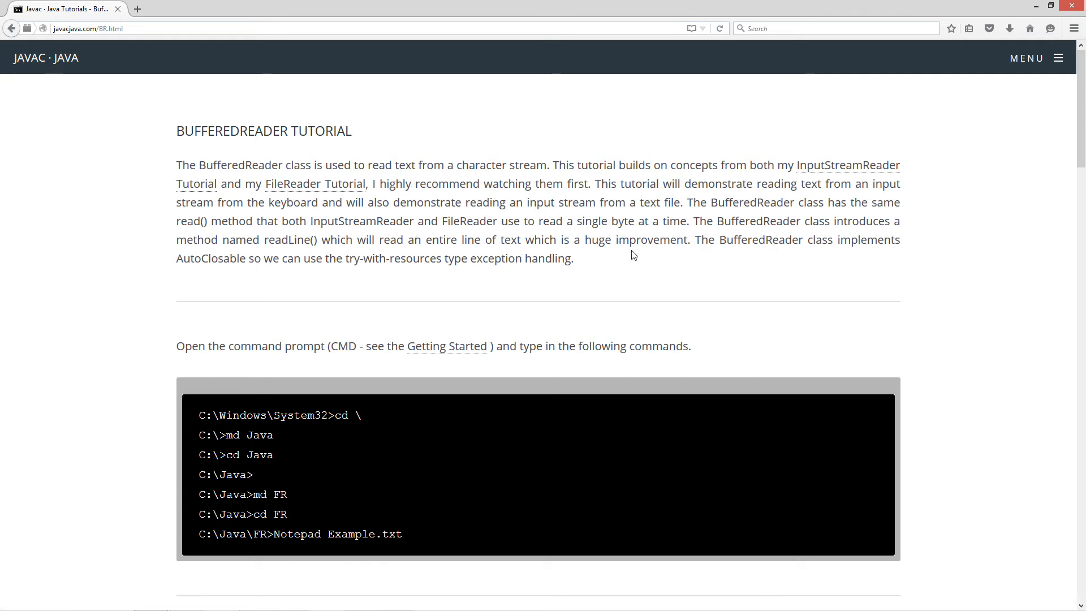
{"action": "mouse_move", "coordinate": [658, 199]}
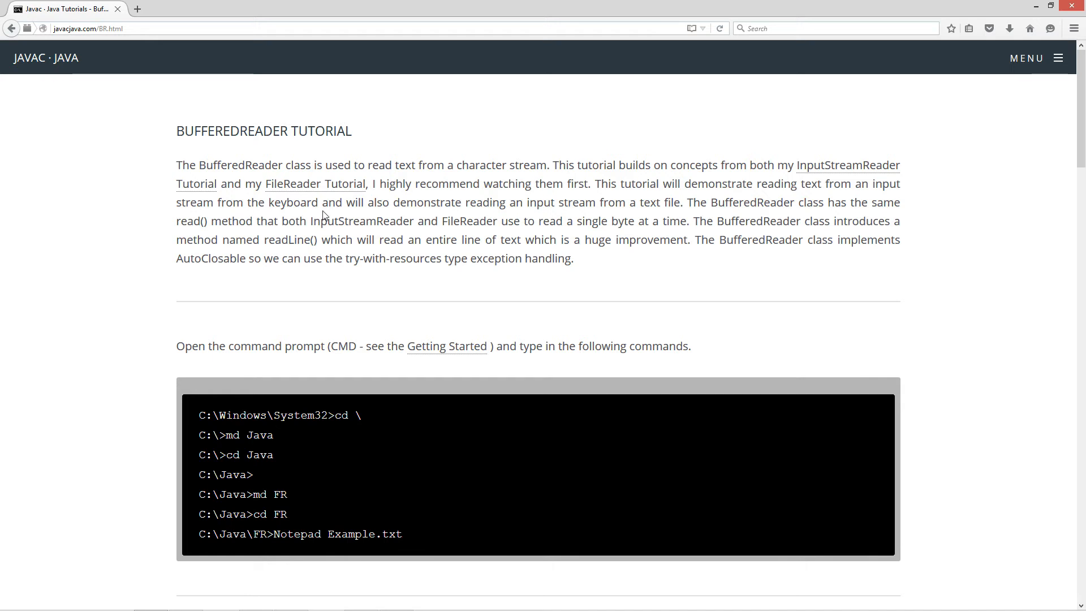
{"action": "mouse_move", "coordinate": [499, 208]}
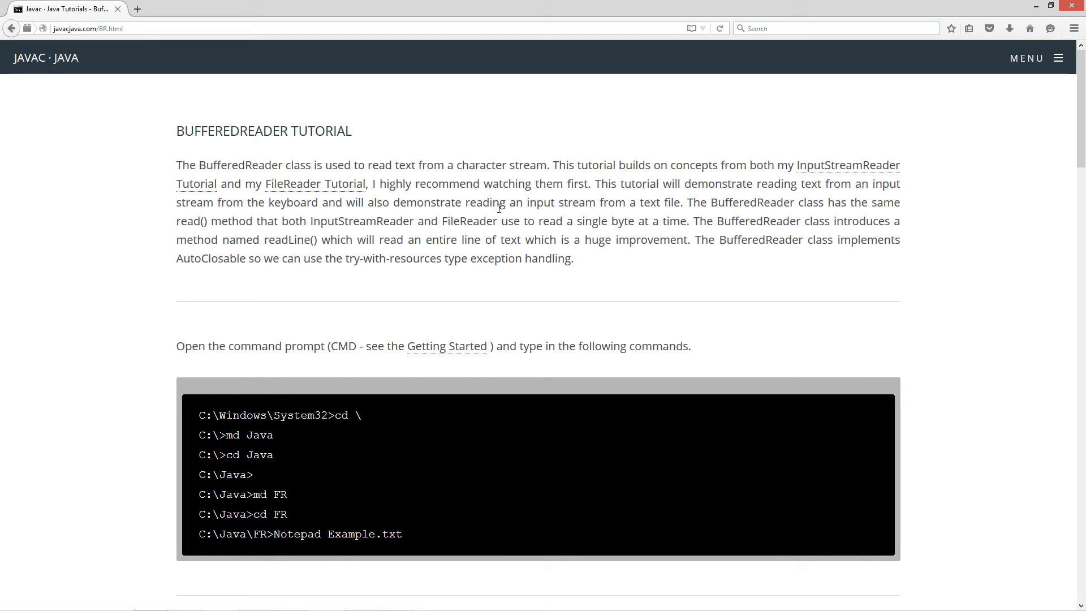
{"action": "mouse_move", "coordinate": [742, 202]}
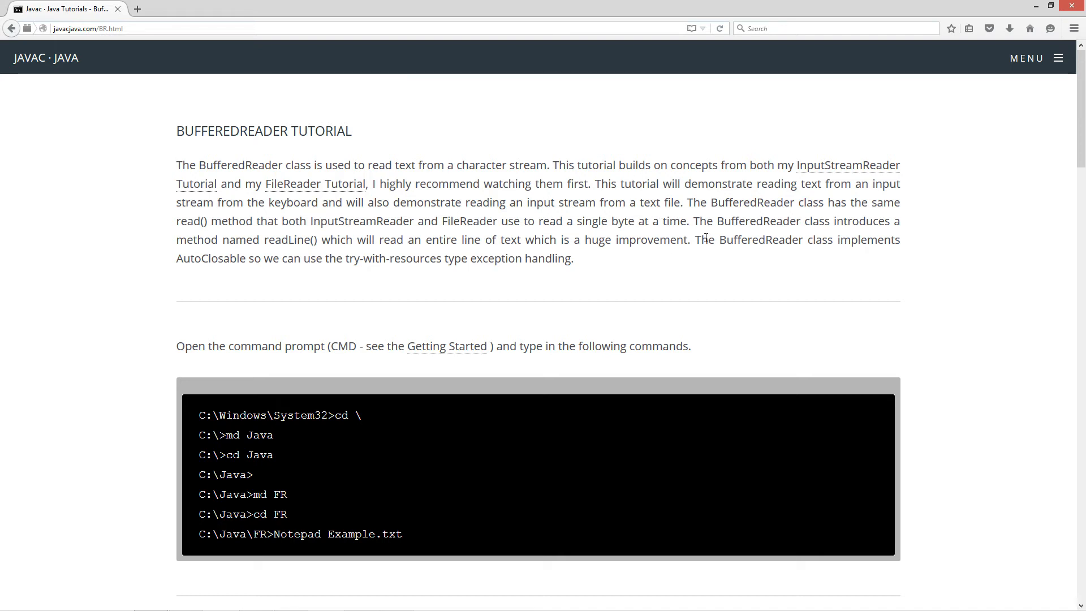
{"action": "mouse_move", "coordinate": [236, 240]}
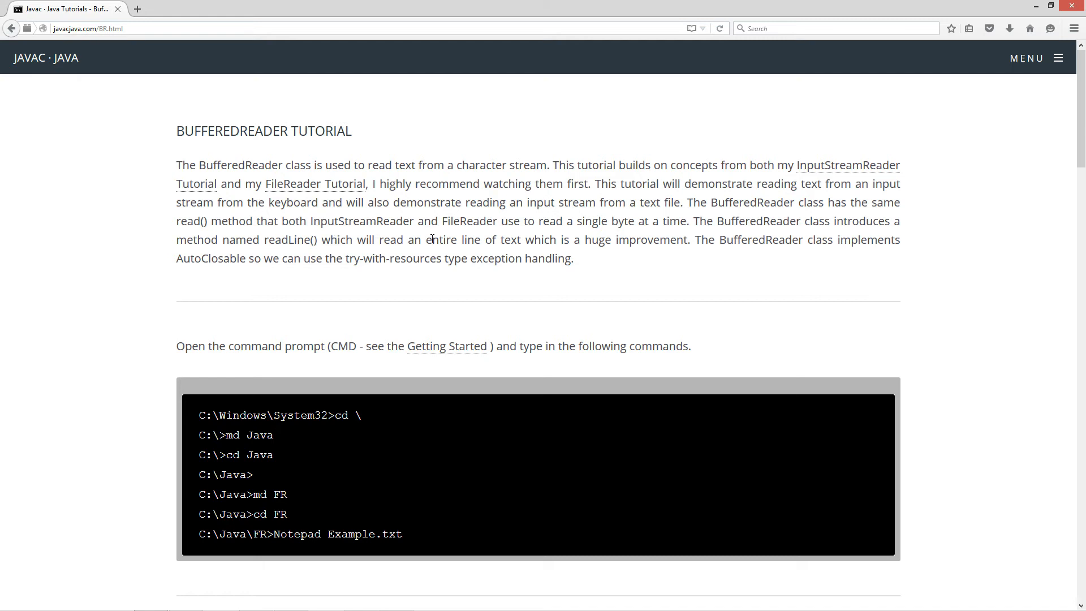
{"action": "mouse_move", "coordinate": [663, 240]}
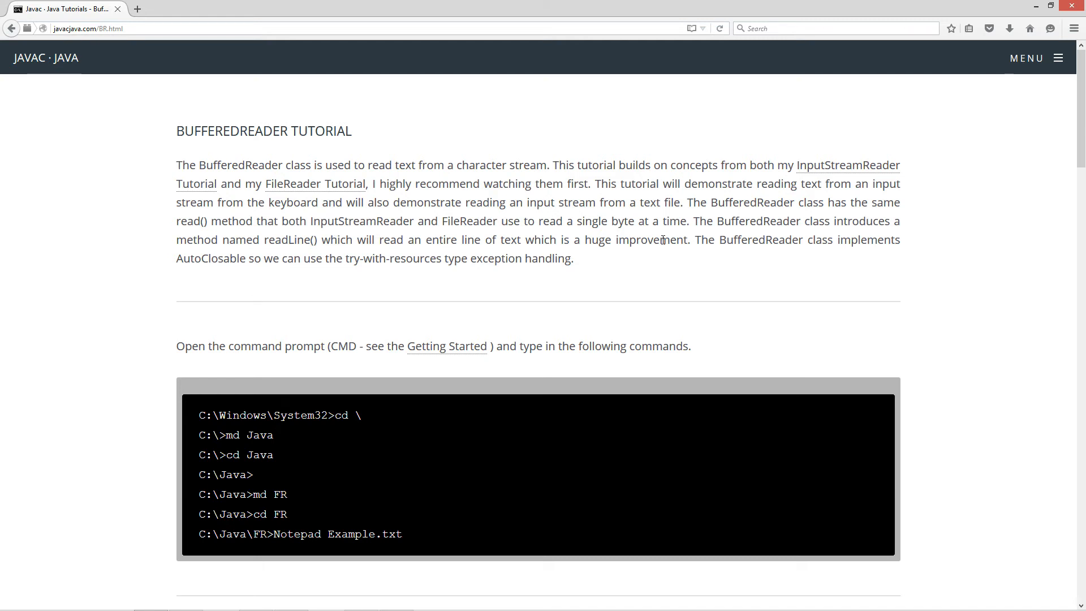
{"action": "mouse_move", "coordinate": [910, 251]}
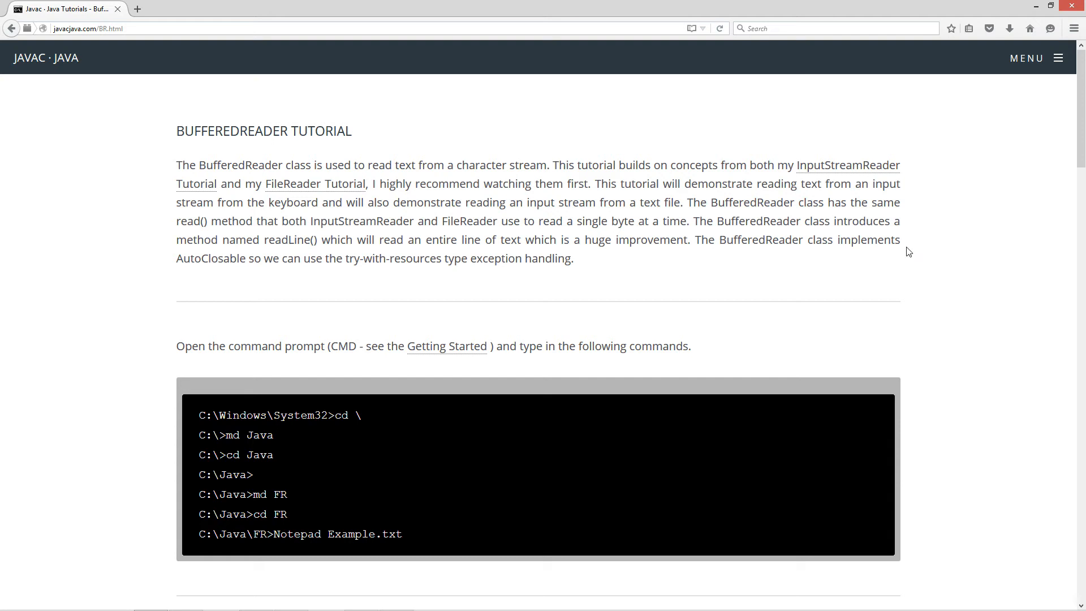
{"action": "mouse_move", "coordinate": [226, 270]}
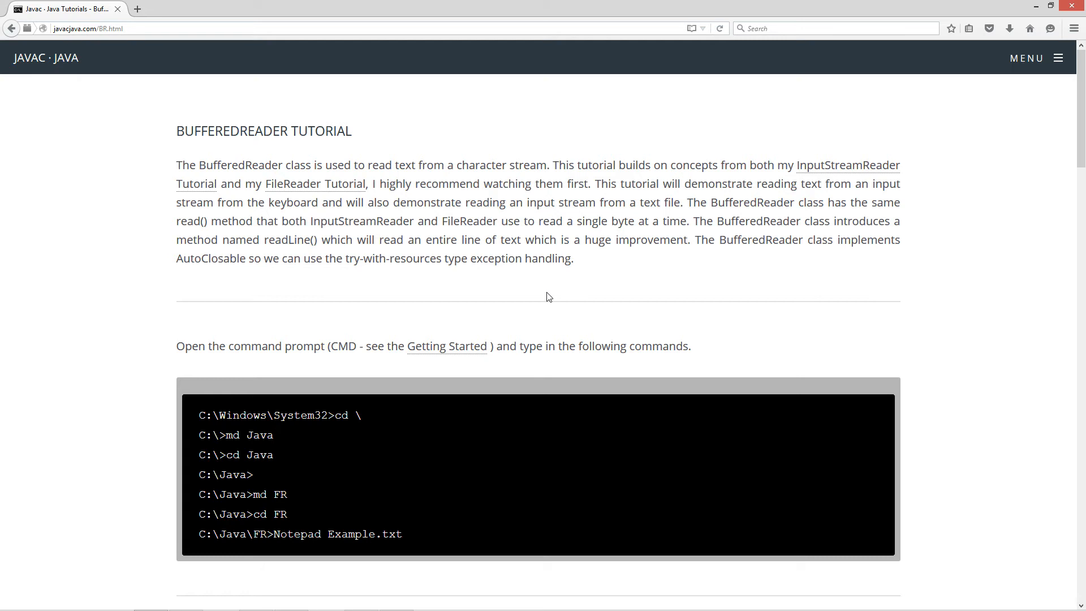
{"action": "scroll", "scroll_direction": "down", "scroll_amount": 3}
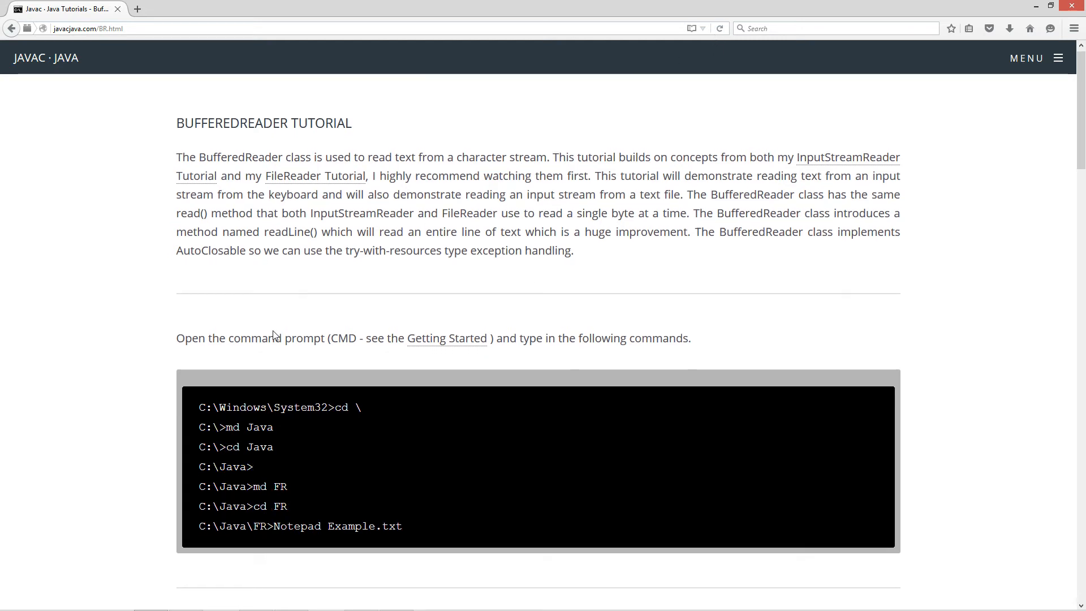
{"action": "scroll", "scroll_direction": "down", "scroll_amount": 3}
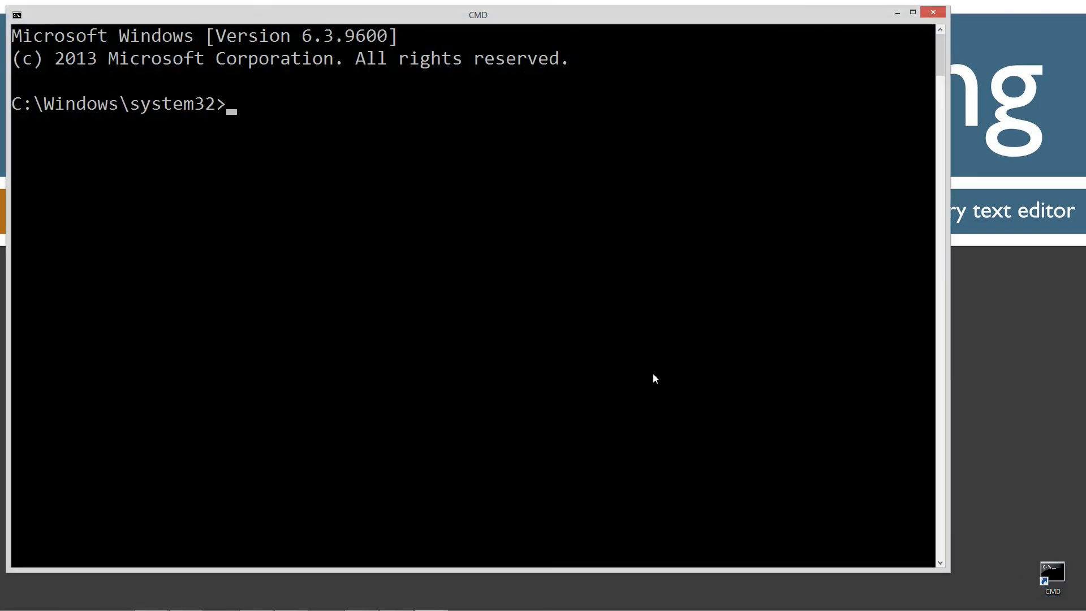
- Run javac to confirm the compiler responds, clear with cls, and begin a cd command
{"action": "type", "text": "javac"}
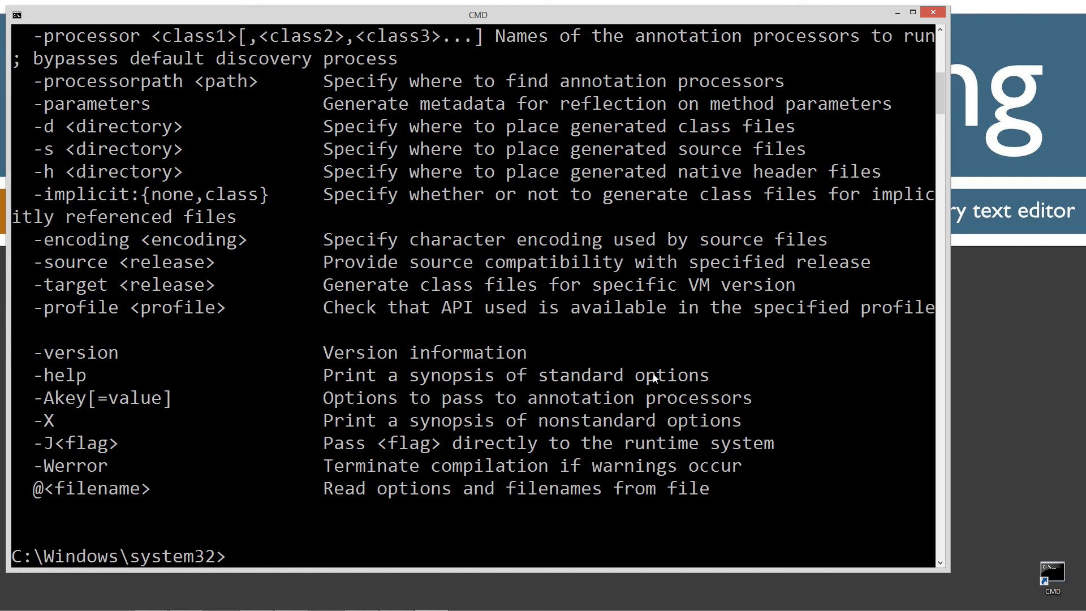
{"action": "type", "text": "cls"}
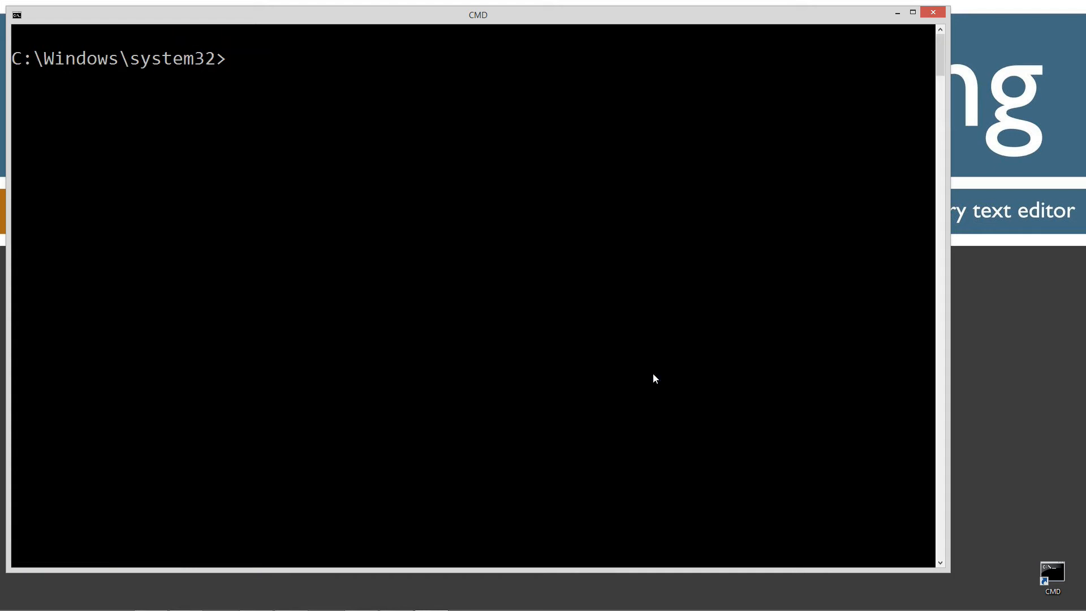
{"action": "type", "text": "cd \\"}
{"action": "type", "text": "md"}
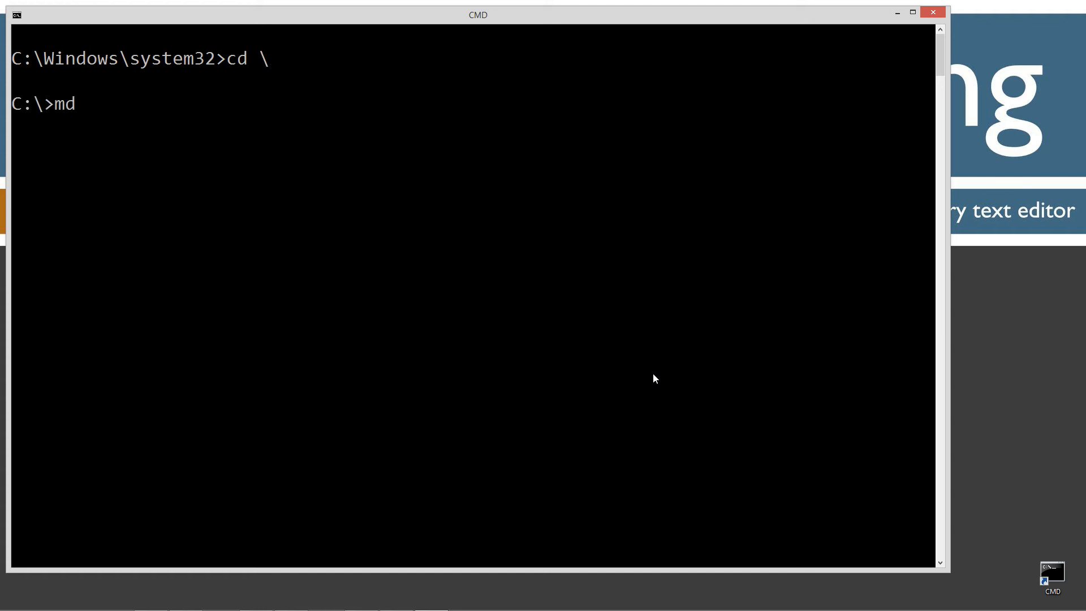
- Create the Java folder, then a BR folder inside it, and change into C:\Java\BR
{"action": "type", "text": "Java"}
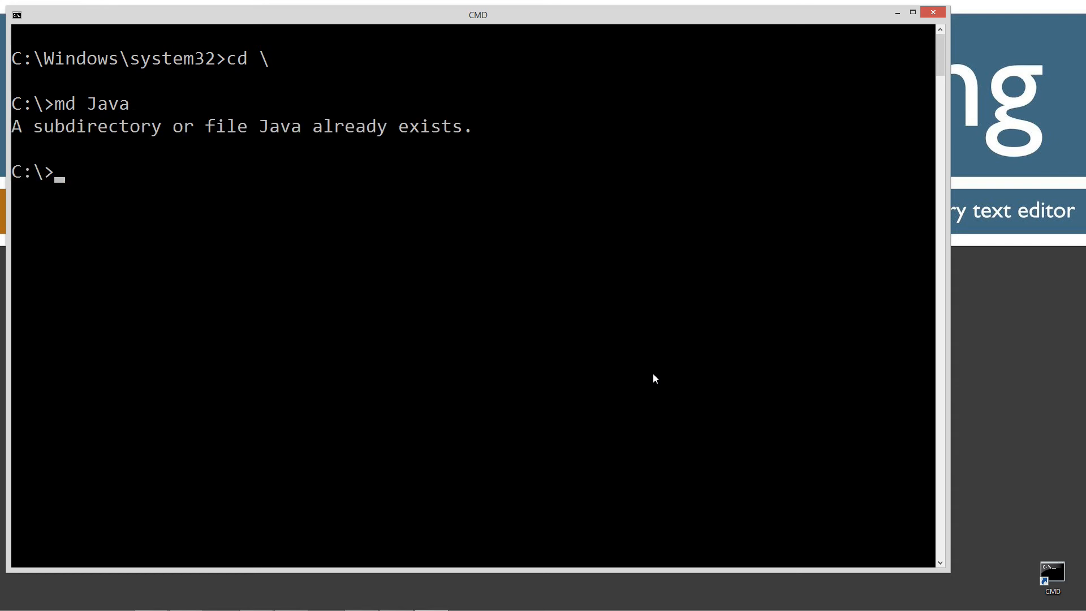
{"action": "type", "text": "cd Java"}
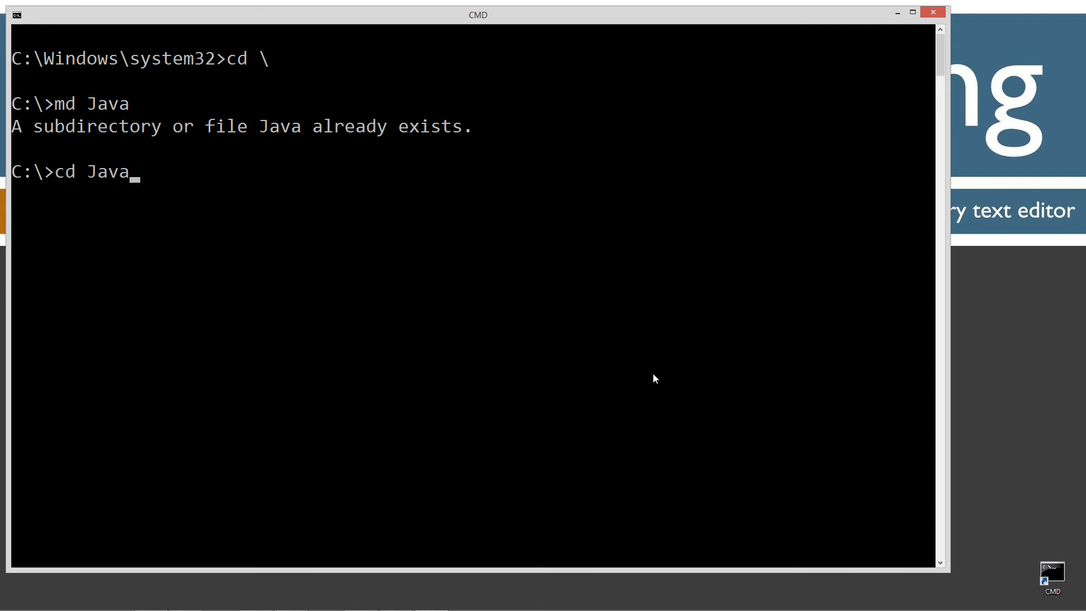
{"action": "type", "text": "md"}
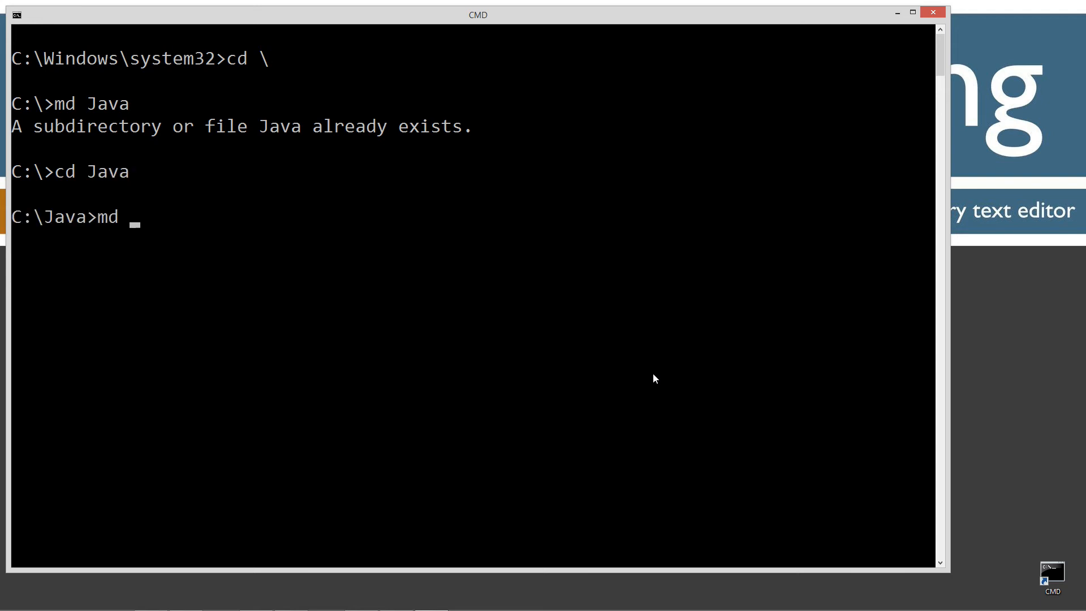
{"action": "type", "text": "BR"}
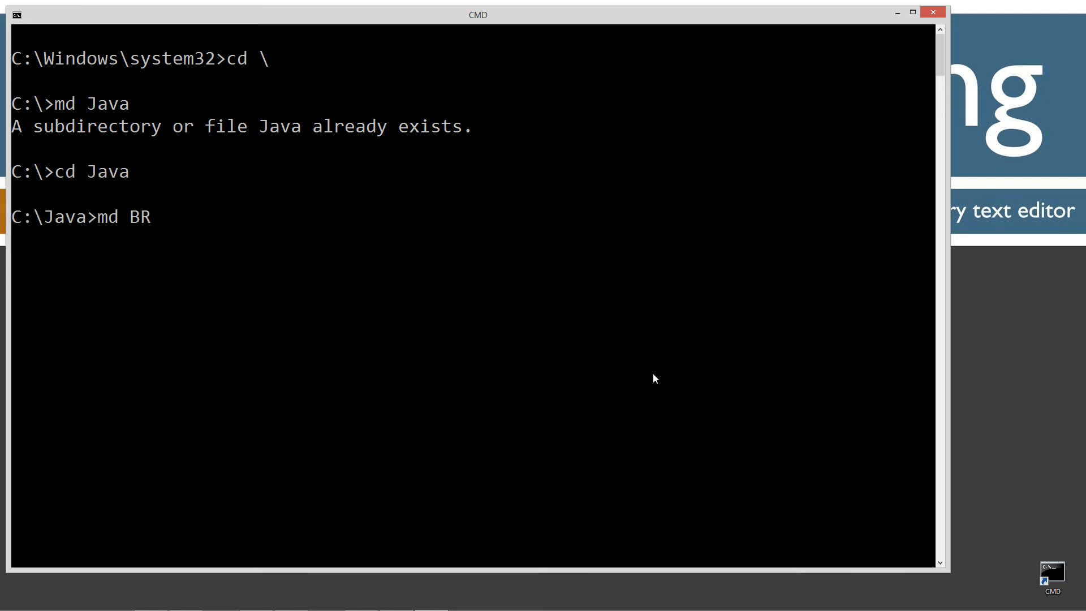
{"action": "type", "text": "cd"}
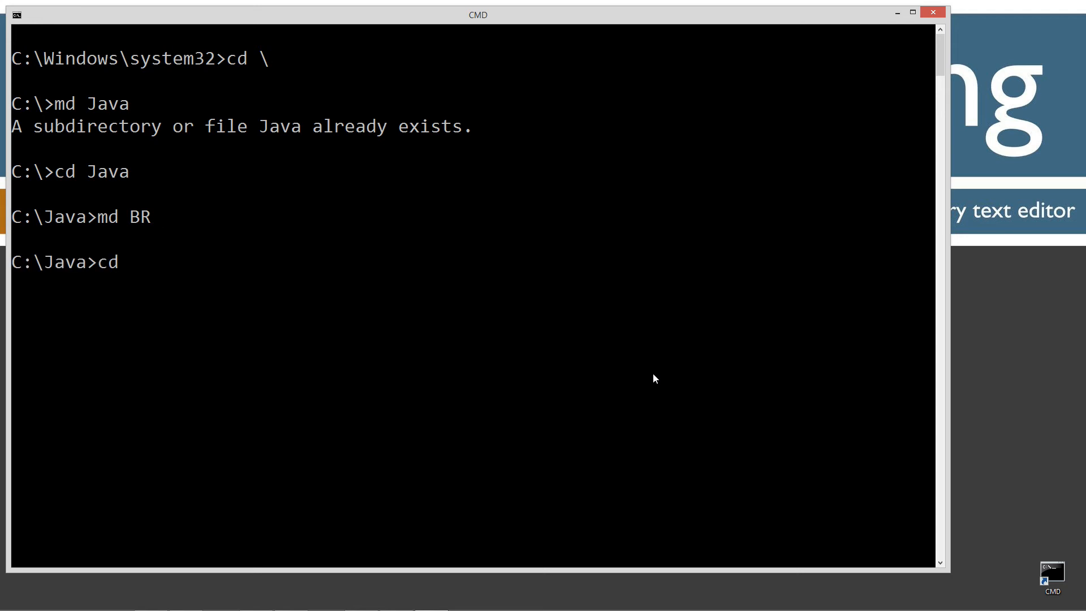
{"action": "type", "text": "BR"}
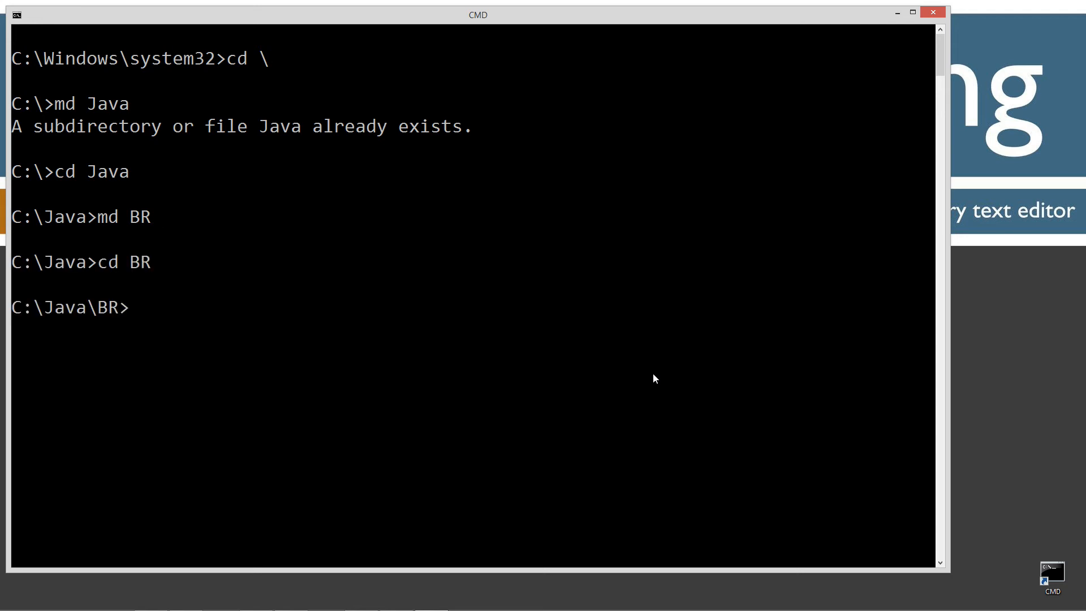
- Start the notepad Example command to open the sample text file
{"action": "type", "text": "notepa"}
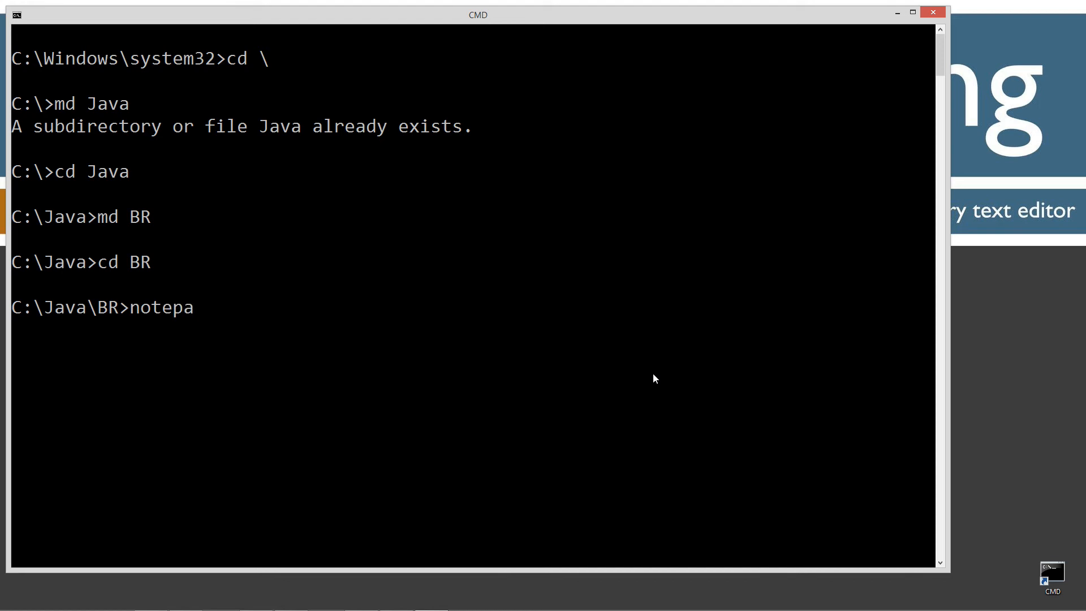
{"action": "type", "text": "d Example"}
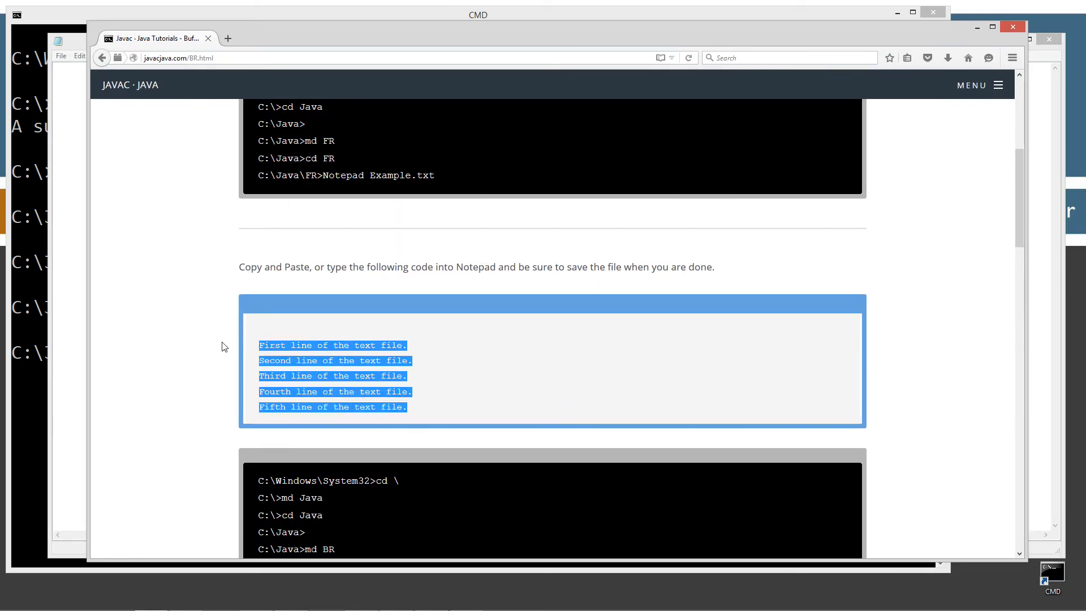
{"action": "mouse_move", "coordinate": [364, 347]}
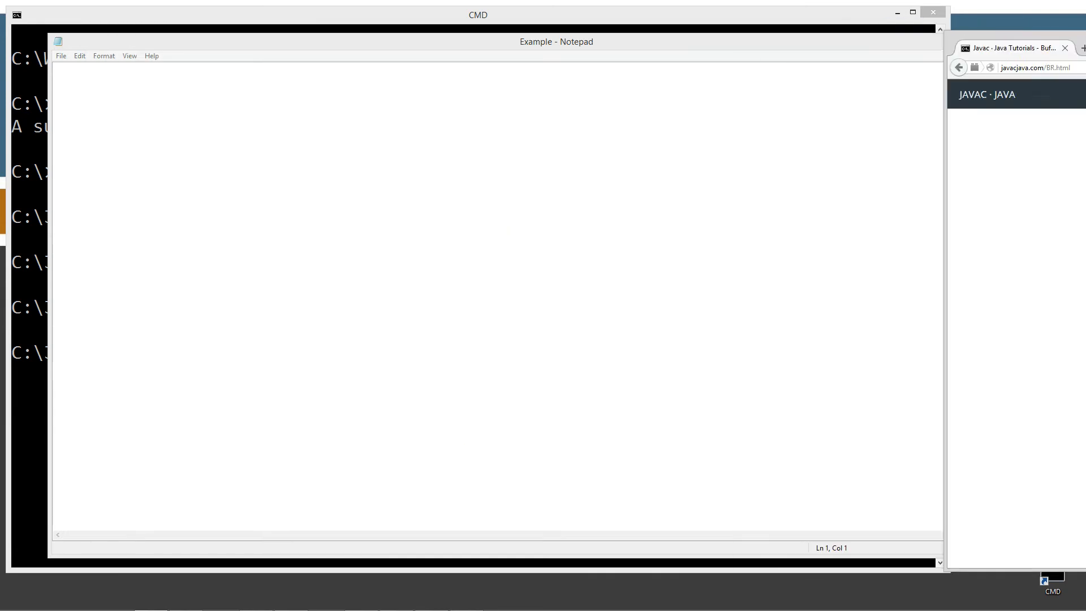
- Paste the five sample lines into Example.txt and close Notepad
{"action": "right_click", "coordinate": [156, 119]}
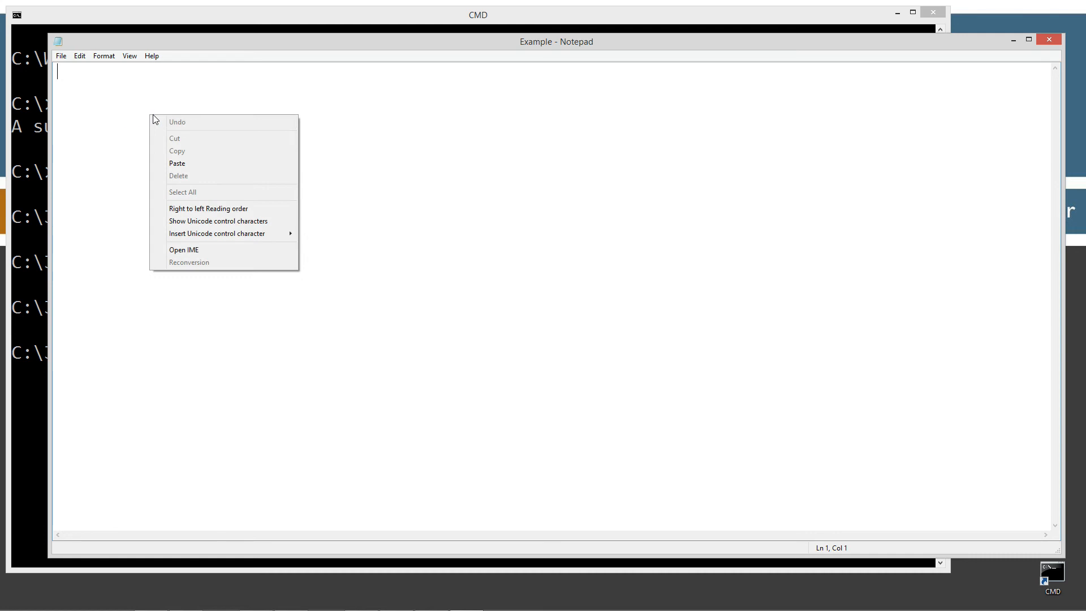
{"action": "left_click", "coordinate": [61, 57]}
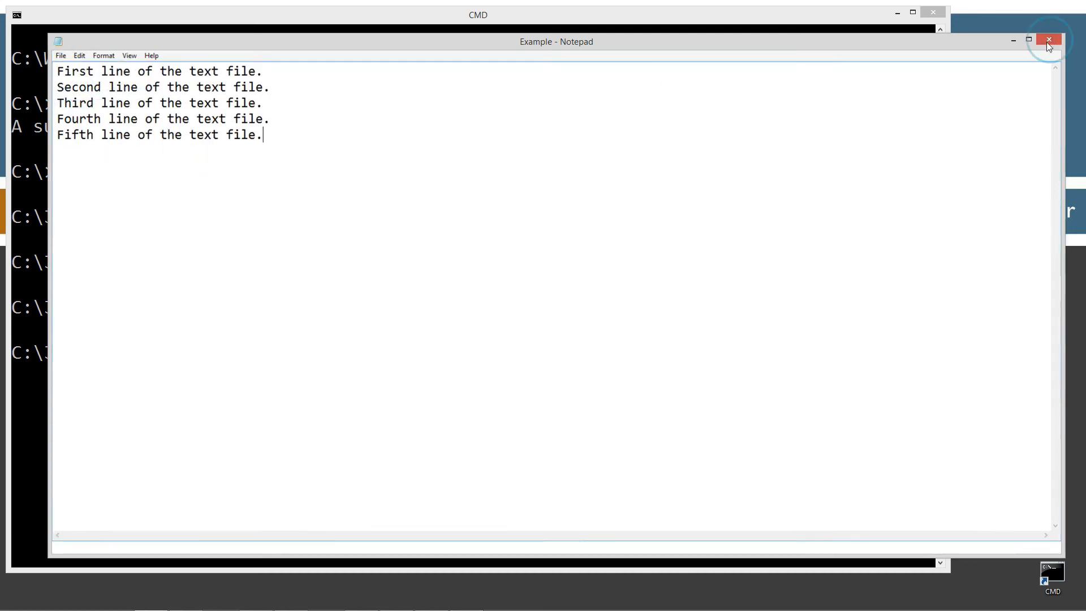
{"action": "left_click", "coordinate": [1045, 39]}
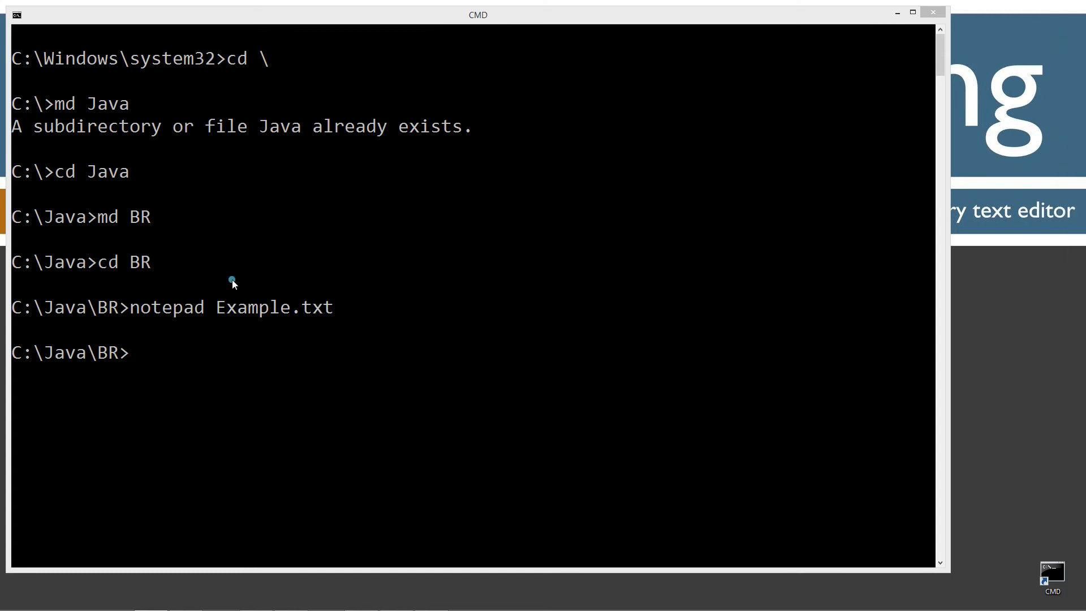
- Run notepad BR.java from C:\Java\BR and agree to create the new file
{"action": "type", "text": "notea"}
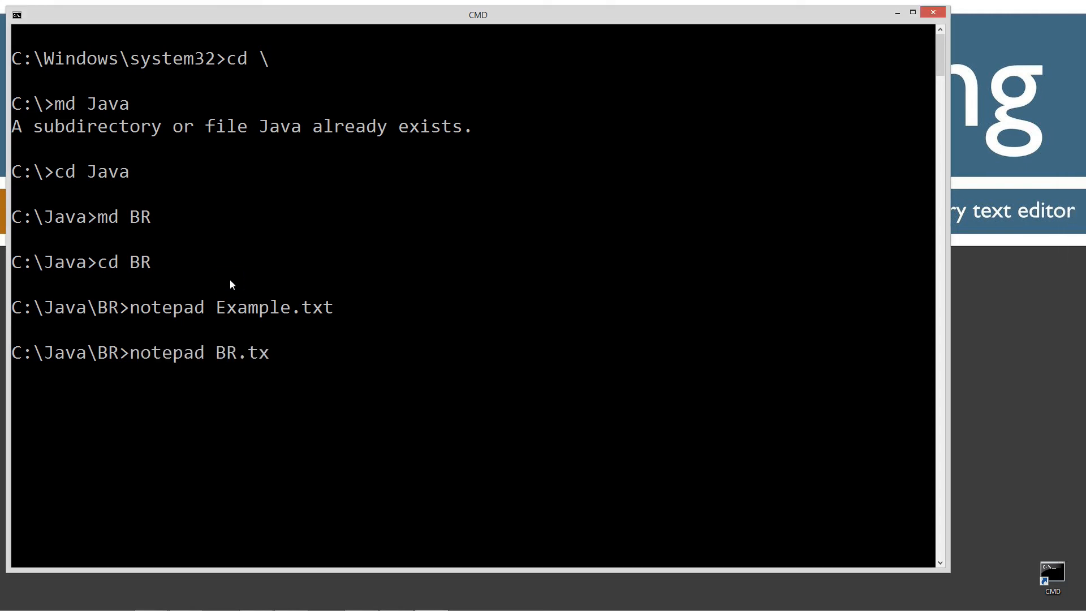
{"action": "type", "text": "t"}
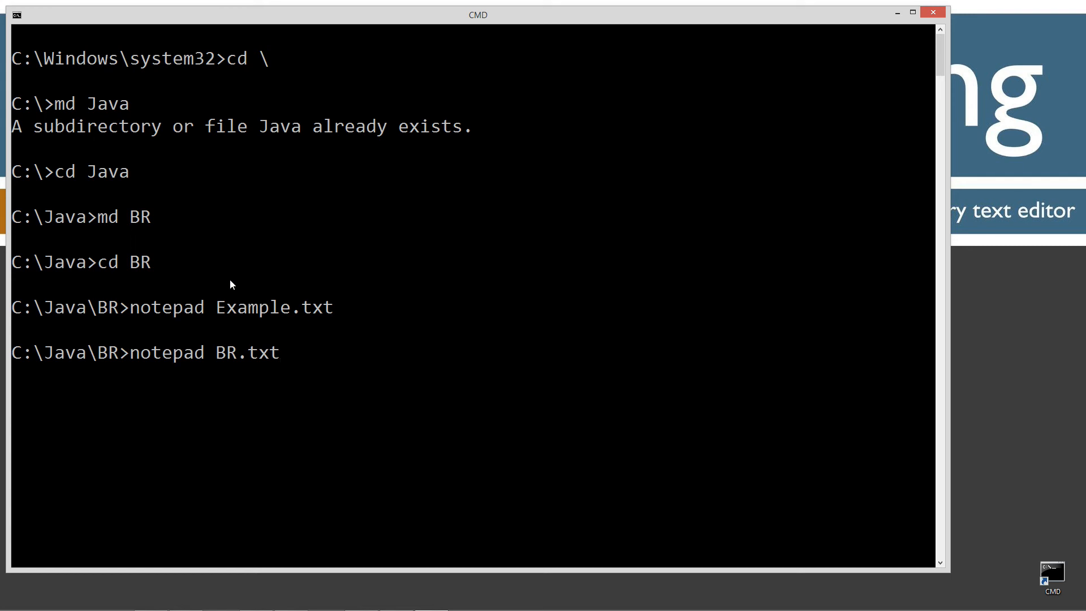
{"action": "key", "text": "BackSpace"}
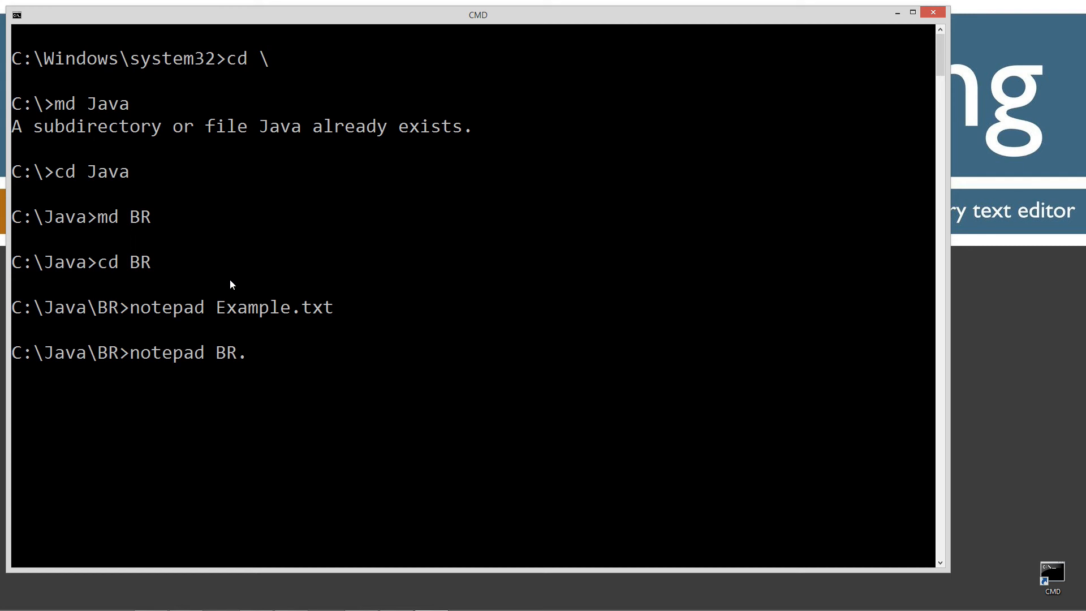
{"action": "type", "text": "java"}
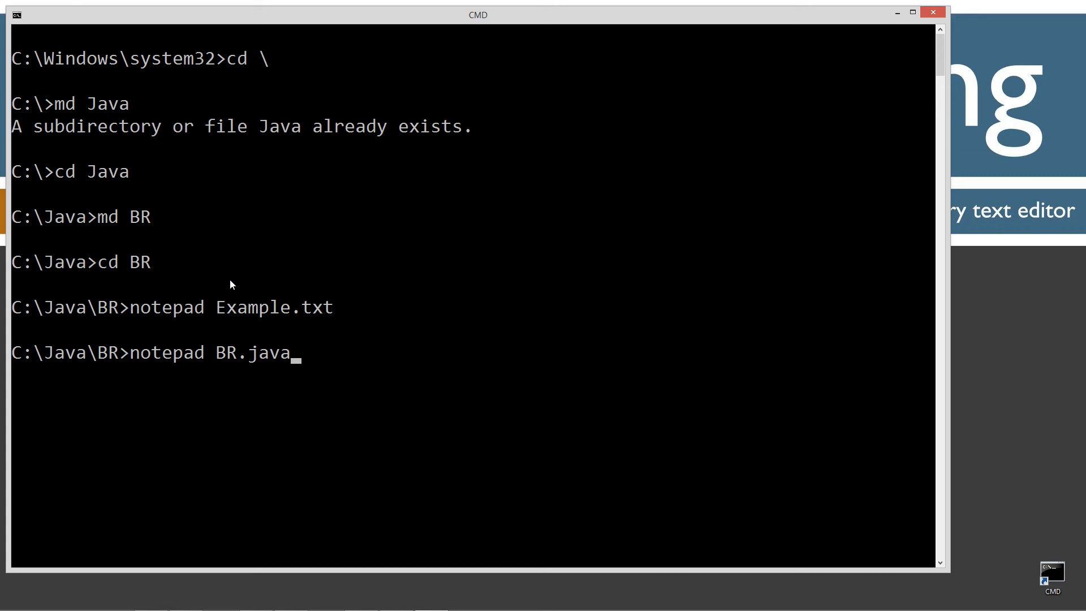
{"action": "key", "text": "Enter"}
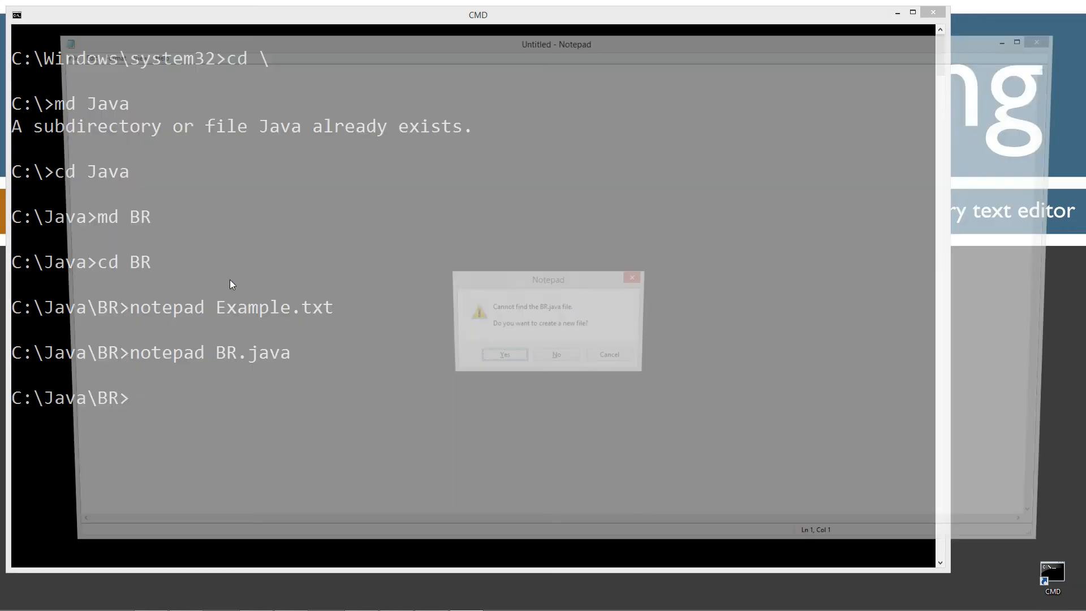
{"action": "left_click", "coordinate": [505, 354]}
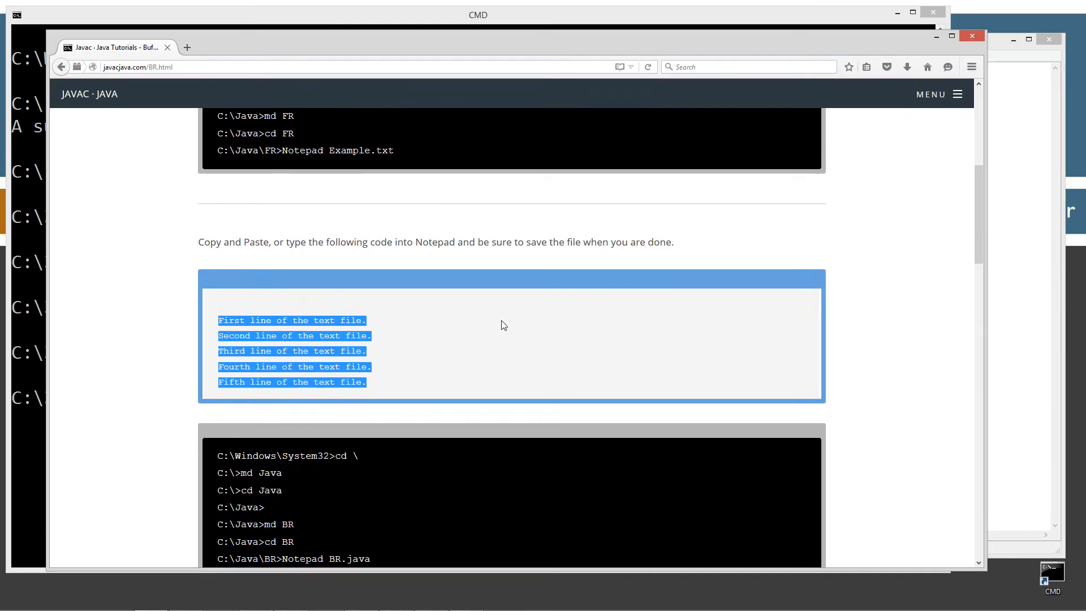
- Select the BR class source code block on the tutorial page for copying
{"action": "scroll", "scroll_direction": "down", "scroll_amount": 3}
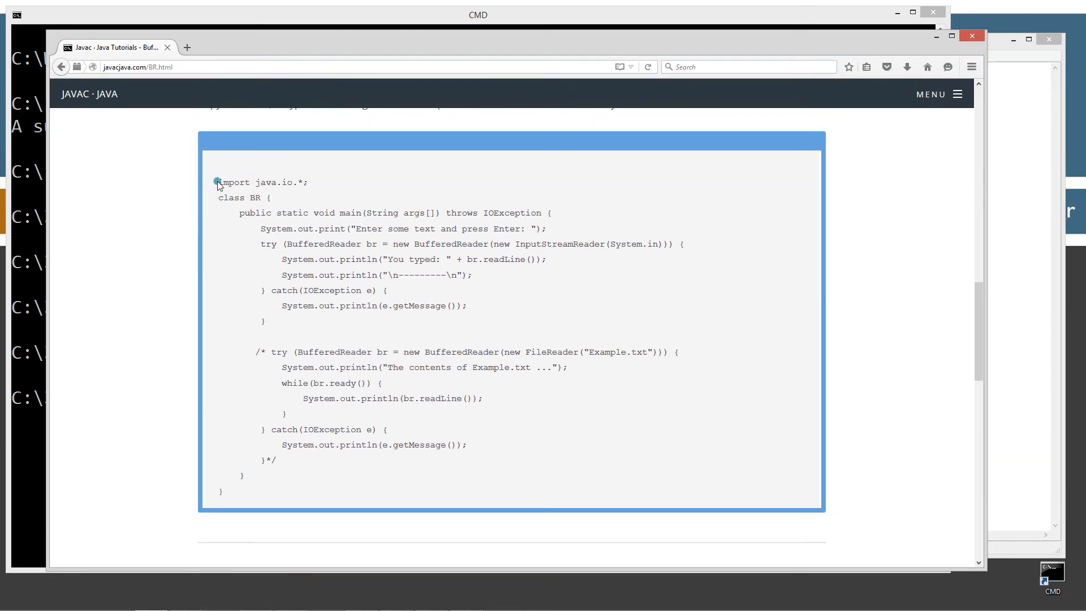
{"action": "left_click_drag", "start_coordinate": [218, 182], "coordinate": [230, 492]}
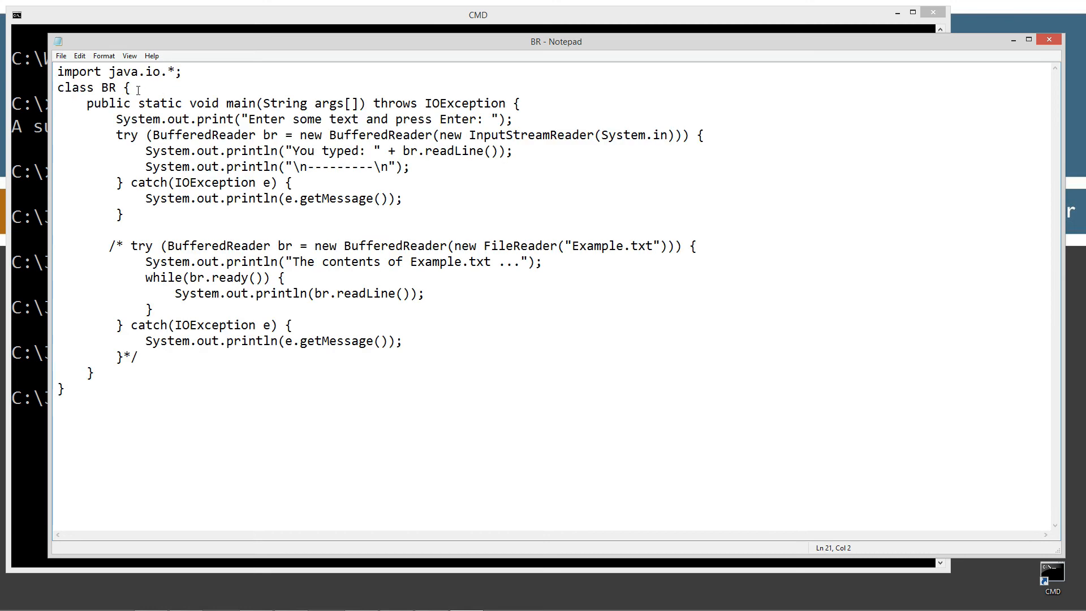
- Save the pasted tutorial code as BR.java
{"action": "left_click", "coordinate": [61, 57]}
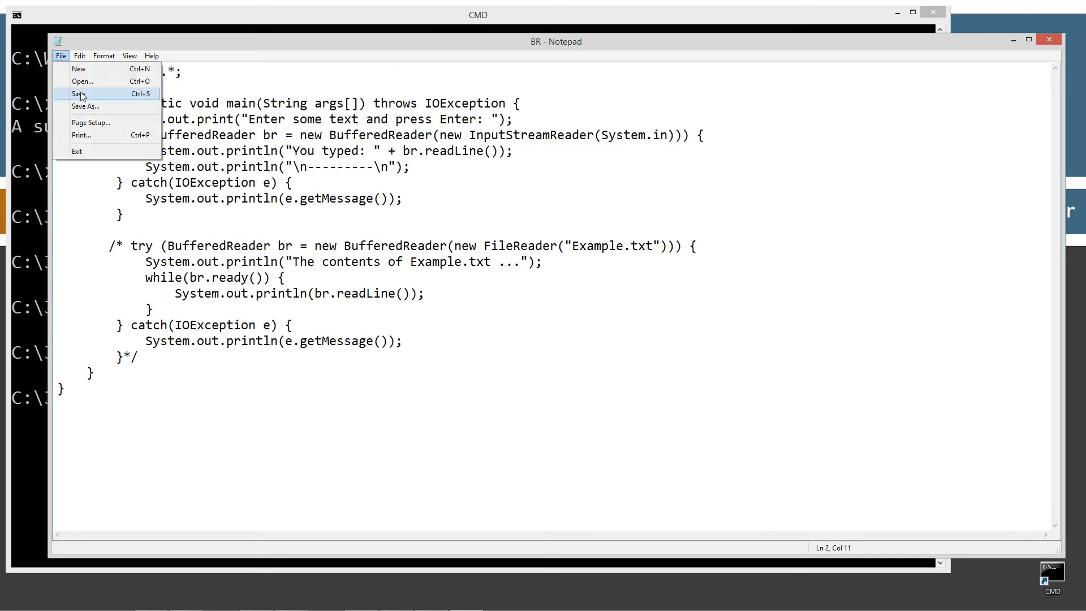
{"action": "left_click", "coordinate": [79, 94]}
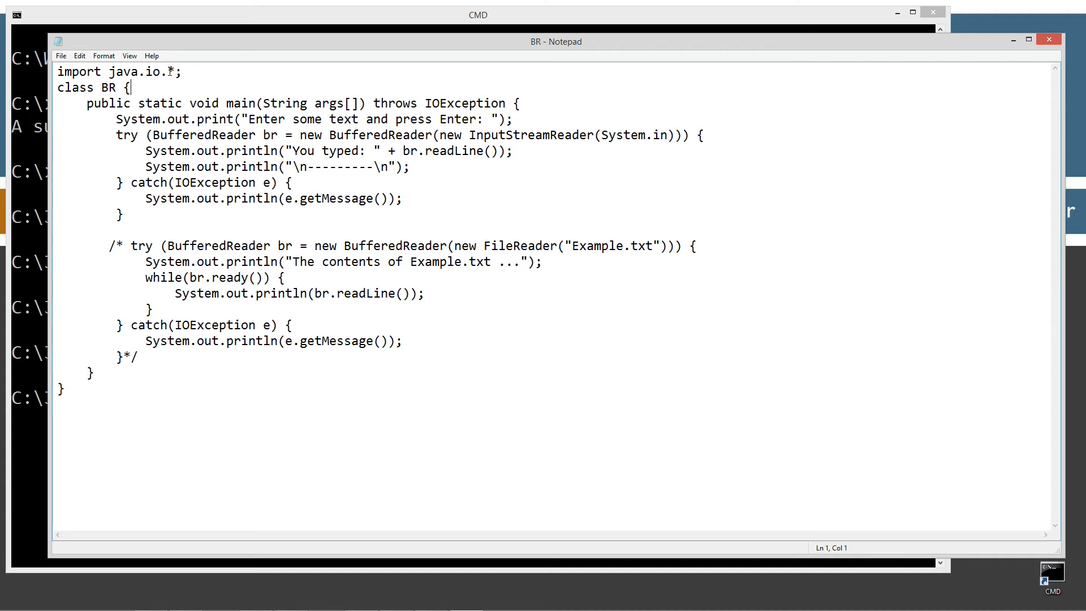
- Remove the throws IOException clause from main and save BR.java again
{"action": "double_click", "coordinate": [130, 72]}
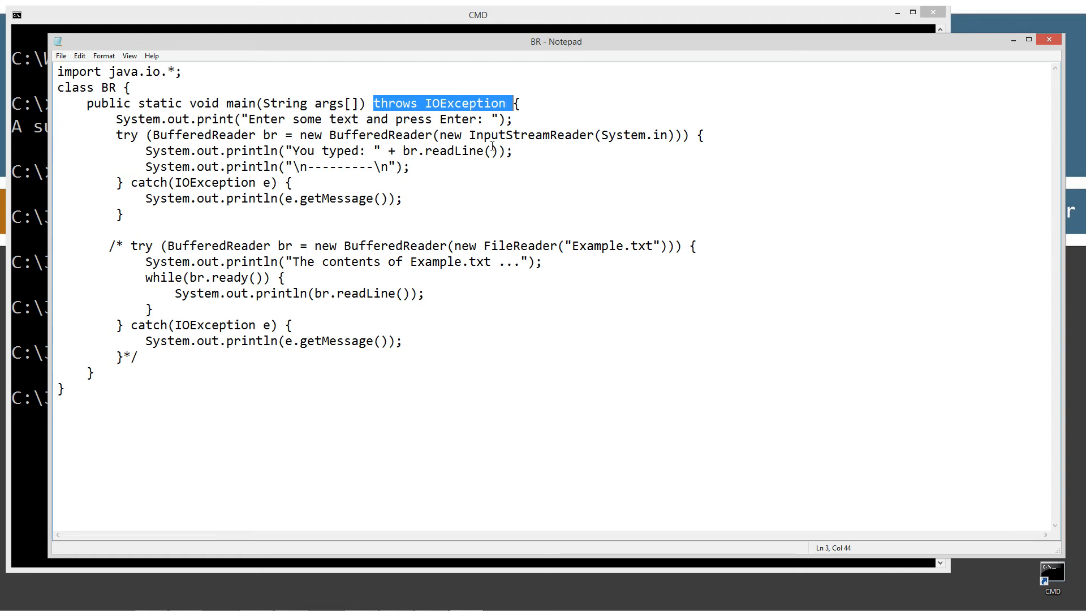
{"action": "key", "text": "Delete"}
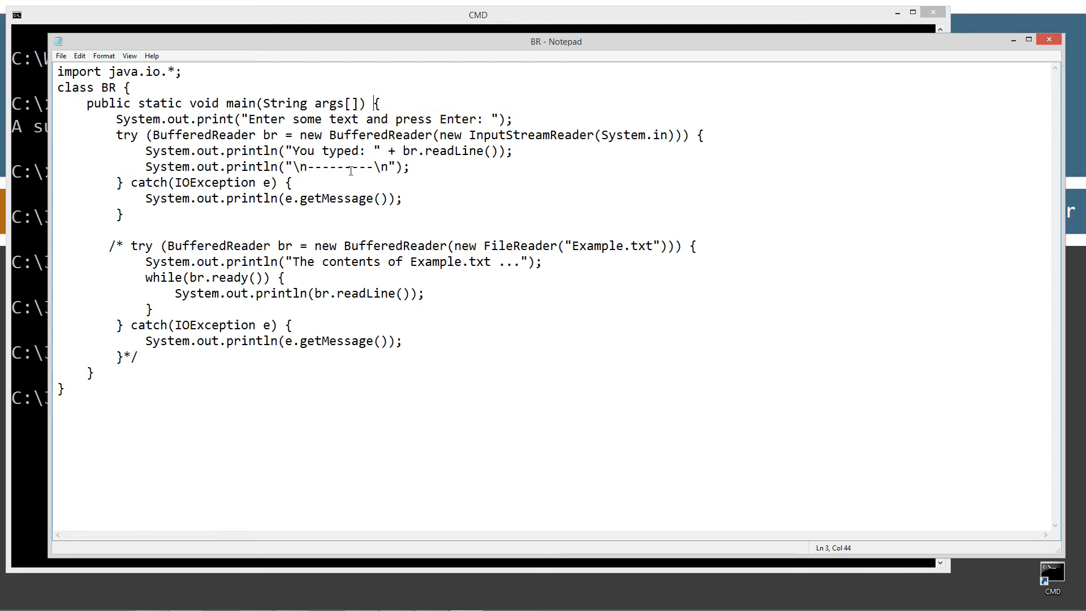
{"action": "left_click", "coordinate": [61, 55]}
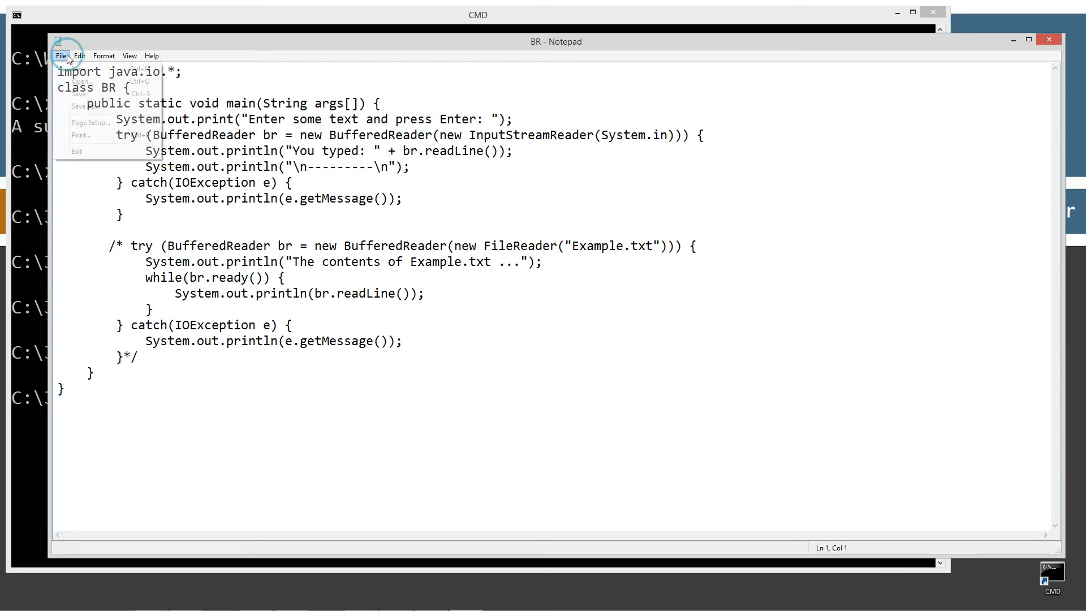
{"action": "left_click", "coordinate": [109, 118]}
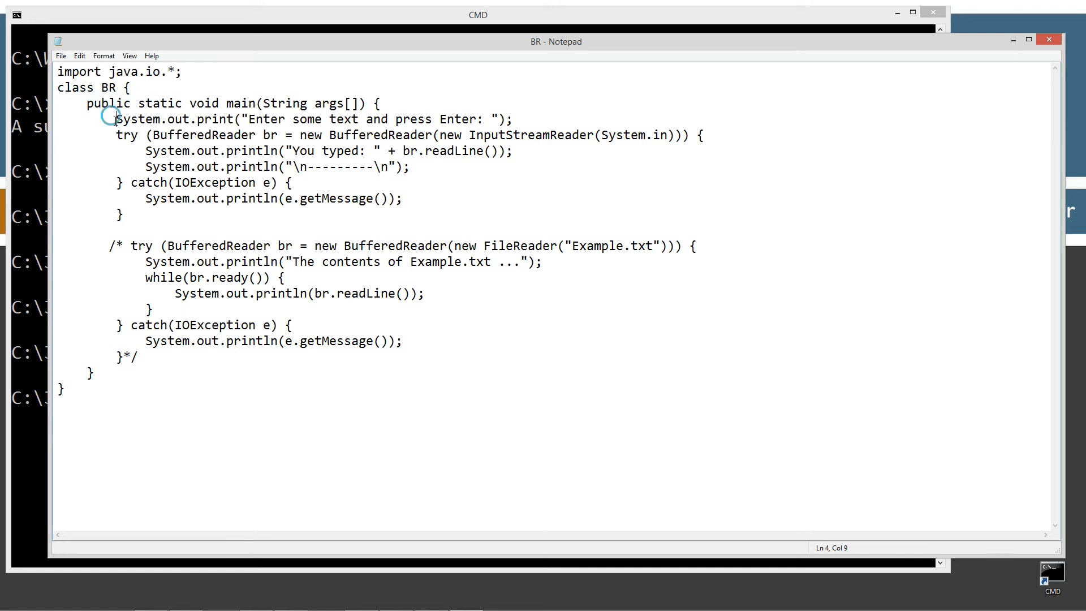
{"action": "left_click_drag", "start_coordinate": [115, 135], "coordinate": [278, 135]}
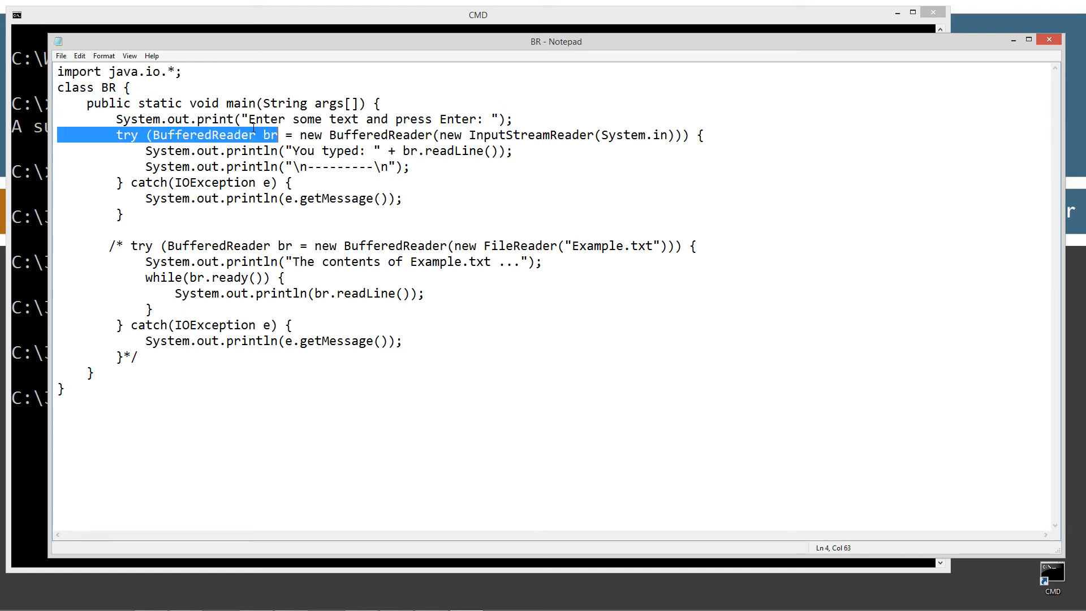
{"action": "left_click", "coordinate": [237, 119]}
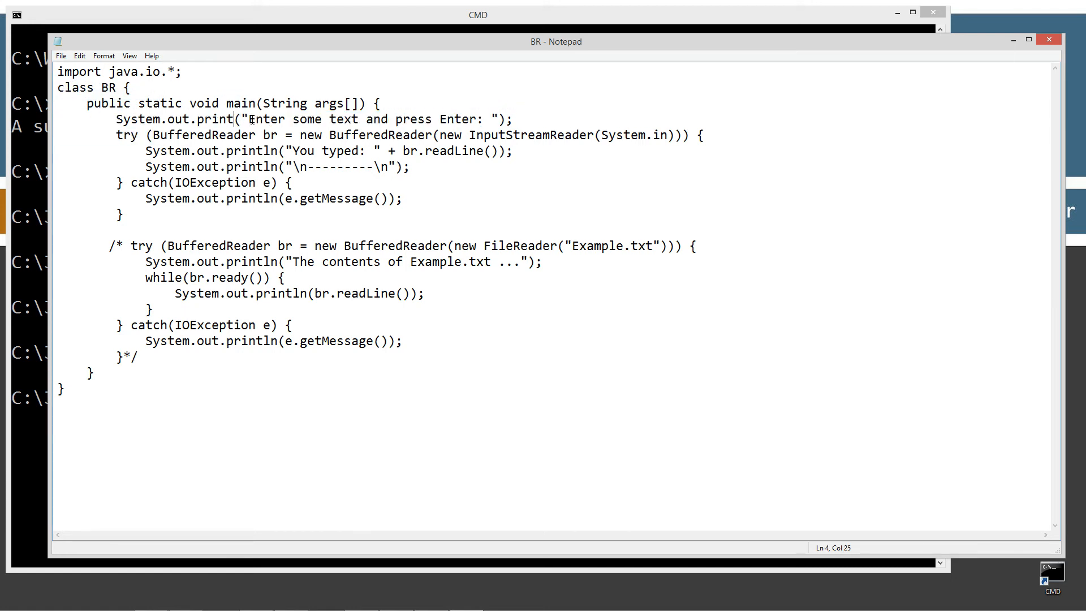
{"action": "left_click_drag", "start_coordinate": [239, 118], "coordinate": [384, 119]}
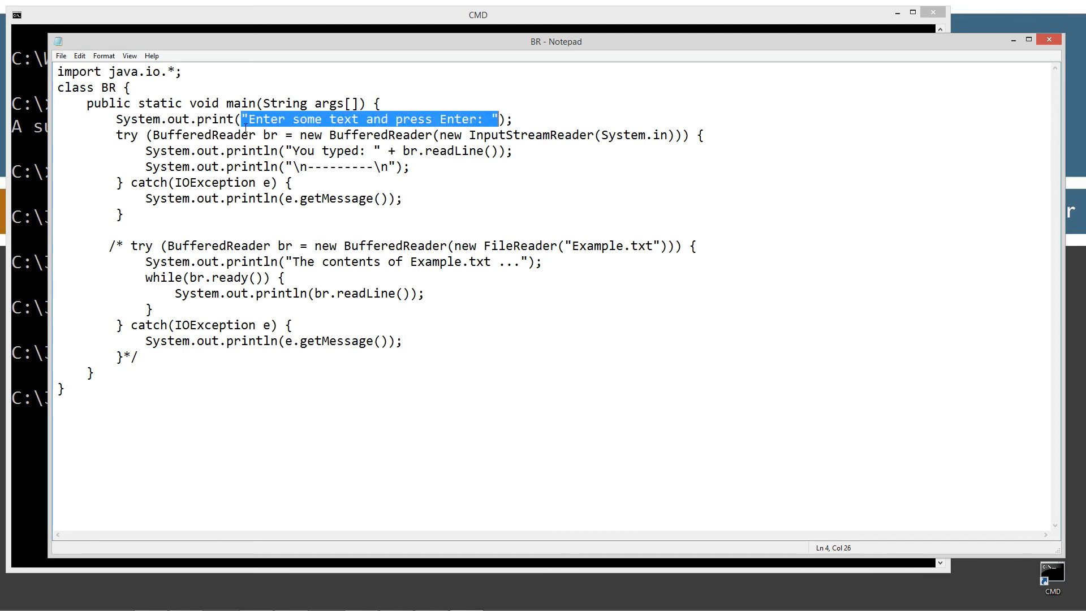
{"action": "double_click", "coordinate": [213, 120]}
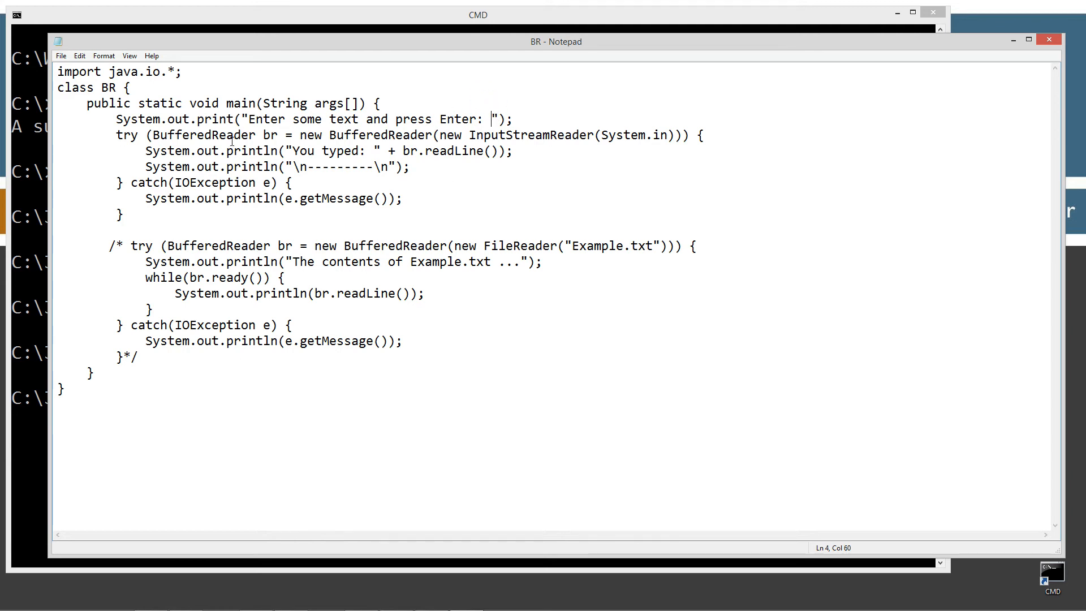
{"action": "left_click_drag", "start_coordinate": [117, 134], "coordinate": [682, 135]}
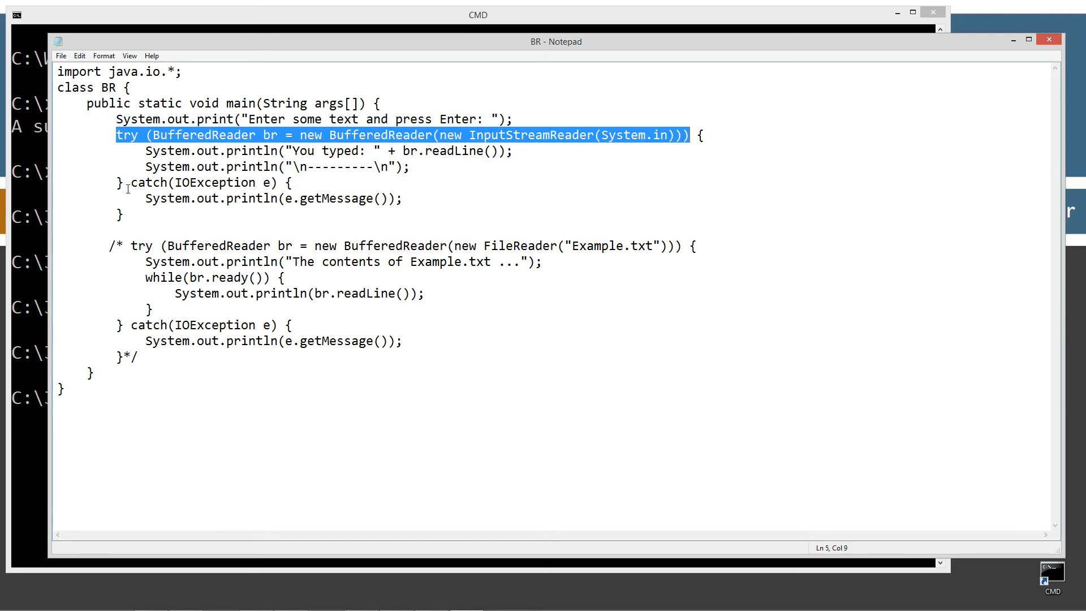
{"action": "left_click", "coordinate": [426, 167]}
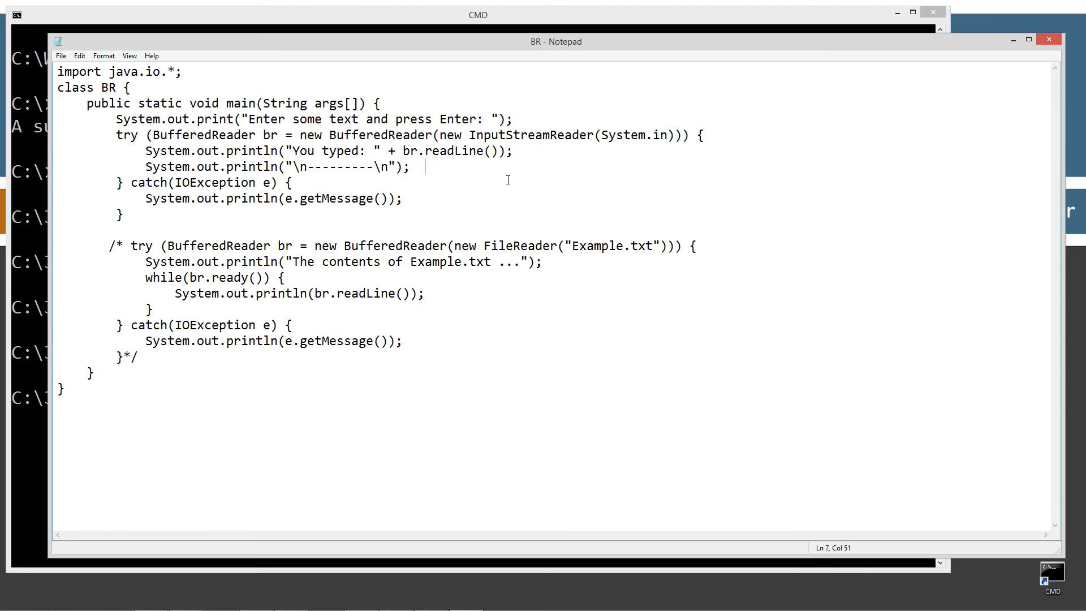
{"action": "key", "text": "Enter"}
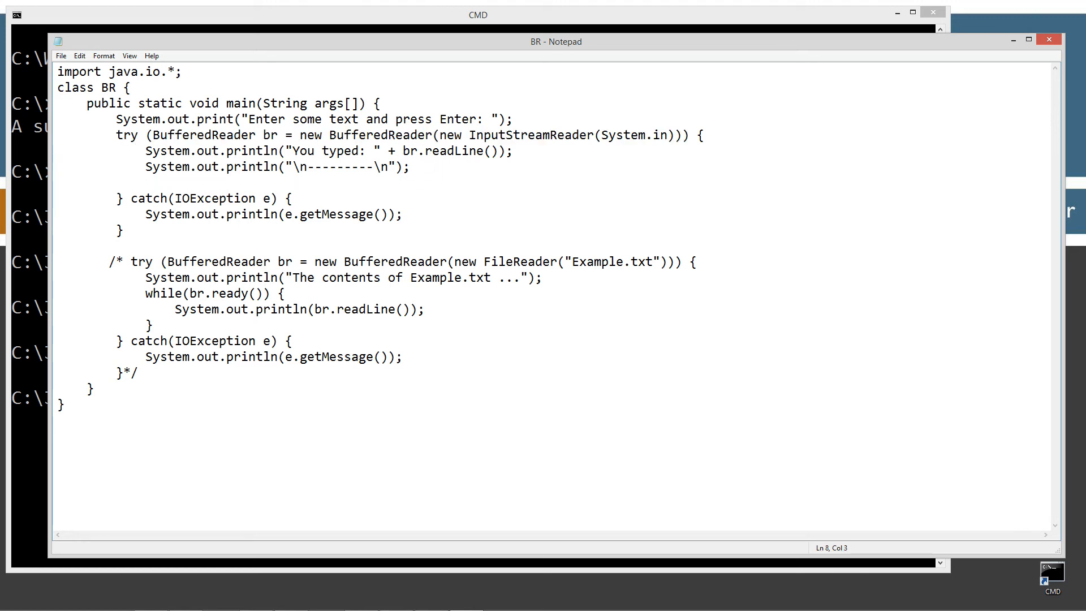
{"action": "type", "text": "br.close();"}
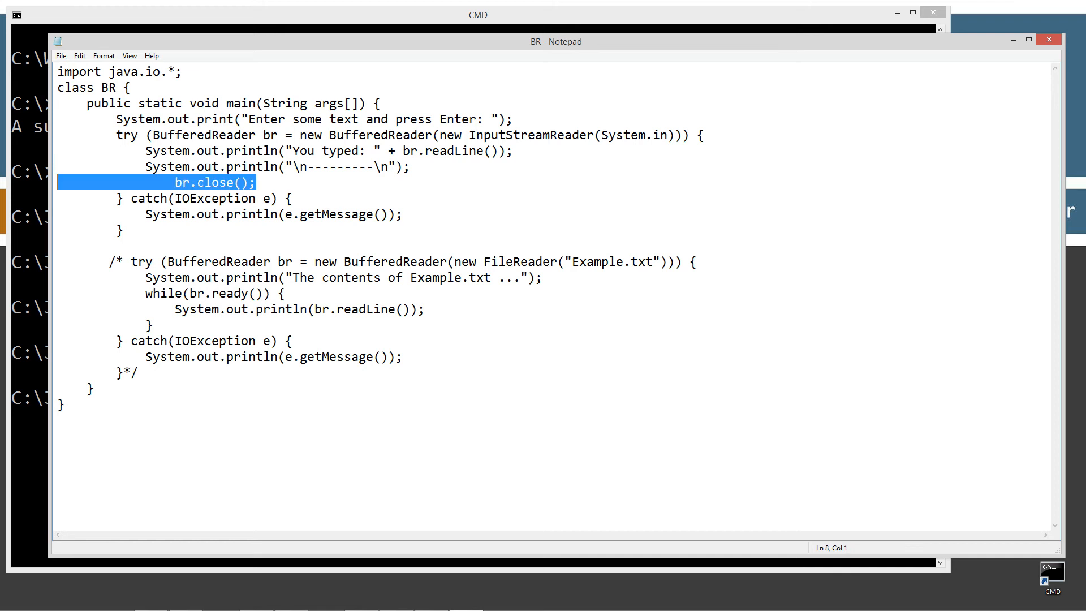
{"action": "key", "text": "Delete"}
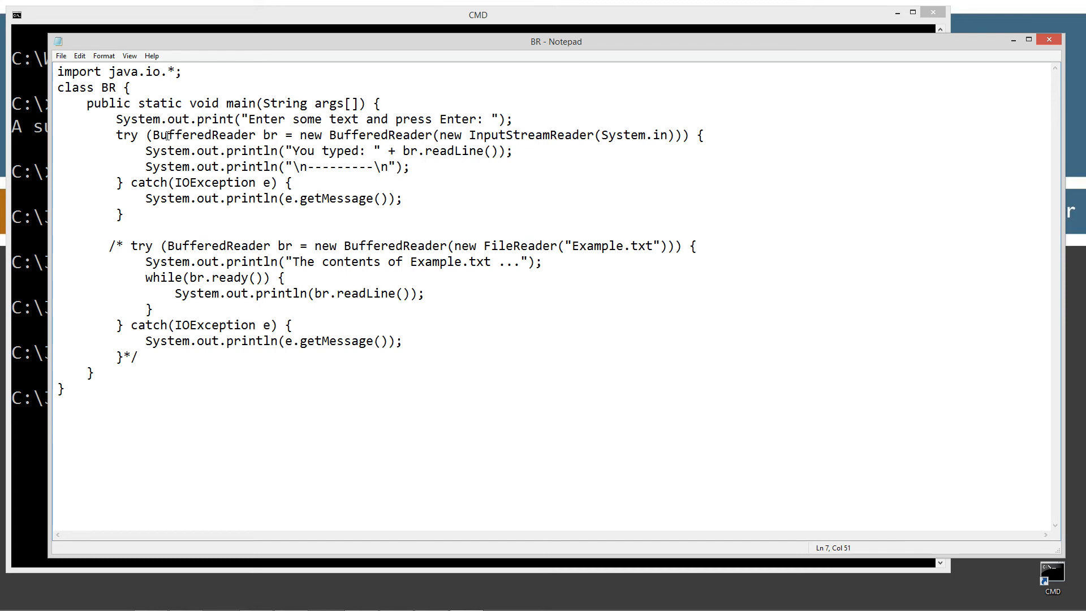
{"action": "left_click_drag", "start_coordinate": [146, 135], "coordinate": [672, 135]}
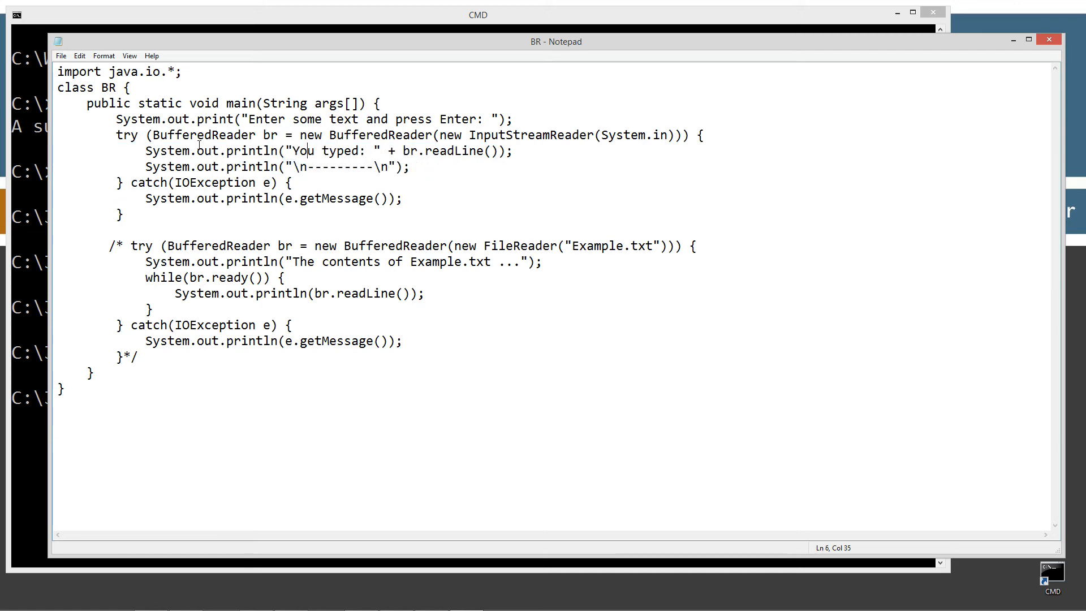
{"action": "left_click", "coordinate": [170, 136]}
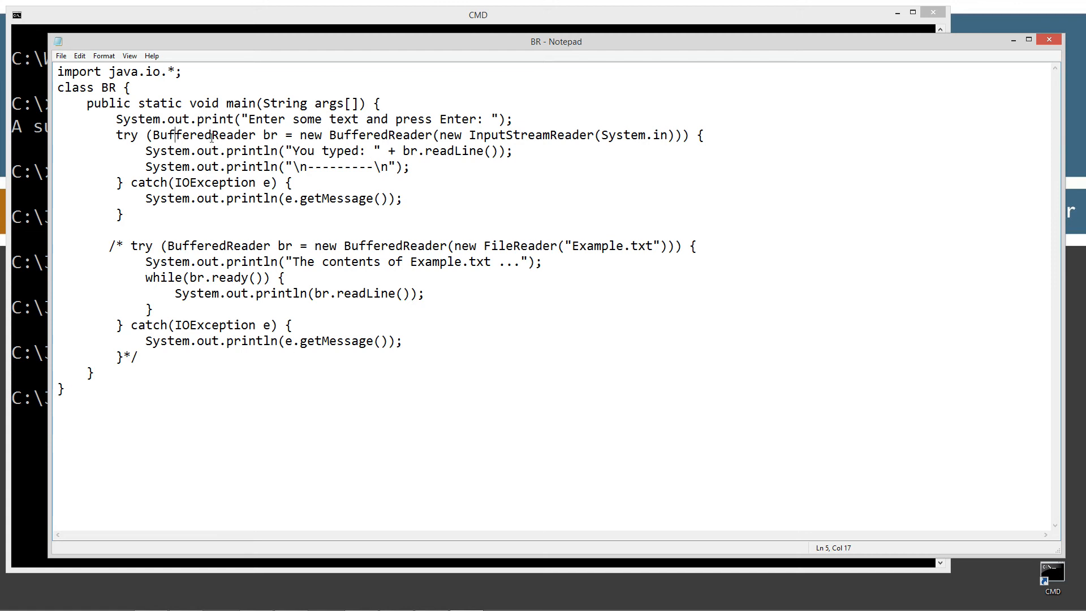
{"action": "double_click", "coordinate": [269, 135]}
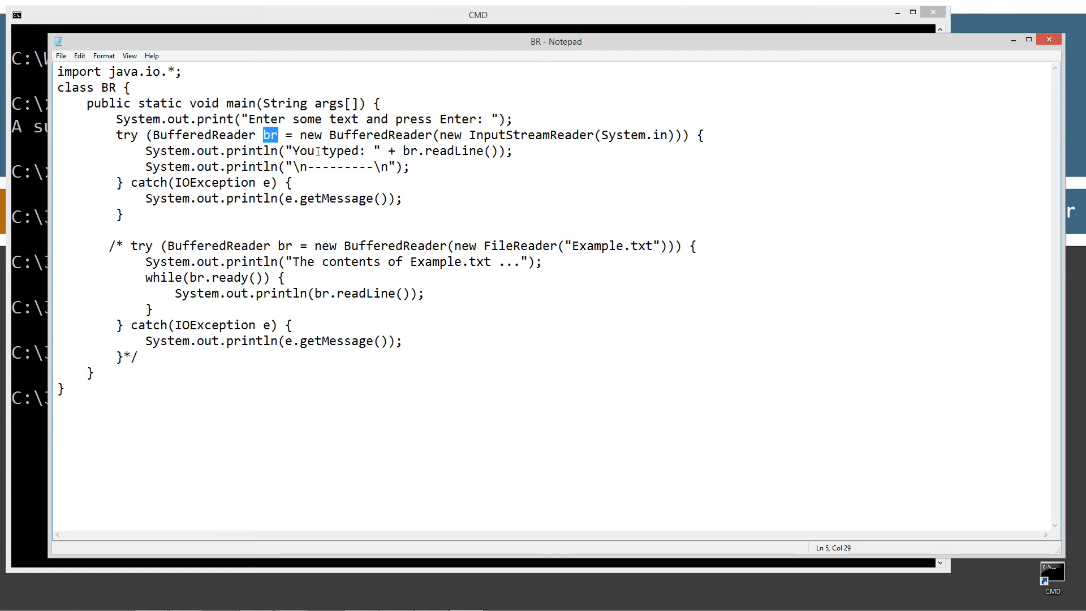
{"action": "double_click", "coordinate": [374, 134]}
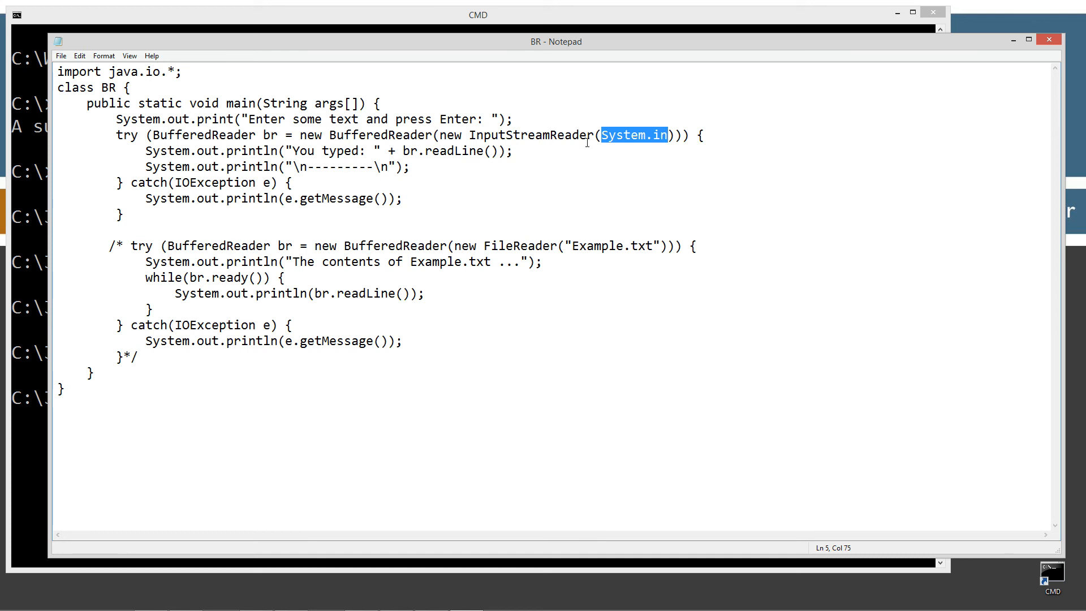
{"action": "mouse_move", "coordinate": [650, 151]}
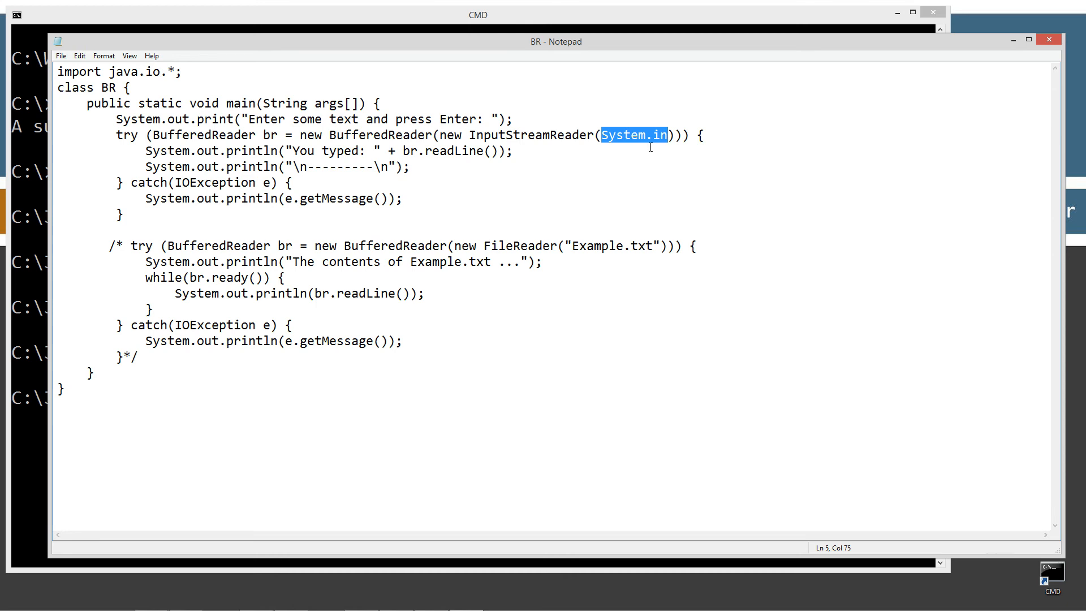
{"action": "mouse_move", "coordinate": [610, 120]}
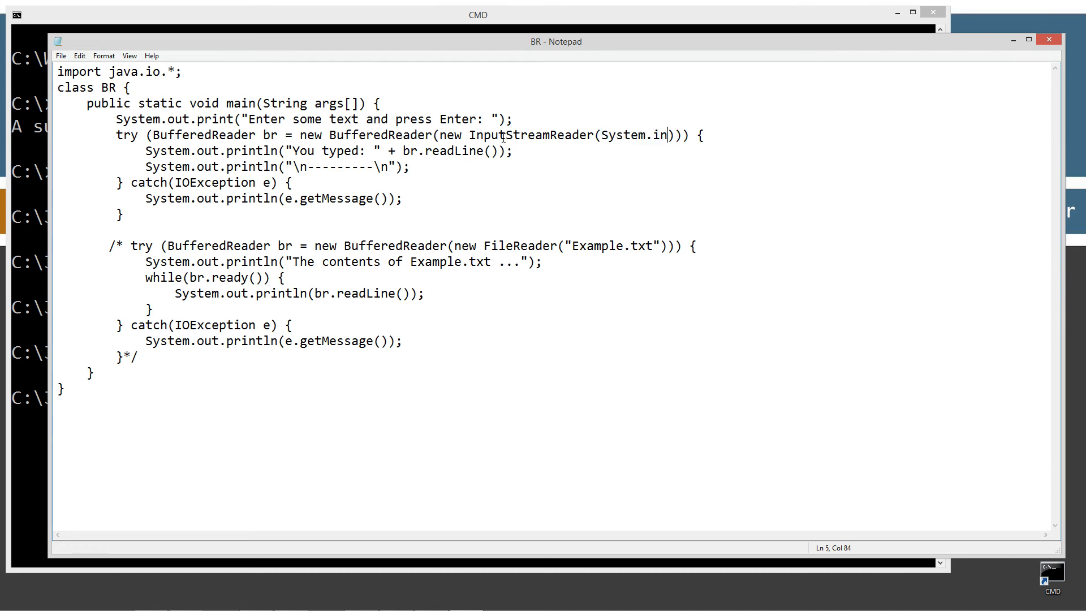
{"action": "left_click_drag", "start_coordinate": [466, 134], "coordinate": [672, 135]}
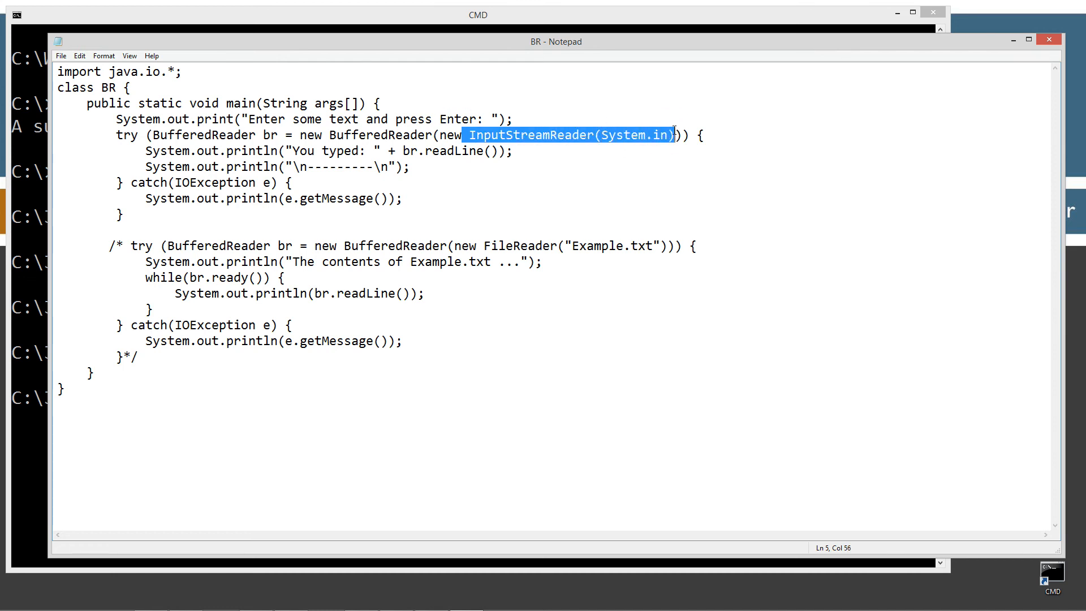
{"action": "left_click", "coordinate": [548, 134]}
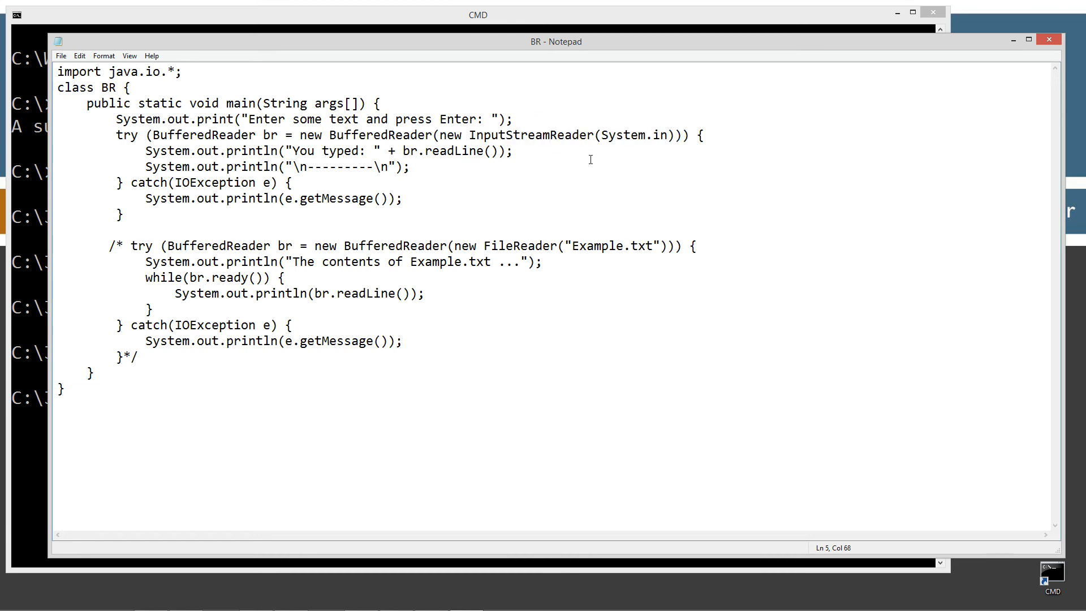
{"action": "left_click", "coordinate": [321, 127]}
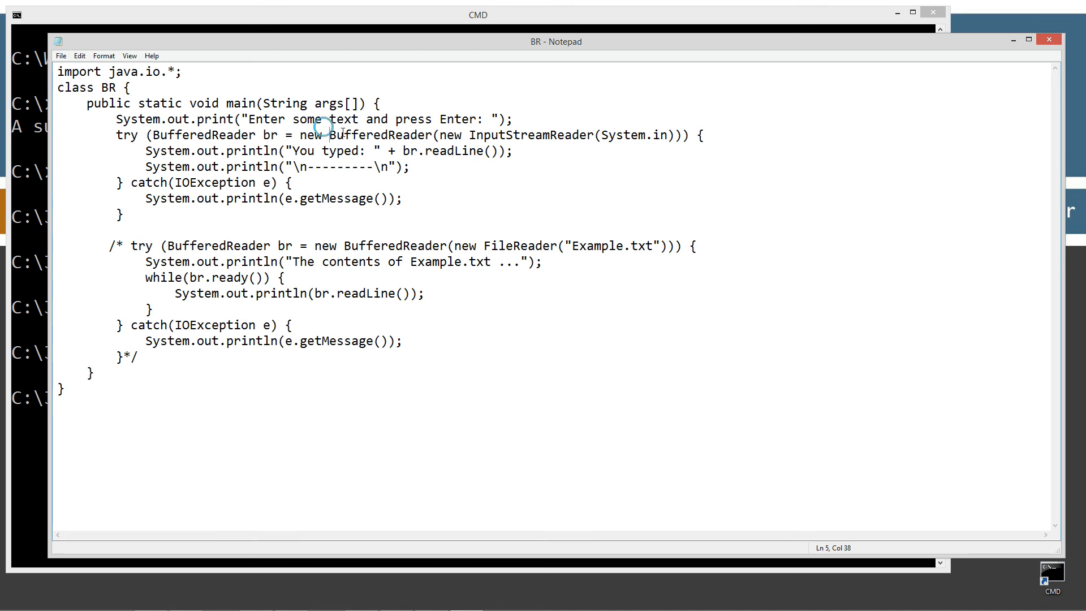
{"action": "double_click", "coordinate": [387, 136]}
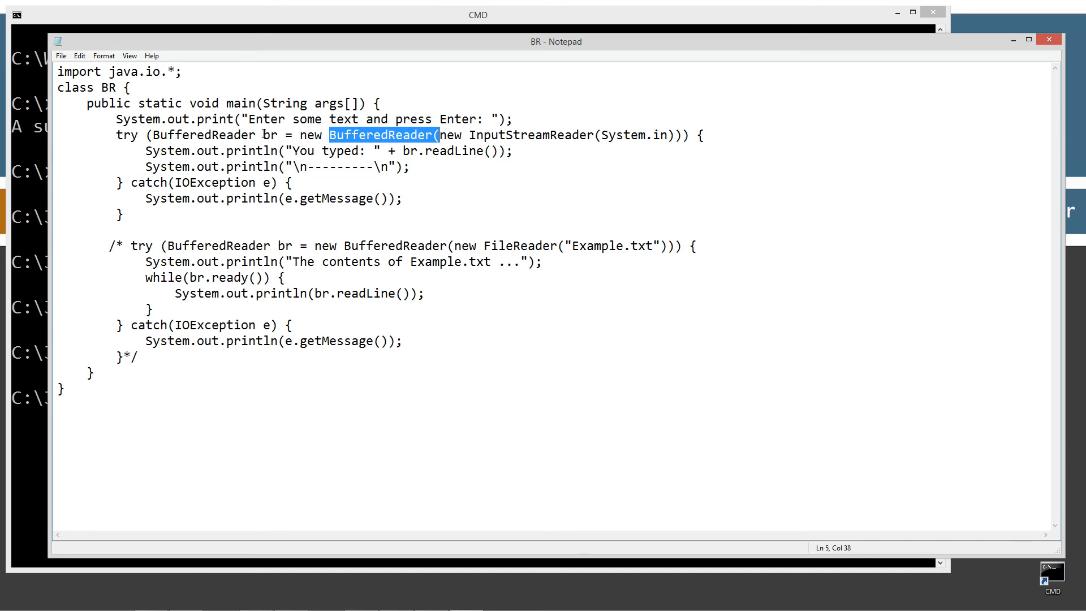
{"action": "double_click", "coordinate": [270, 134]}
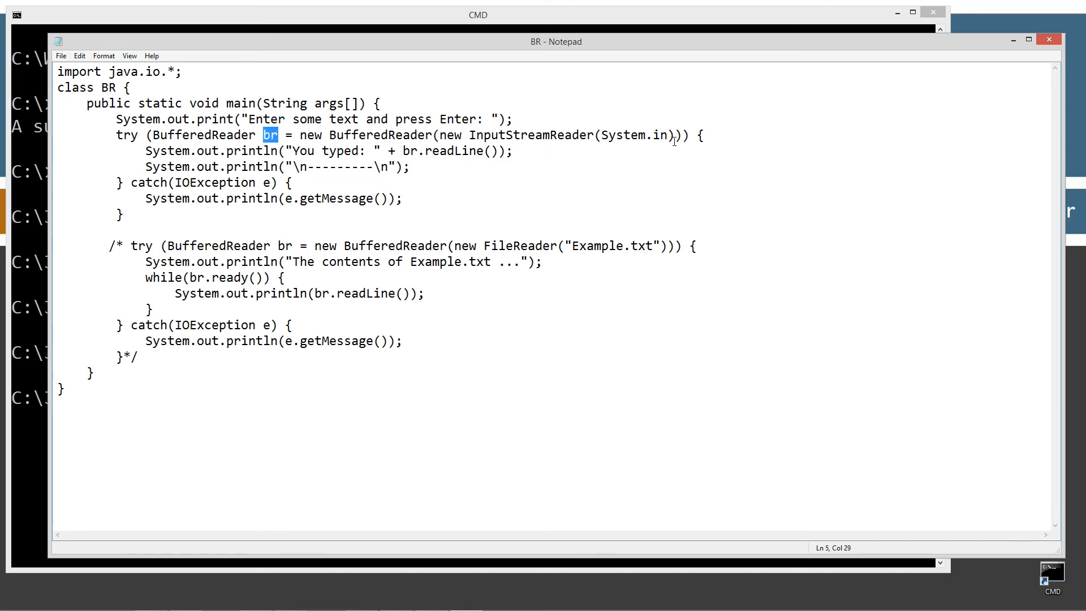
{"action": "left_click_drag", "start_coordinate": [165, 134], "coordinate": [683, 134]}
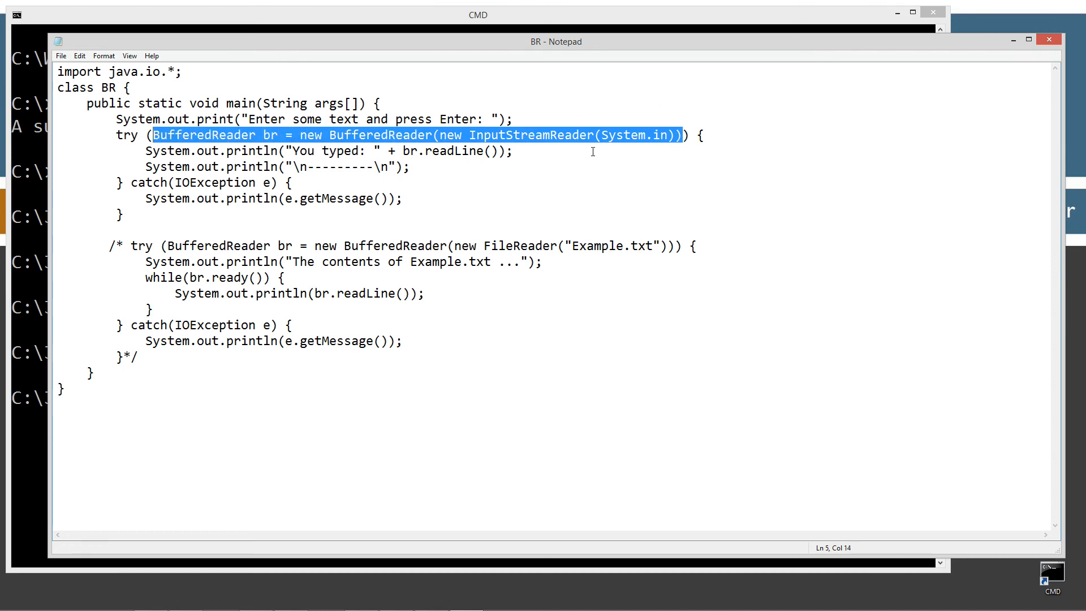
{"action": "mouse_move", "coordinate": [617, 134]}
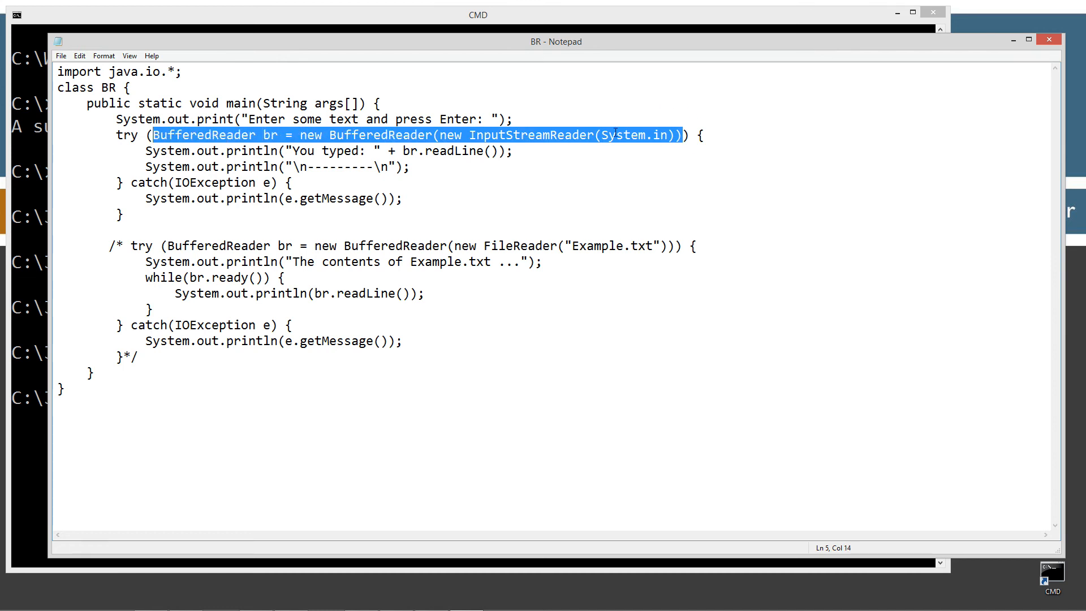
{"action": "left_click", "coordinate": [589, 149]}
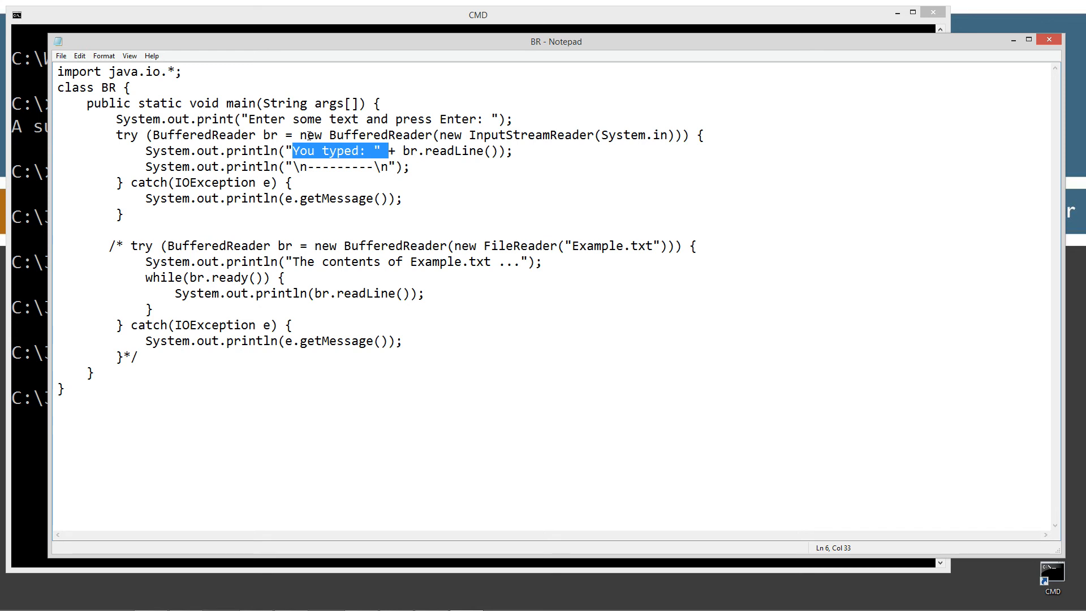
{"action": "double_click", "coordinate": [269, 135]}
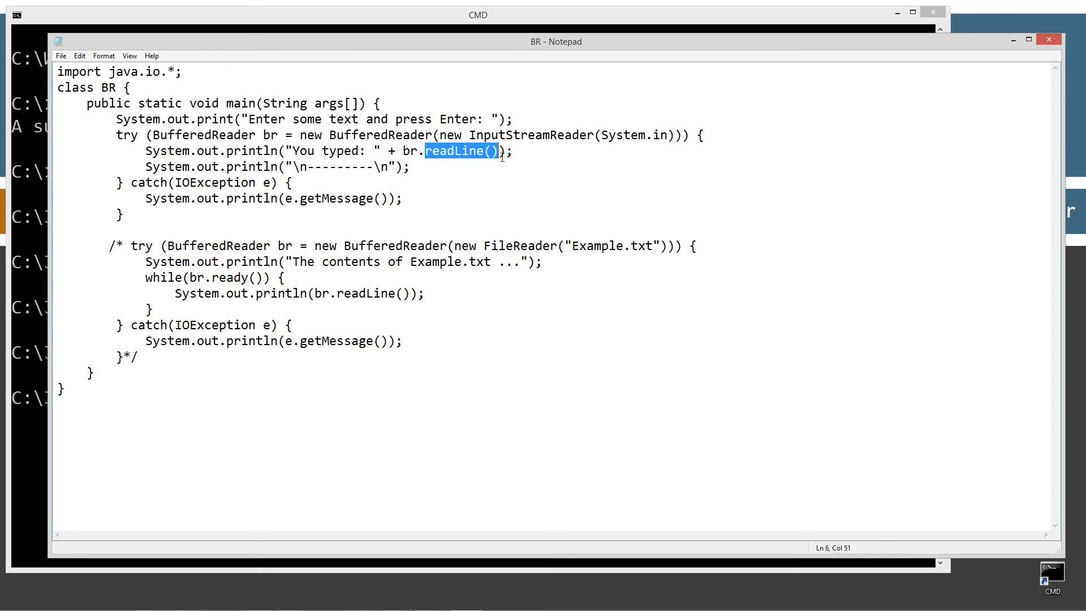
{"action": "mouse_move", "coordinate": [501, 163]}
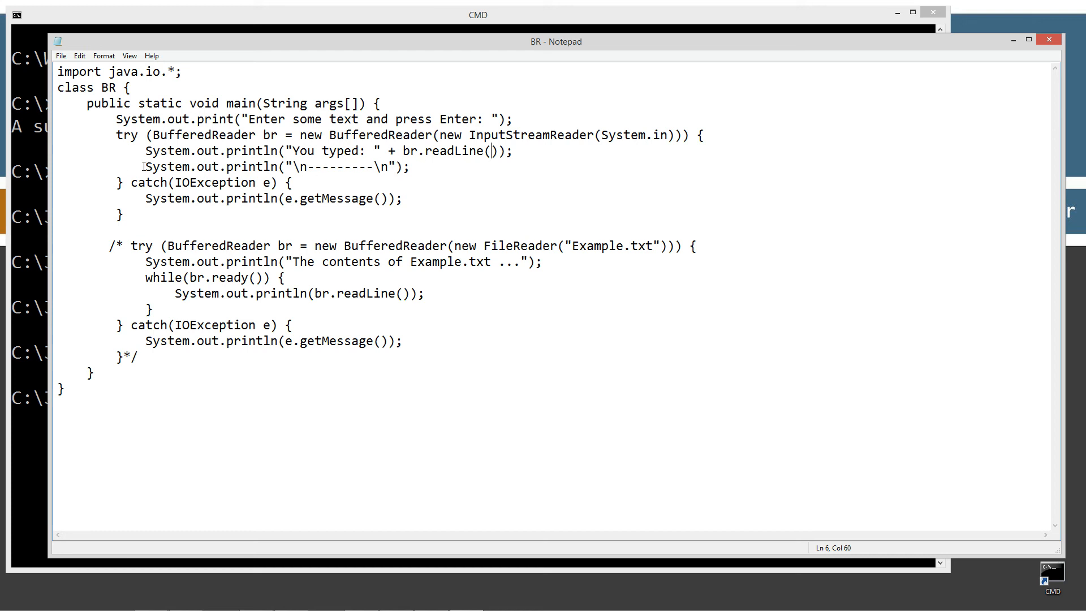
{"action": "left_click", "coordinate": [335, 167]}
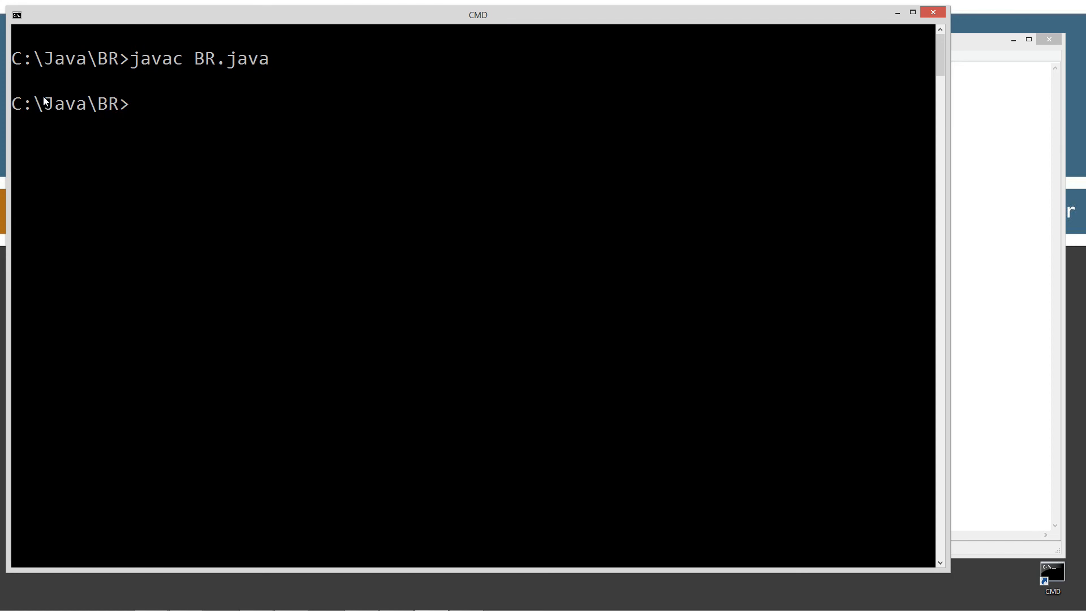
- Run java BR and enter the line 'We can capture an entire line now!' at its prompt
{"action": "type", "text": "java BR"}
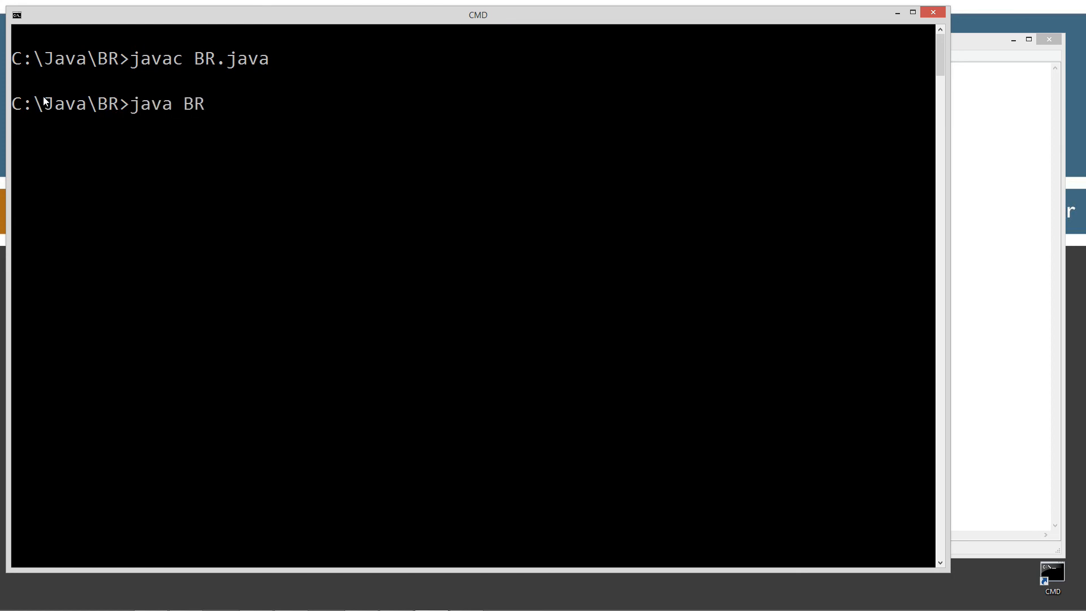
{"action": "key", "text": "Enter"}
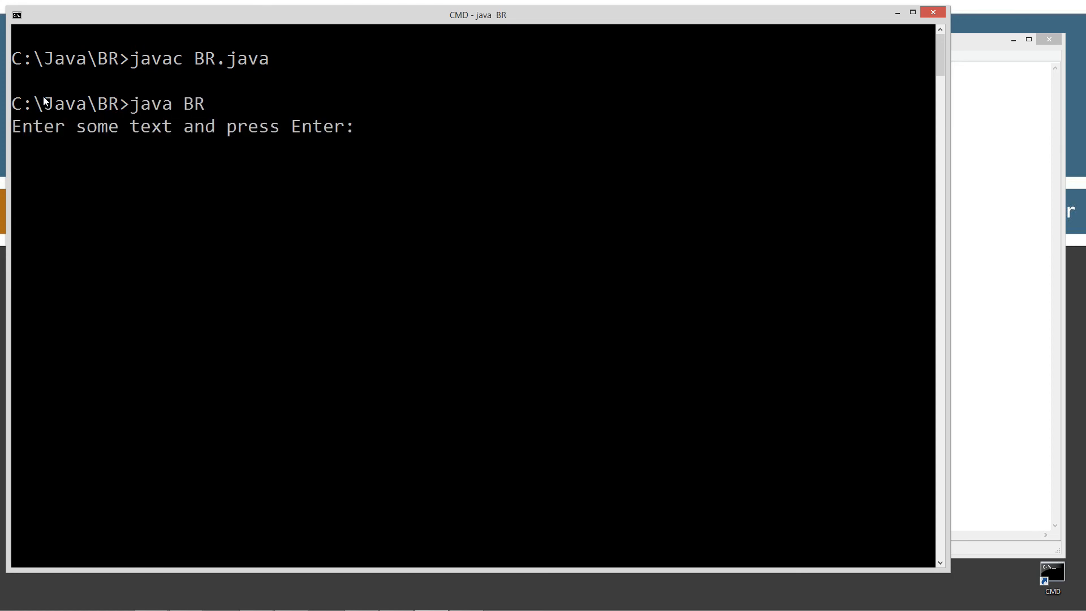
{"action": "type", "text": "We"}
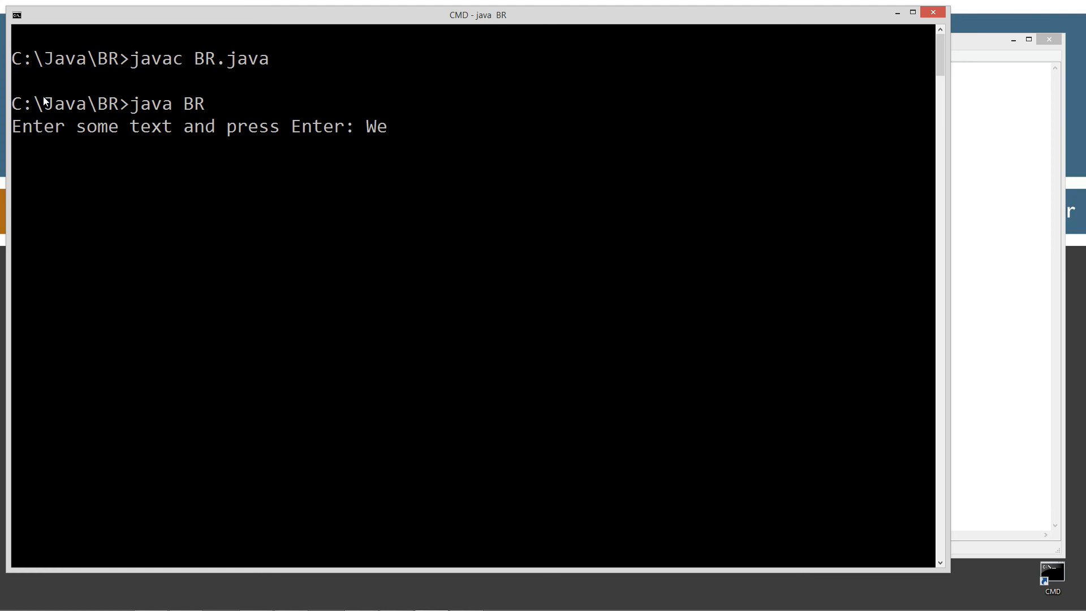
{"action": "type", "text": "can capt"}
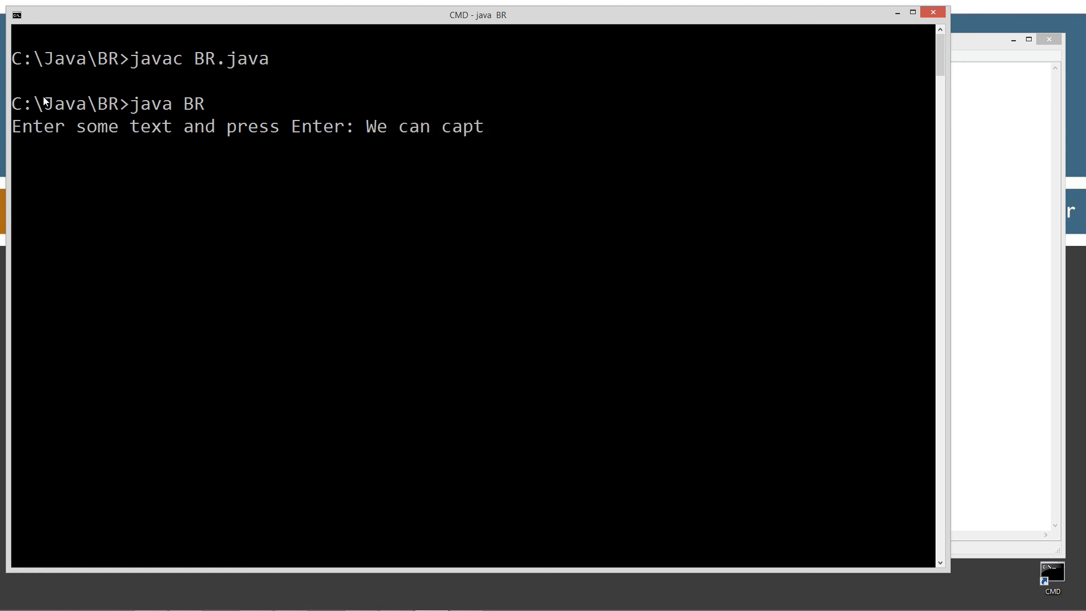
{"action": "type", "text": "ure an"}
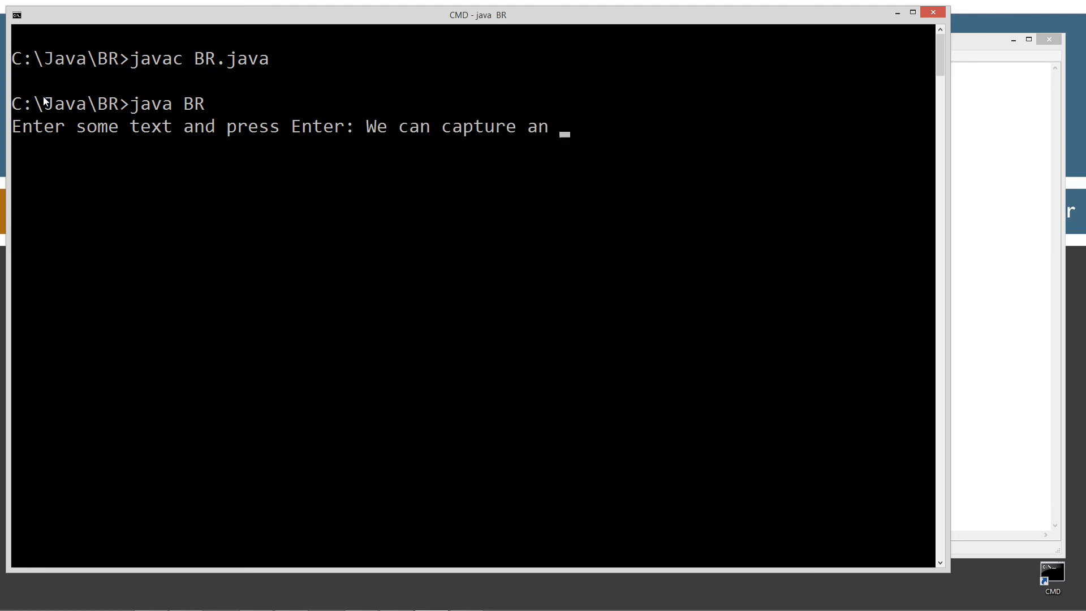
{"action": "type", "text": "entire line now!"}
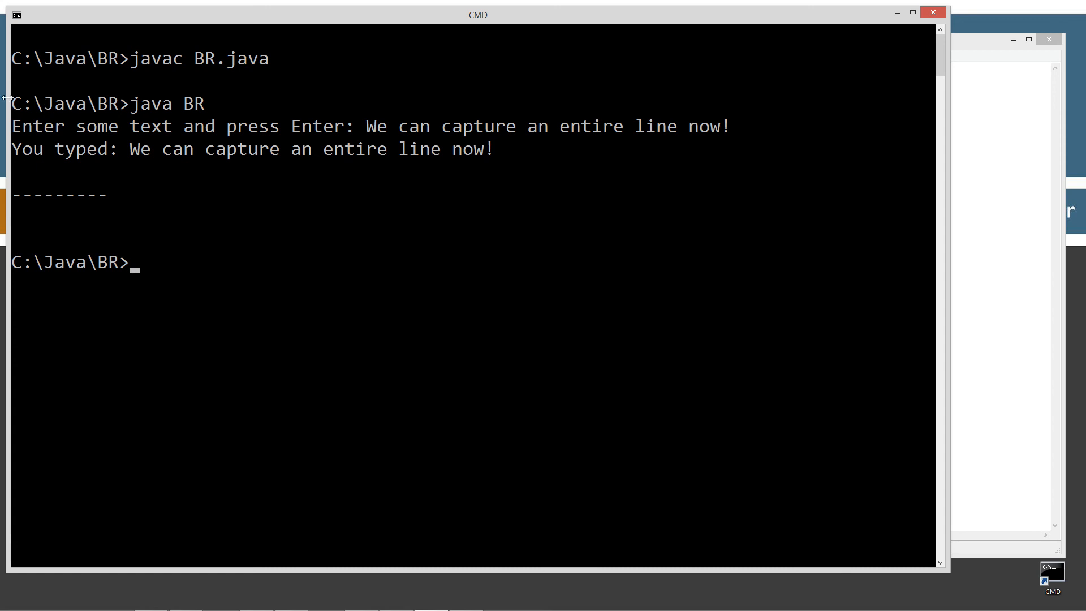
{"action": "mouse_move", "coordinate": [1072, 216]}
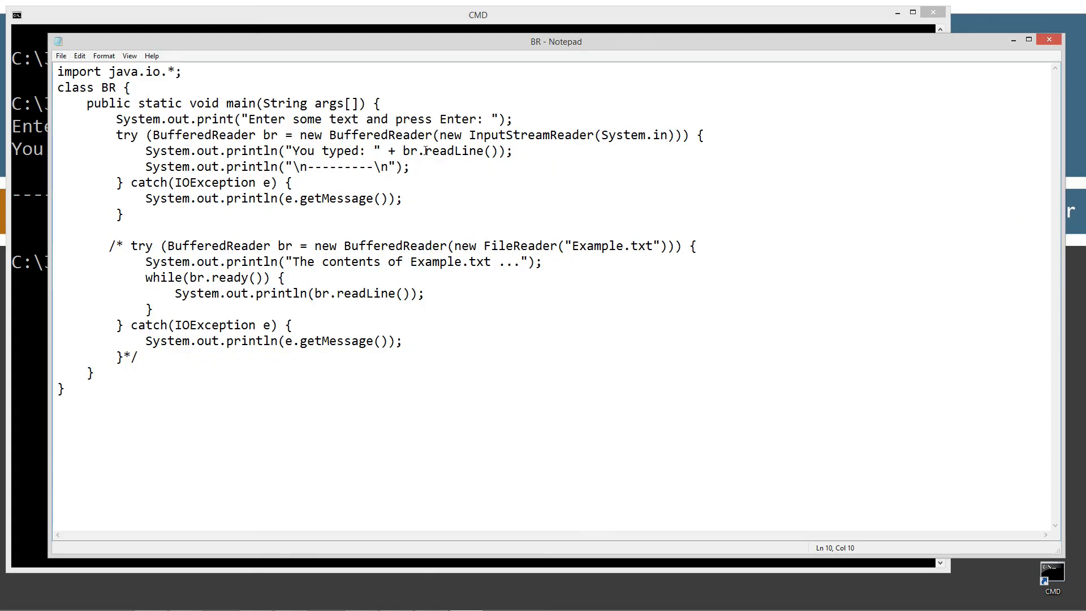
- Switch back to the BR.java source in Notepad
{"action": "double_click", "coordinate": [459, 151]}
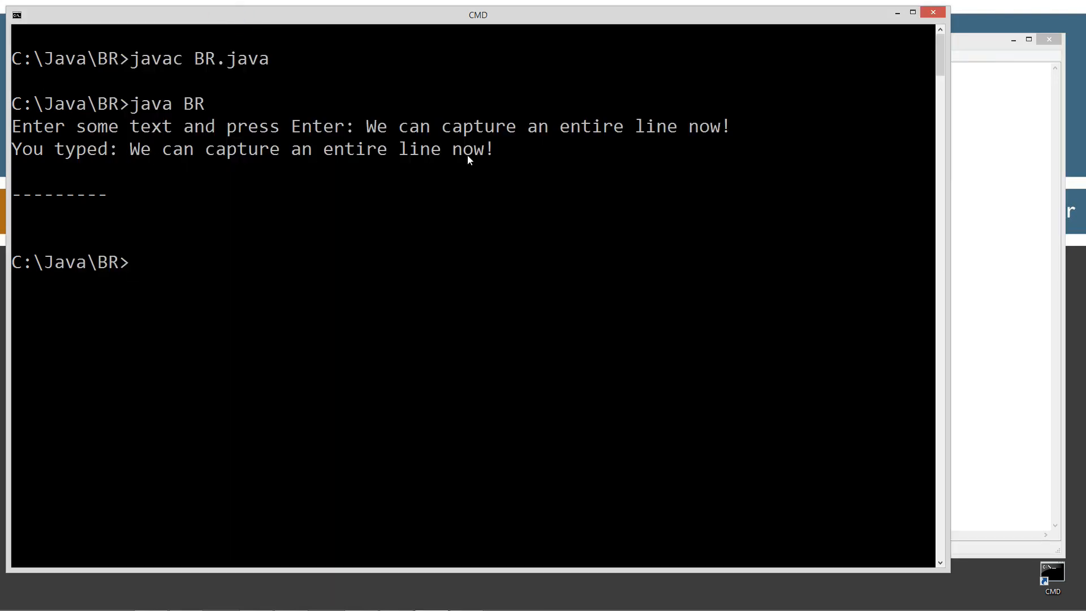
{"action": "mouse_move", "coordinate": [984, 250]}
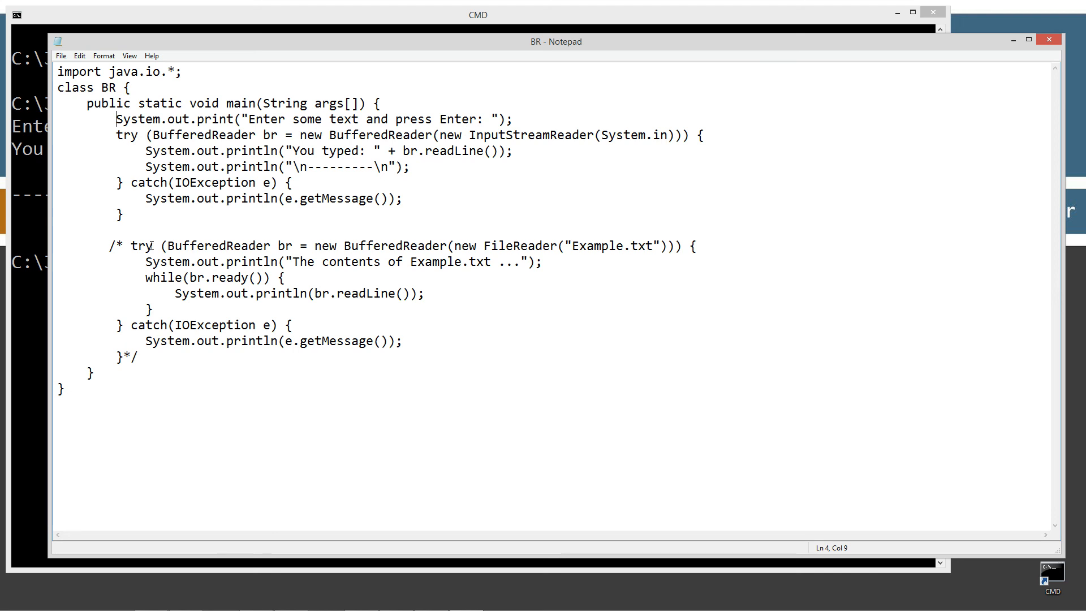
{"action": "left_click", "coordinate": [110, 246]}
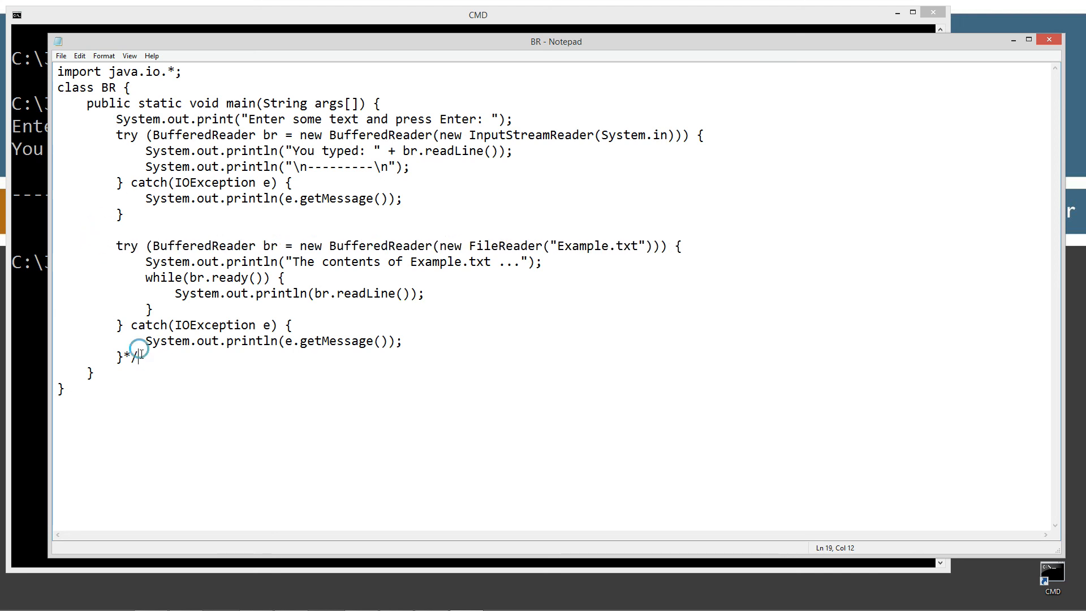
{"action": "key", "text": "BackSpace"}
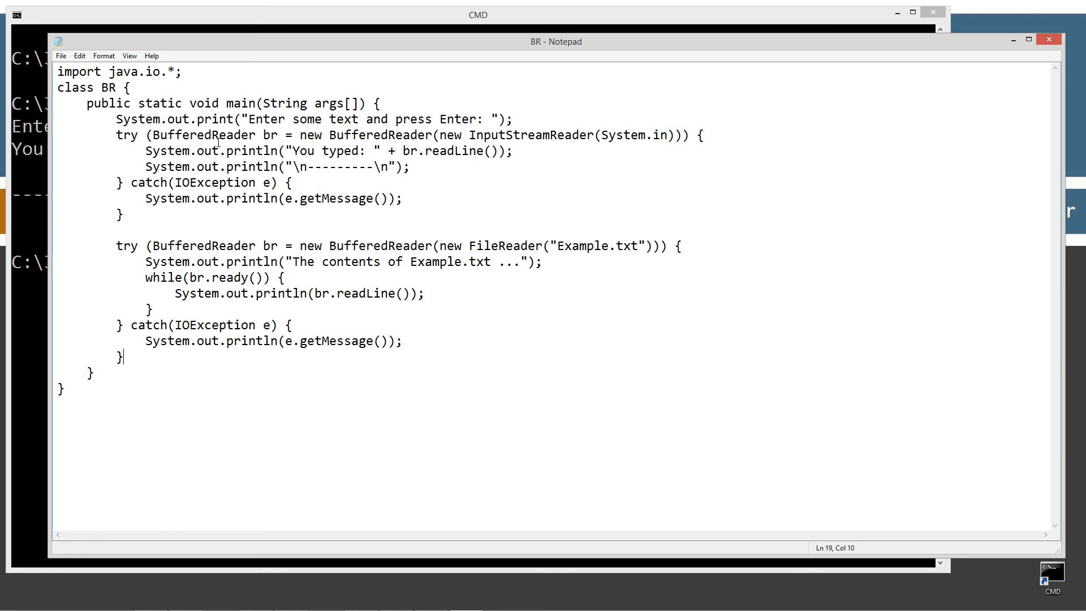
{"action": "double_click", "coordinate": [270, 136]}
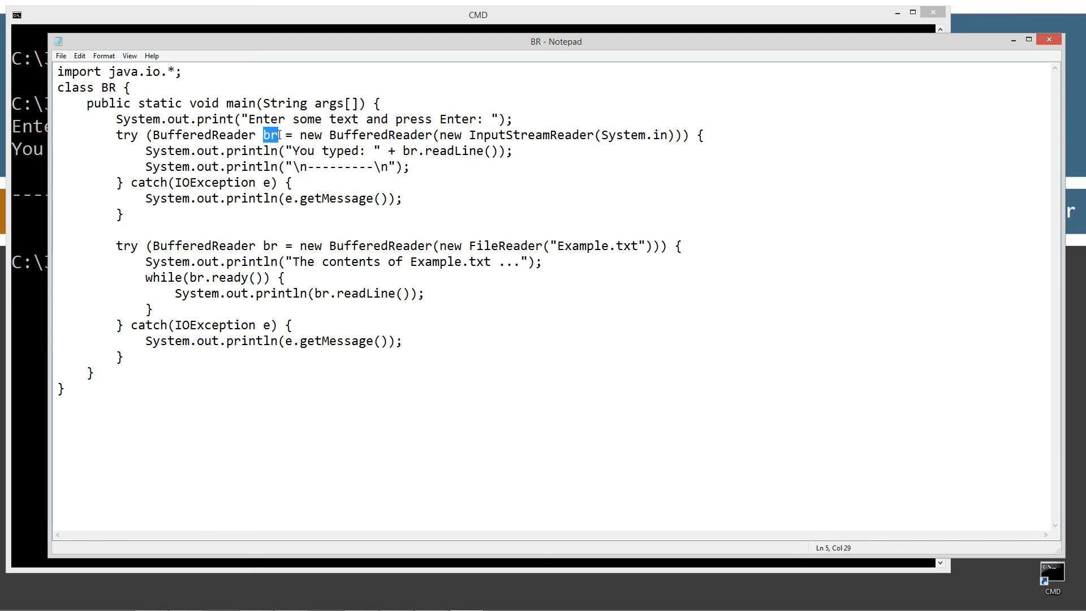
{"action": "left_click_drag", "start_coordinate": [117, 135], "coordinate": [126, 213]}
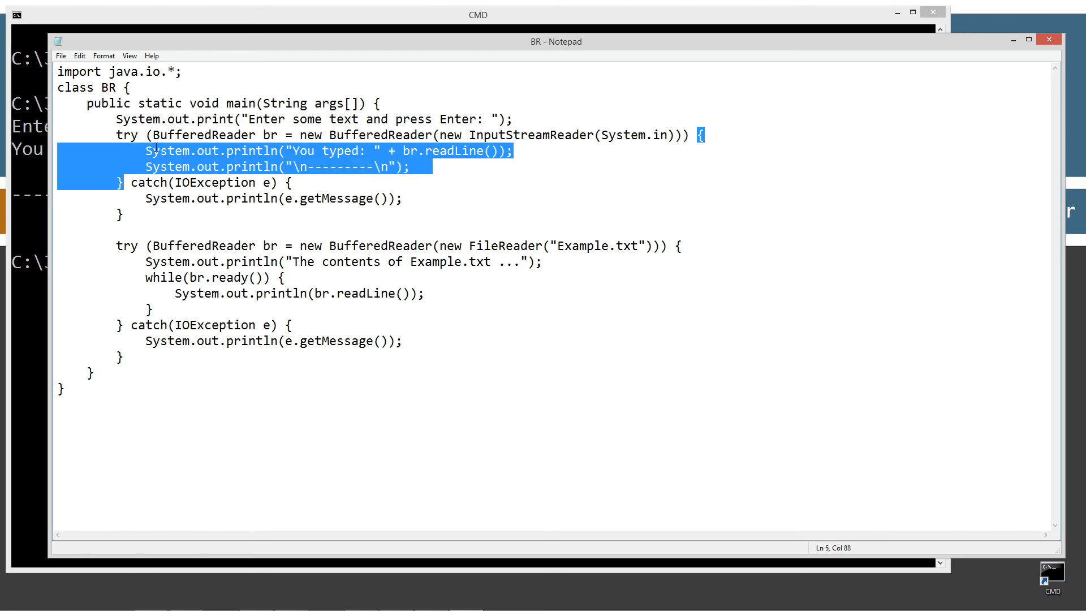
{"action": "mouse_move", "coordinate": [197, 166]}
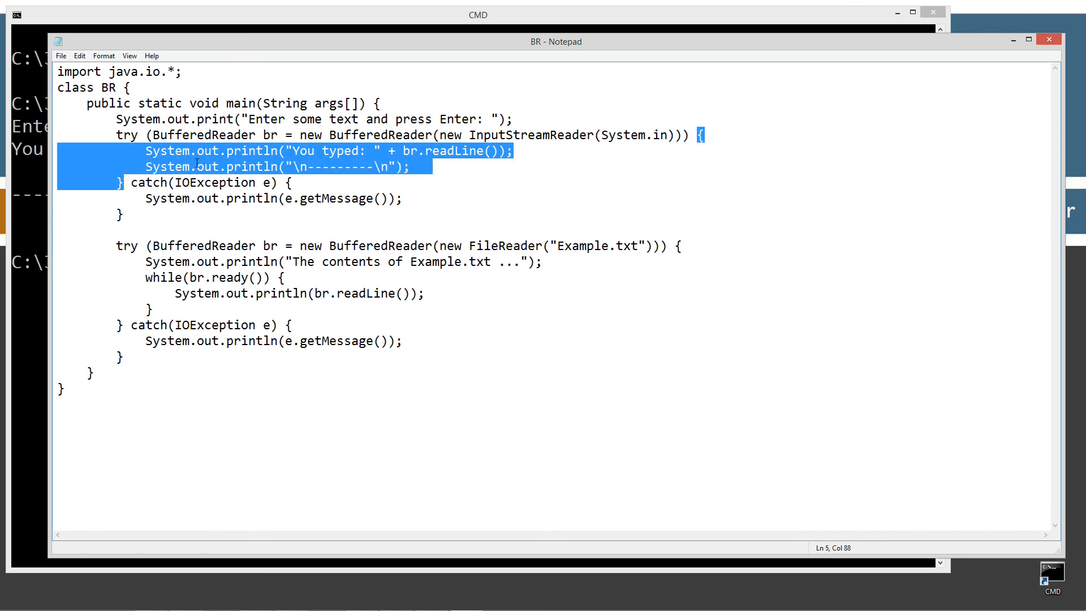
{"action": "left_click_drag", "start_coordinate": [154, 246], "coordinate": [359, 245]}
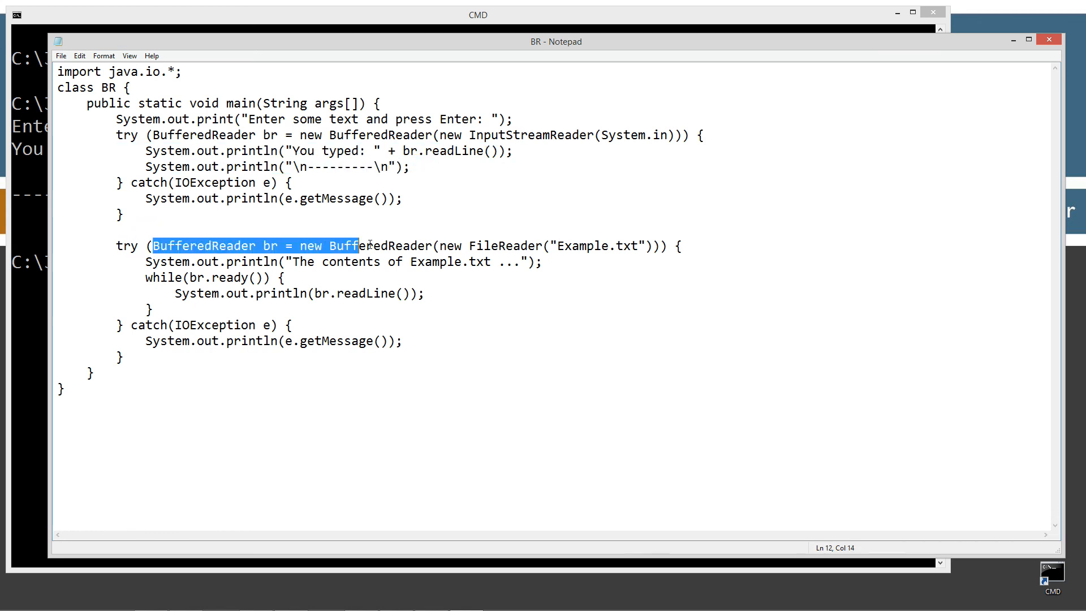
{"action": "left_click_drag", "start_coordinate": [357, 245], "coordinate": [647, 245]}
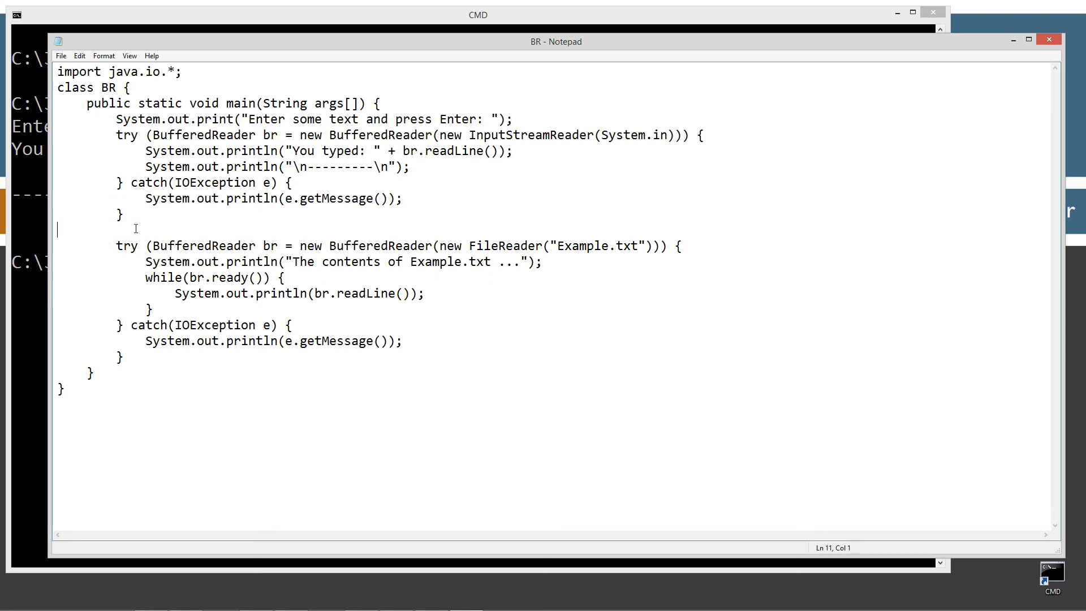
{"action": "mouse_move", "coordinate": [323, 134]}
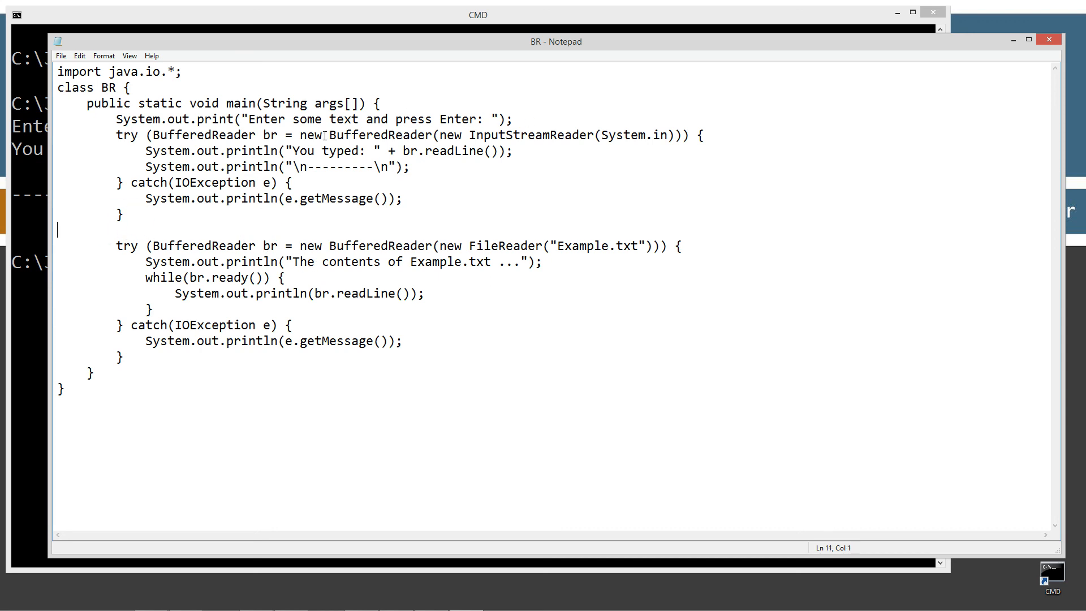
{"action": "left_click", "coordinate": [512, 119]}
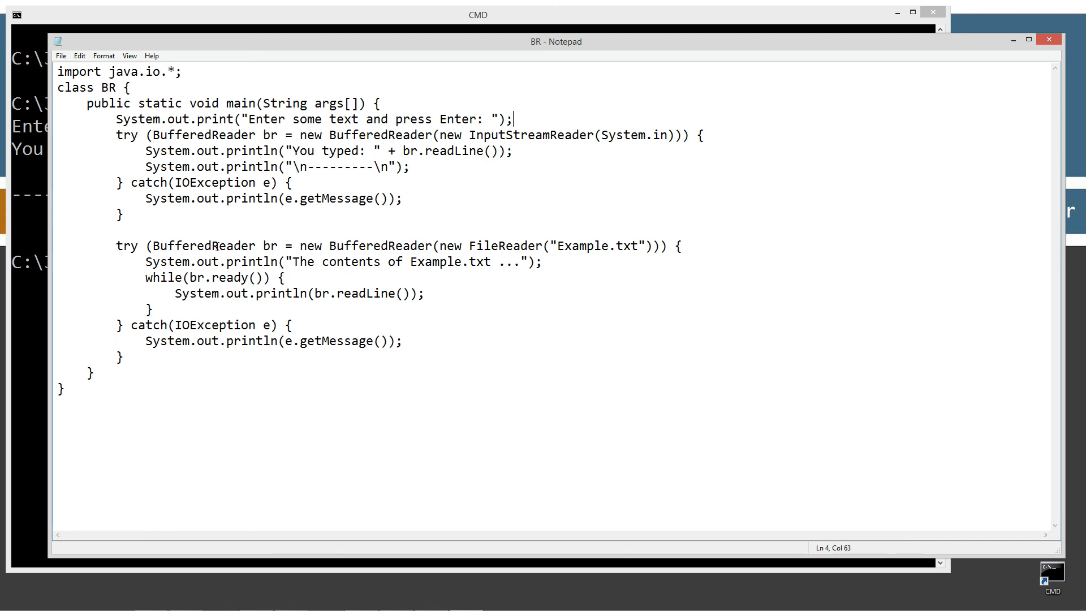
{"action": "left_click", "coordinate": [319, 246]}
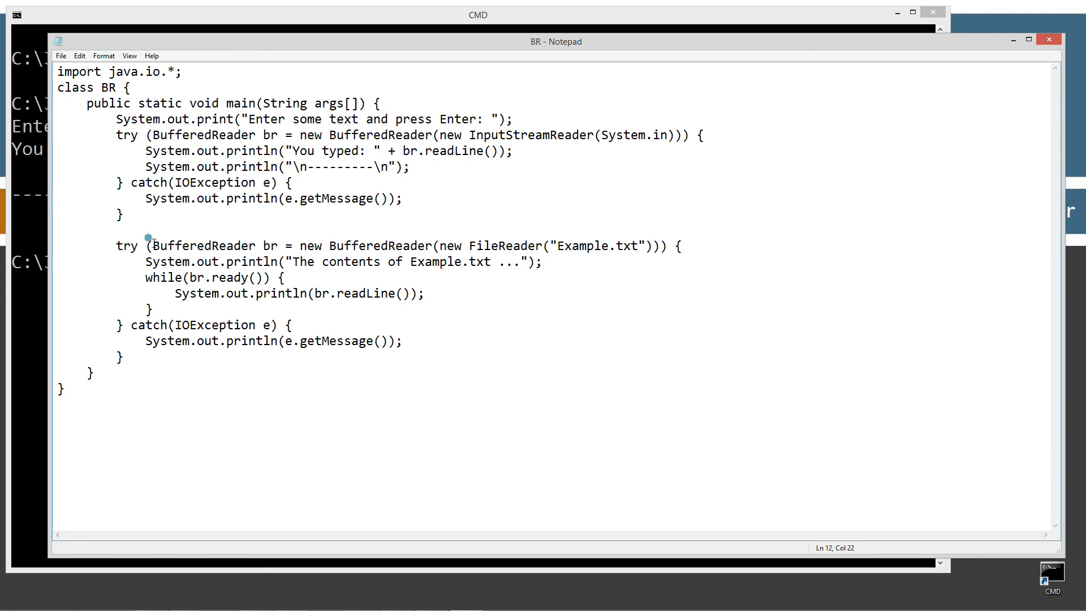
{"action": "left_click_drag", "start_coordinate": [153, 246], "coordinate": [662, 246]}
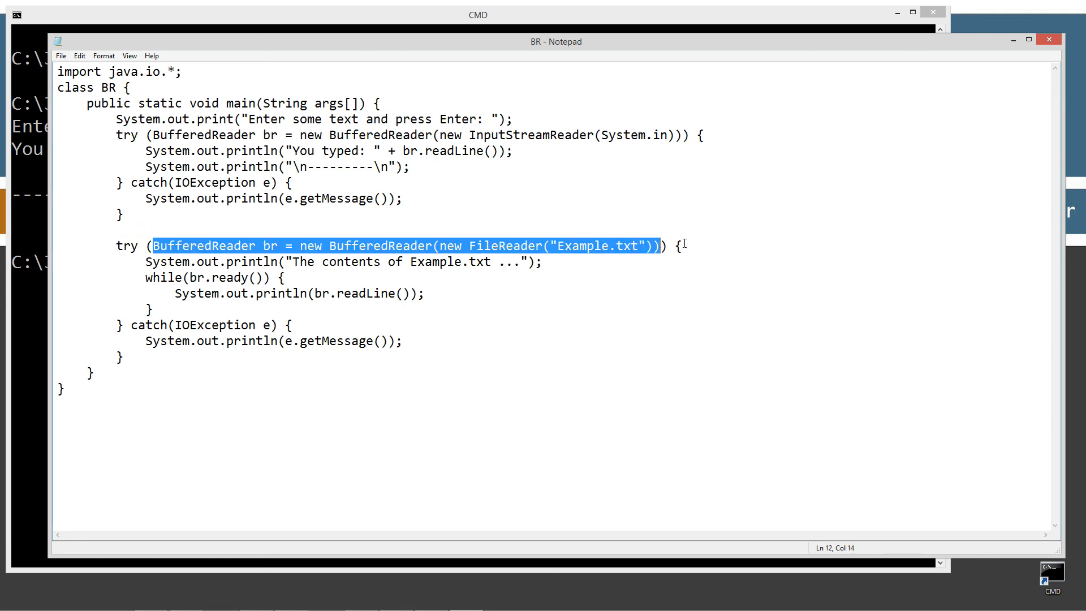
{"action": "left_click_drag", "start_coordinate": [679, 245], "coordinate": [124, 325]}
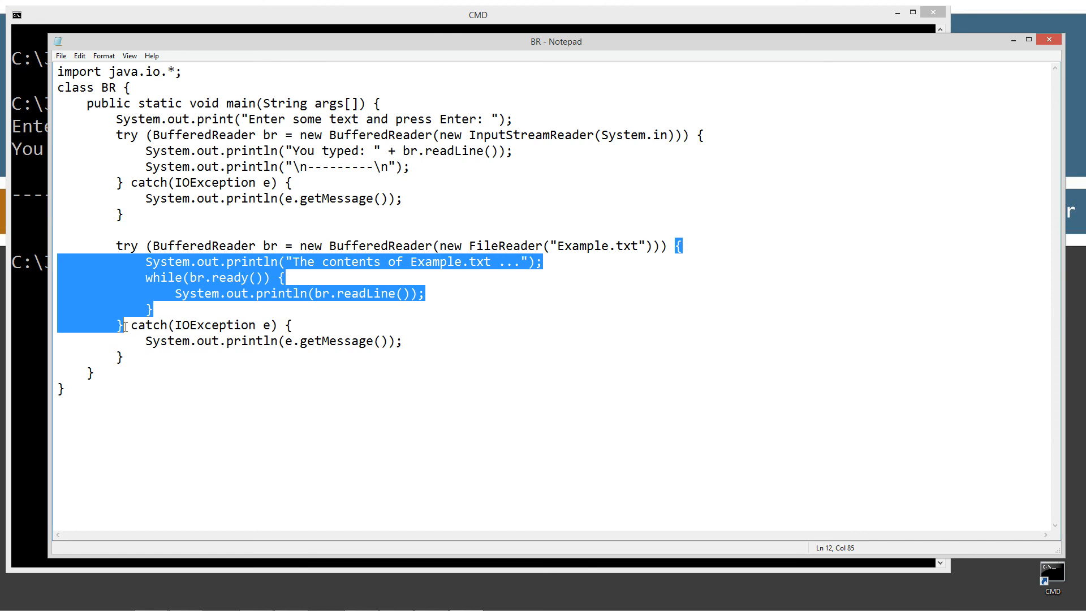
{"action": "left_click", "coordinate": [251, 246]}
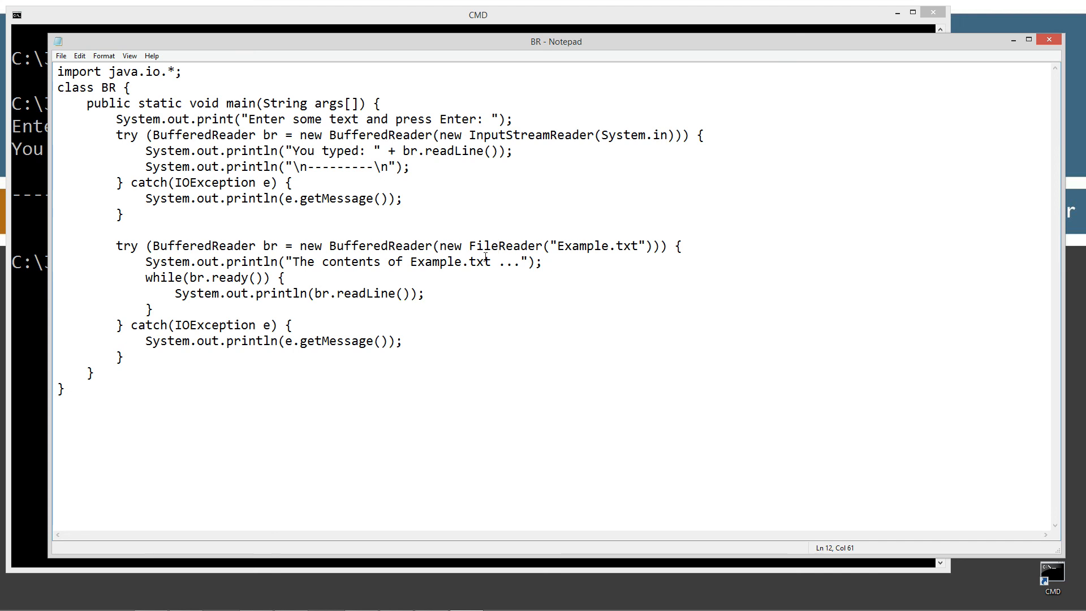
{"action": "double_click", "coordinate": [598, 247]}
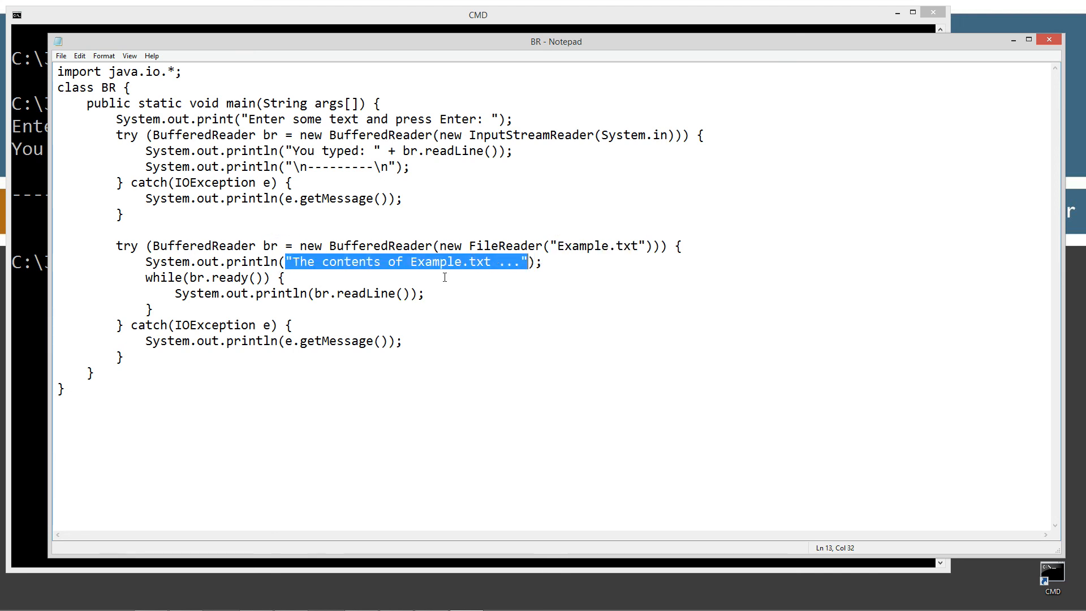
{"action": "double_click", "coordinate": [163, 277]}
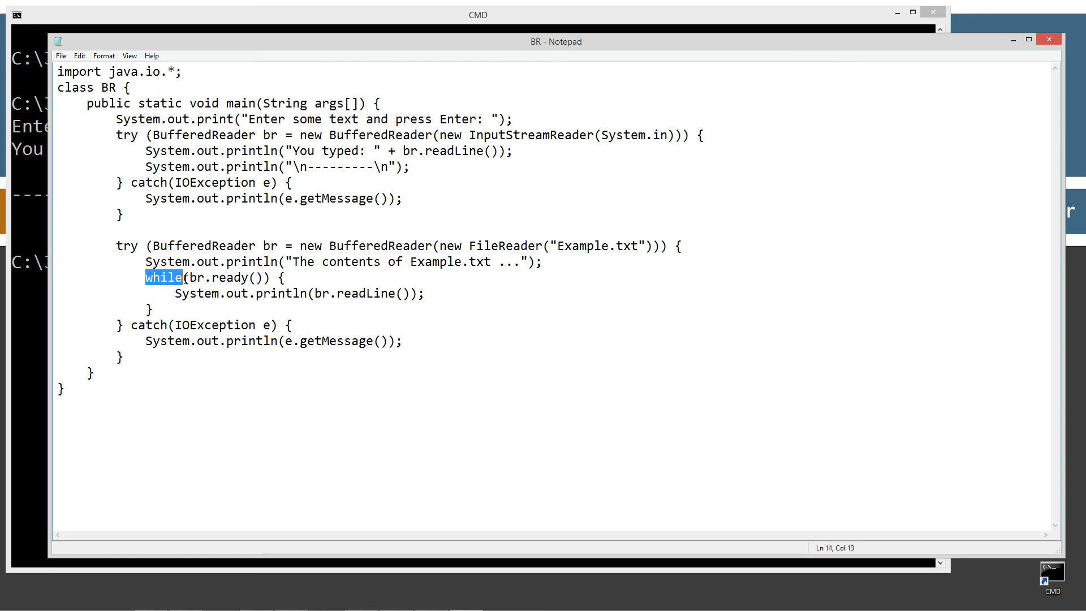
{"action": "mouse_move", "coordinate": [244, 295]}
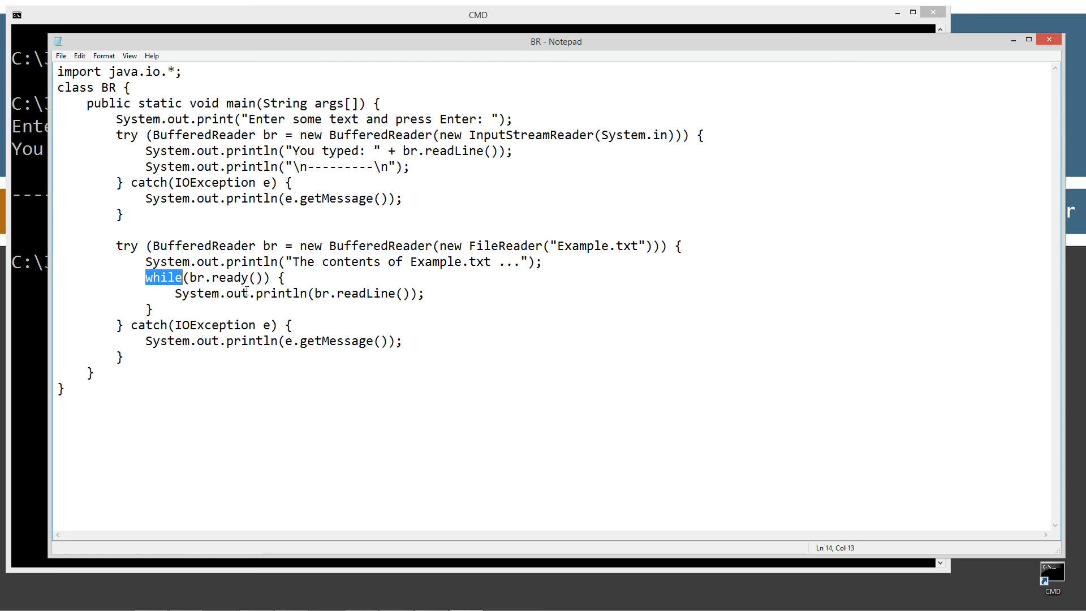
{"action": "double_click", "coordinate": [231, 279]}
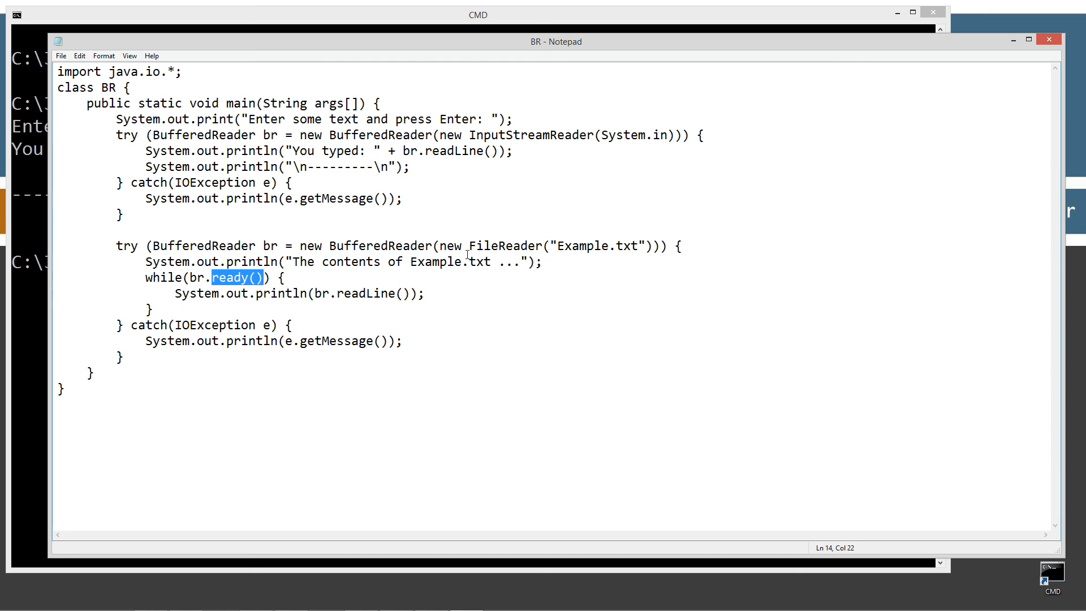
{"action": "mouse_move", "coordinate": [511, 138]}
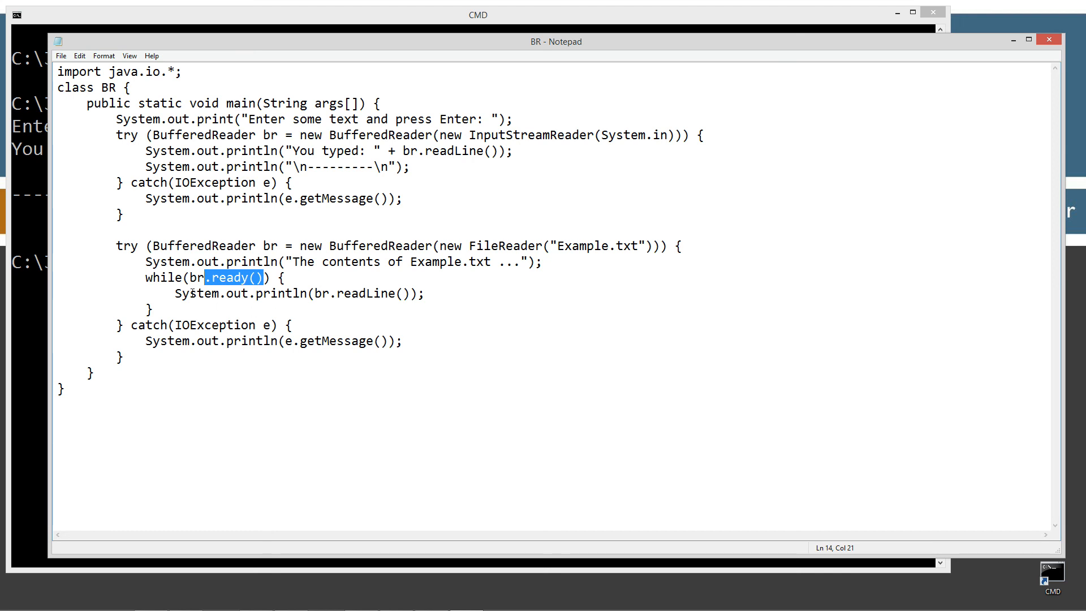
{"action": "left_click", "coordinate": [210, 295]}
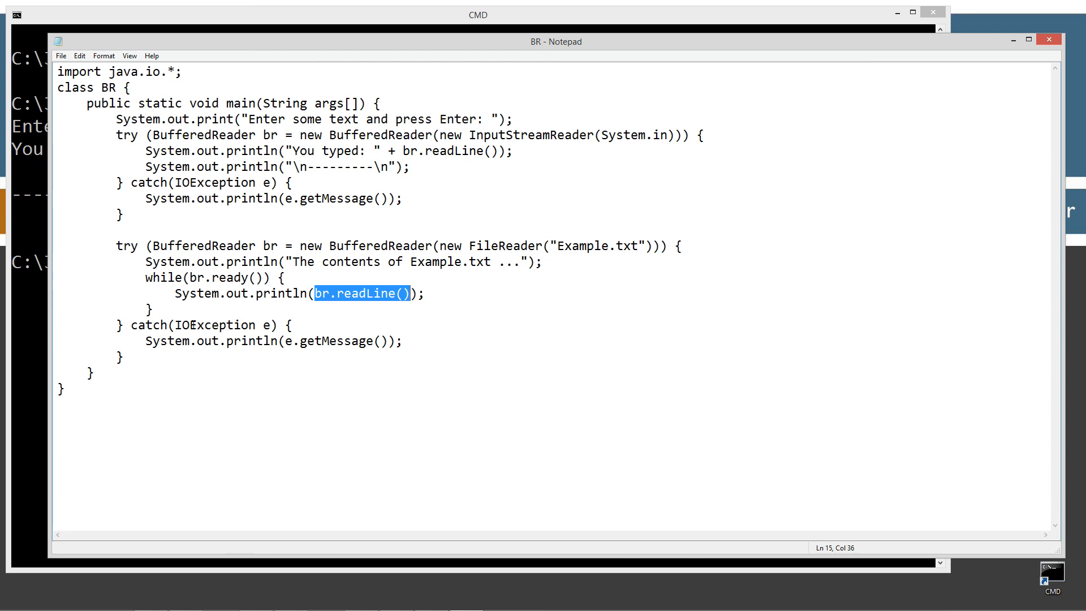
{"action": "left_click", "coordinate": [62, 56]}
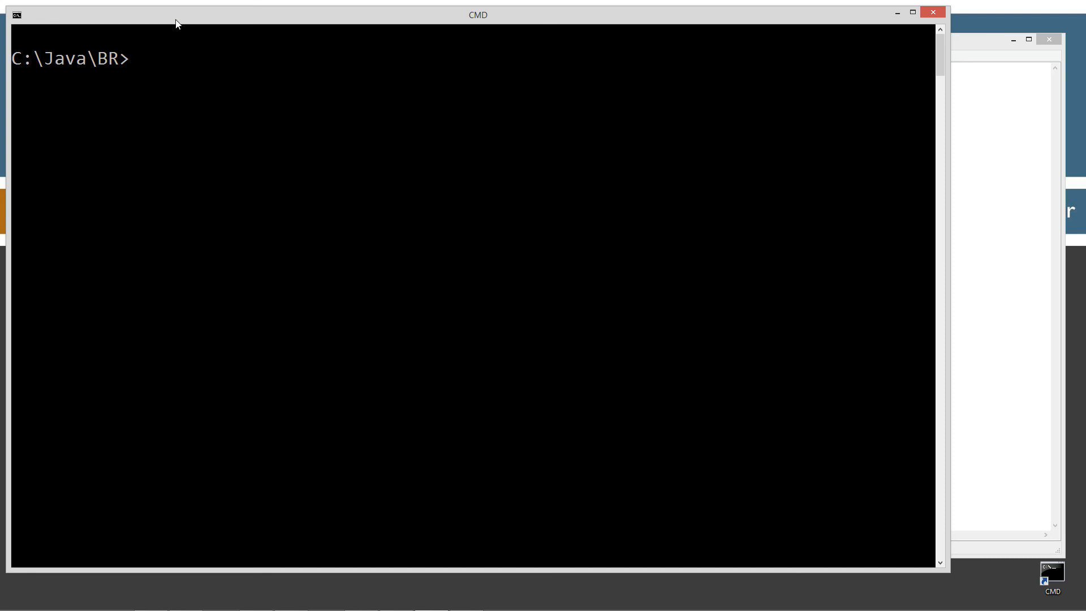
- Recompile BR, run java BR, and answer its prompt with 'Hello Buffered Reader!'
{"action": "type", "text": "javac BR.class"}
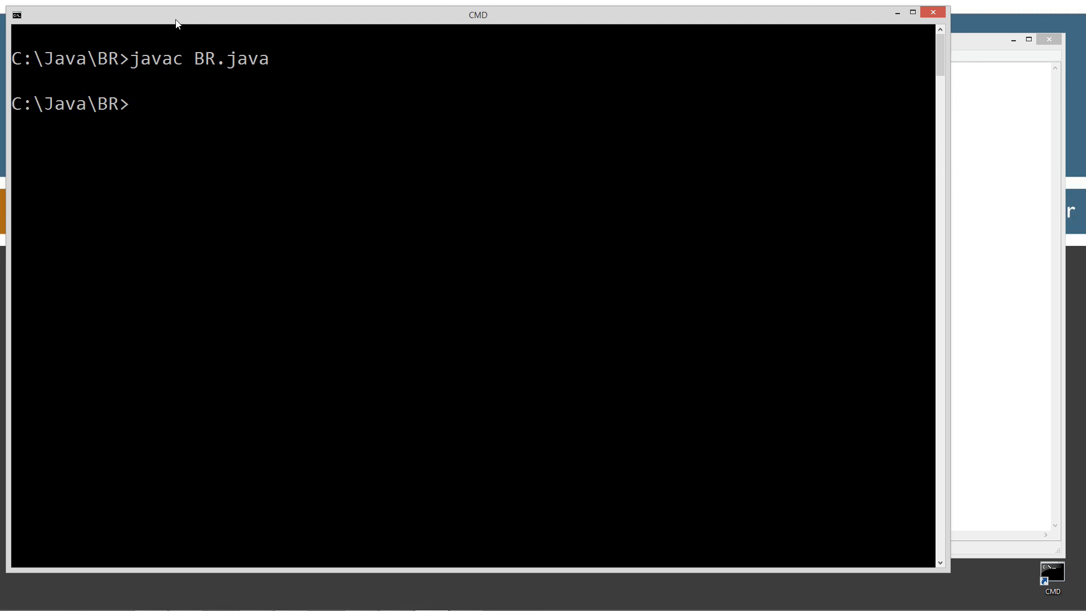
{"action": "type", "text": "java BR"}
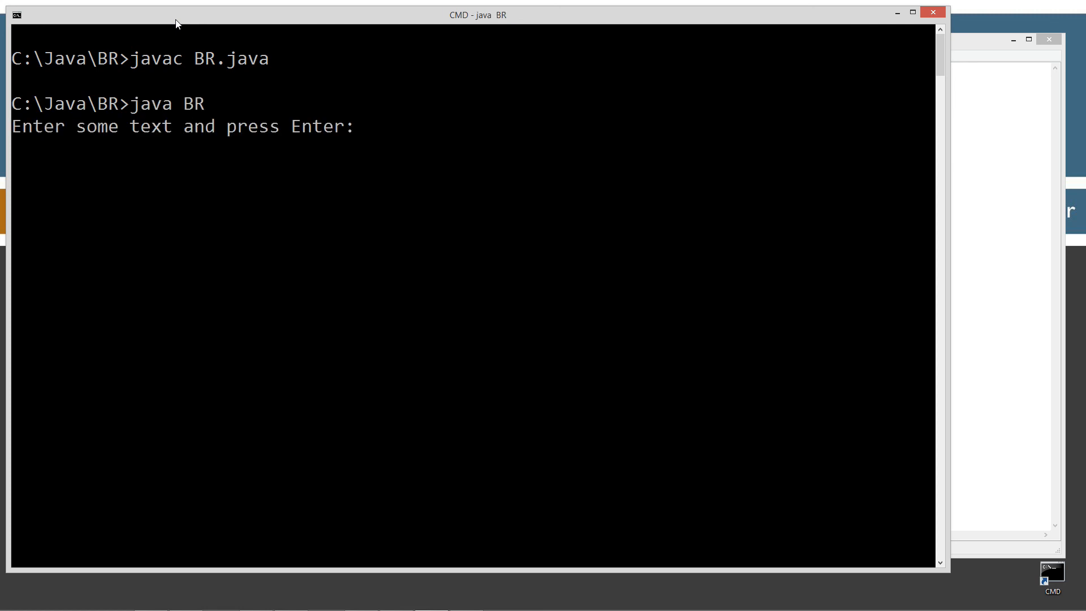
{"action": "type", "text": "Hello Buffered"}
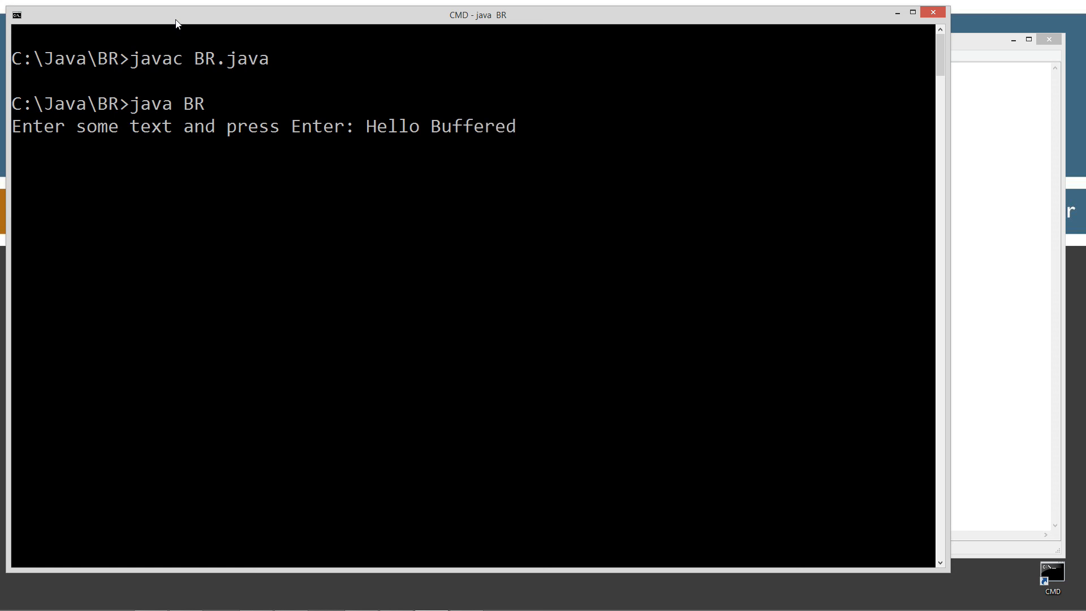
{"action": "type", "text": "Reader!"}
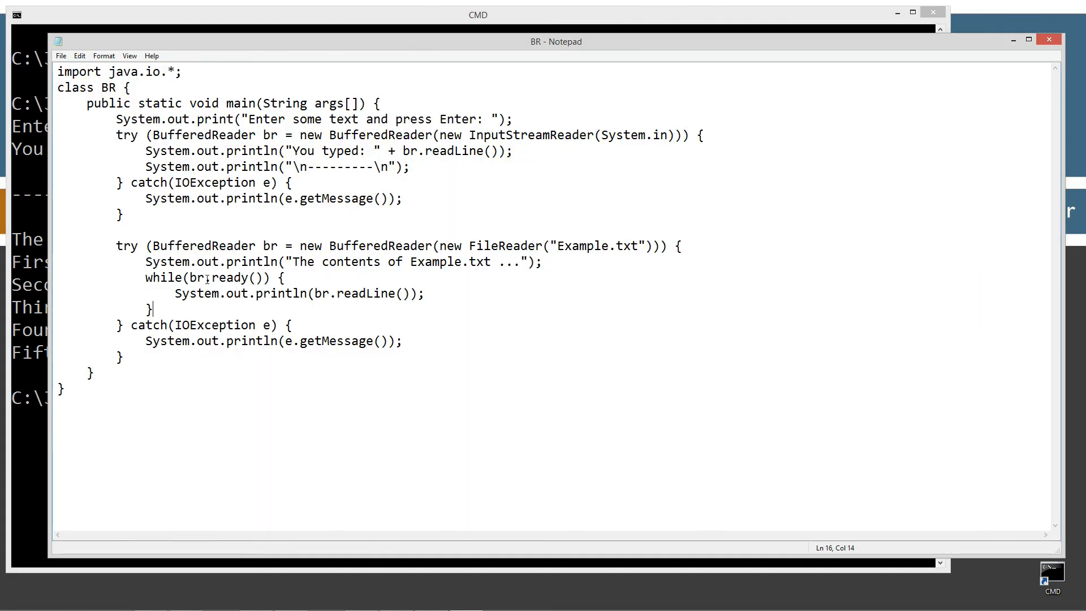
{"action": "double_click", "coordinate": [231, 279]}
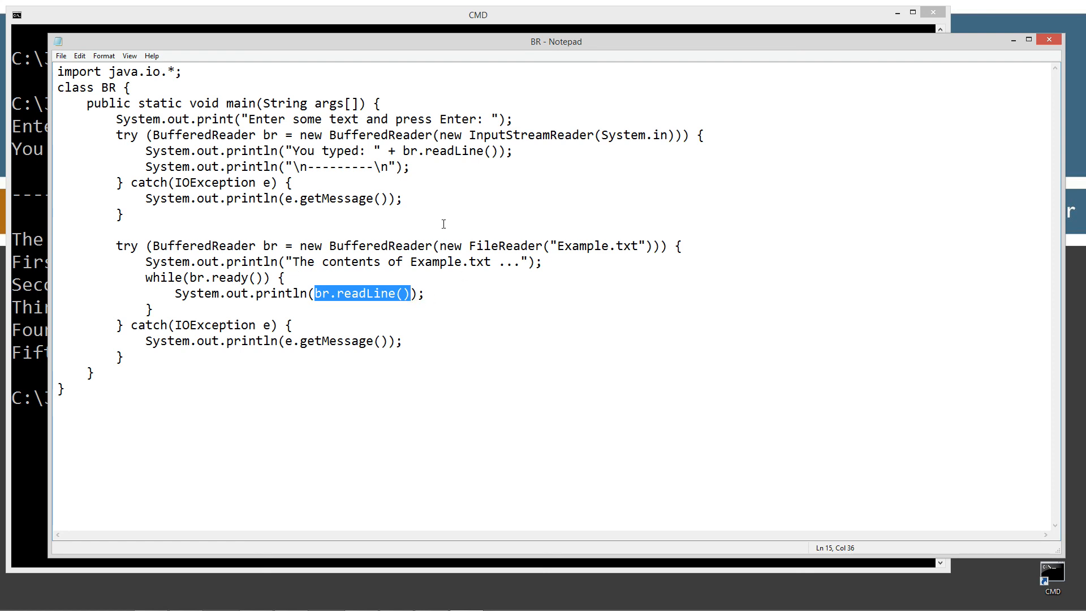
{"action": "mouse_move", "coordinate": [643, 276]}
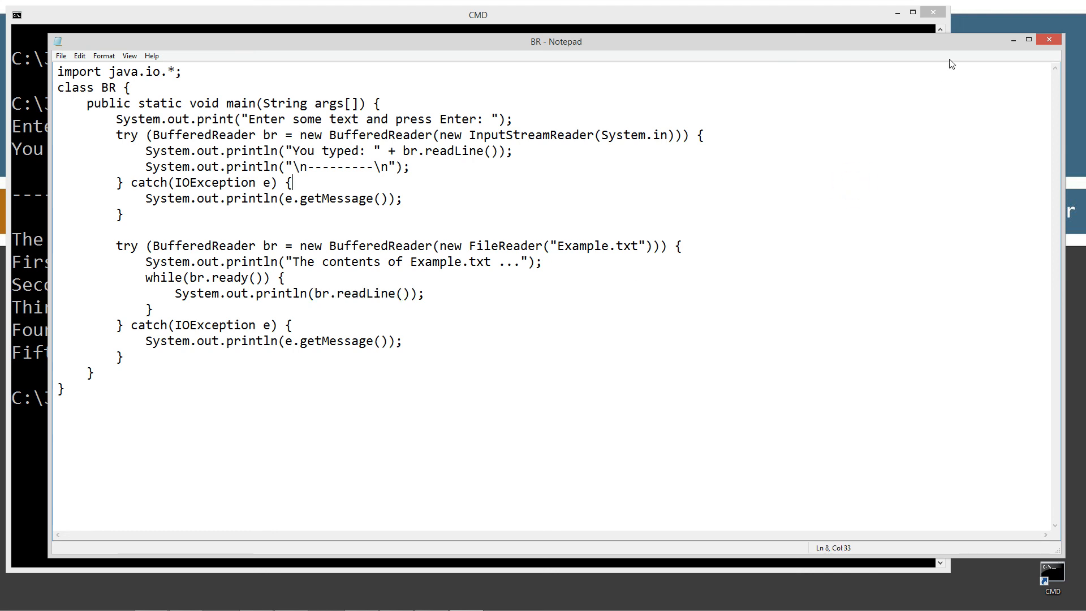
{"action": "mouse_move", "coordinate": [45, 244]}
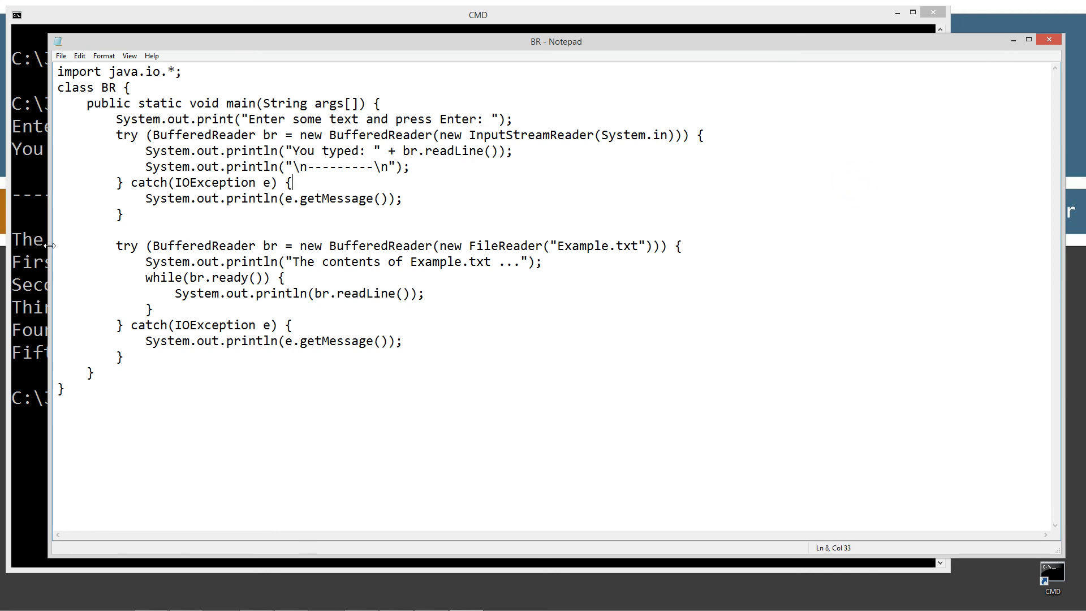